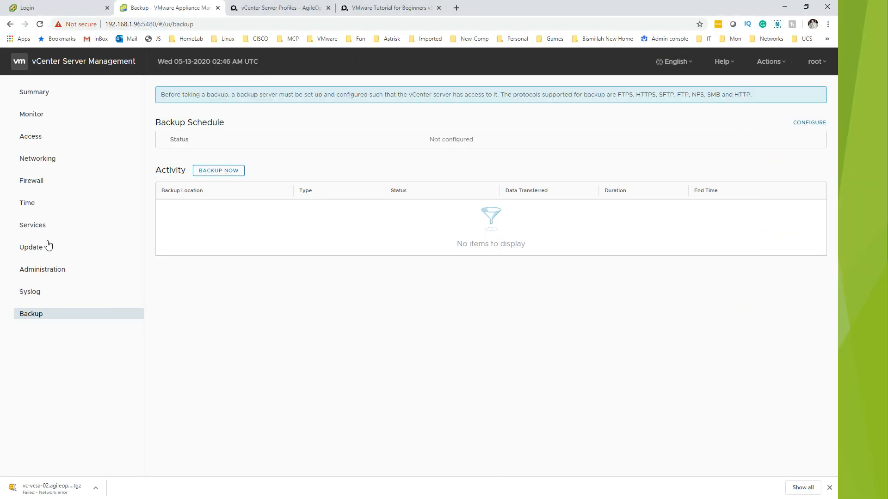
Return to the appliance tab and review the Summary page: version 7.0.0.10100, build 15952498, all health Good.
{"action": "left_click", "coordinate": [54, 7]}
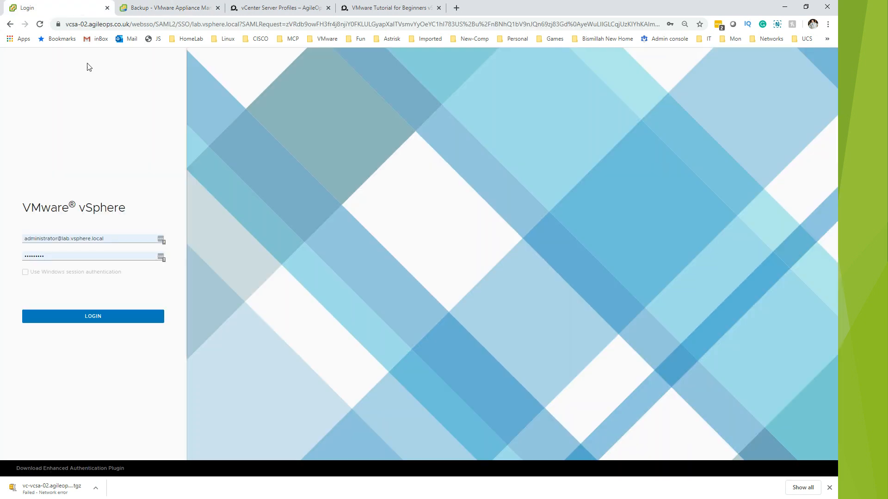
{"action": "mouse_move", "coordinate": [85, 34]}
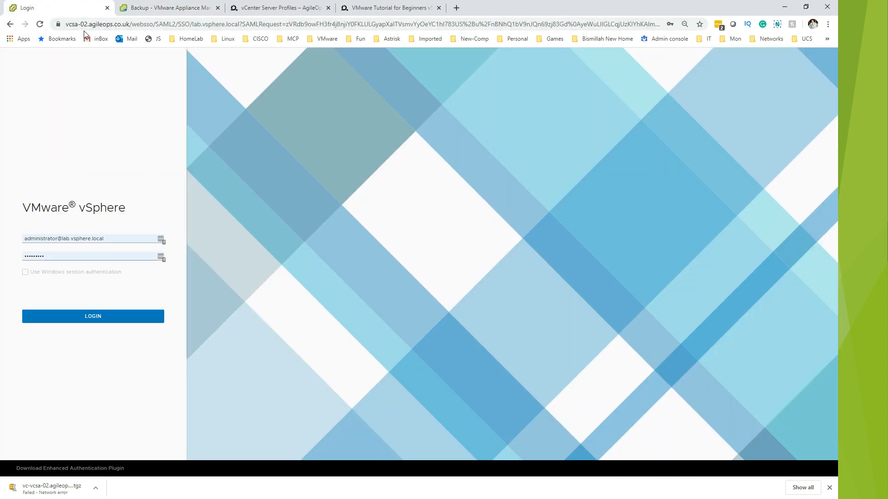
{"action": "mouse_move", "coordinate": [43, 336]}
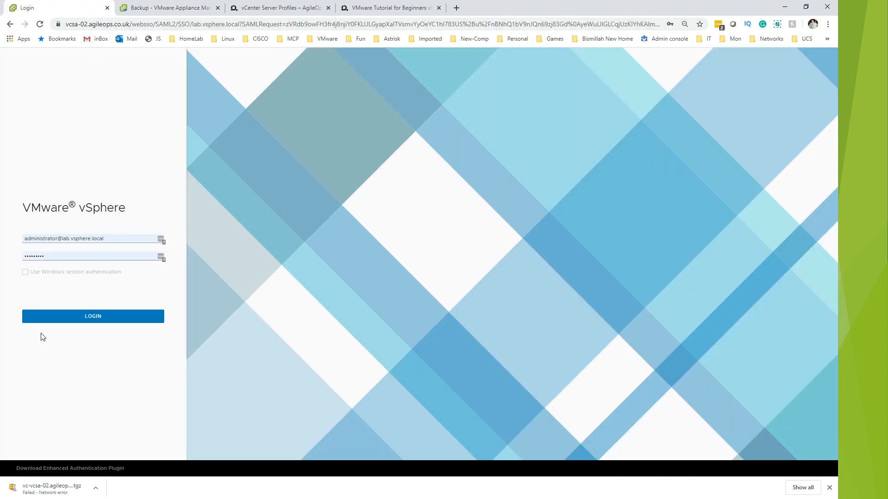
{"action": "mouse_move", "coordinate": [65, 248]}
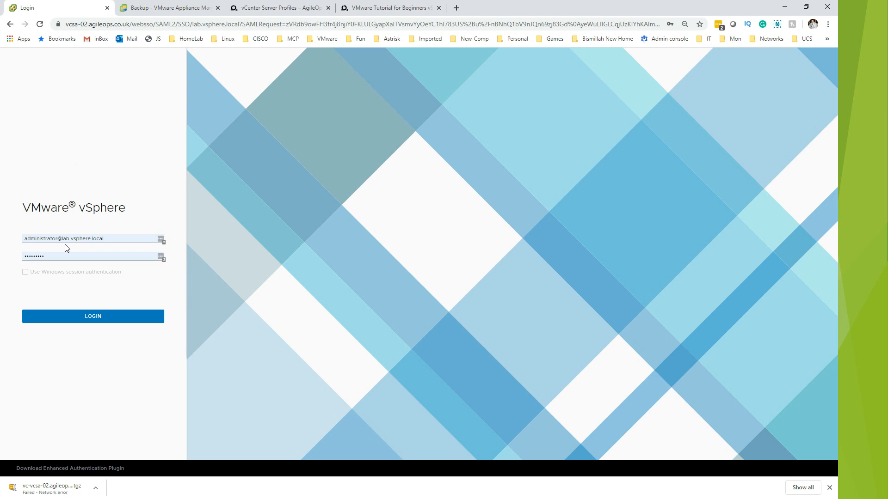
{"action": "mouse_move", "coordinate": [54, 284]}
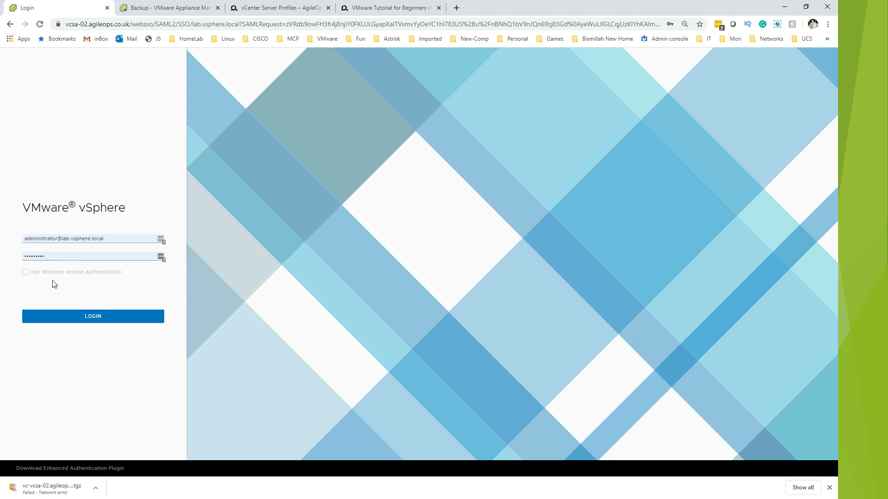
{"action": "mouse_move", "coordinate": [108, 100]}
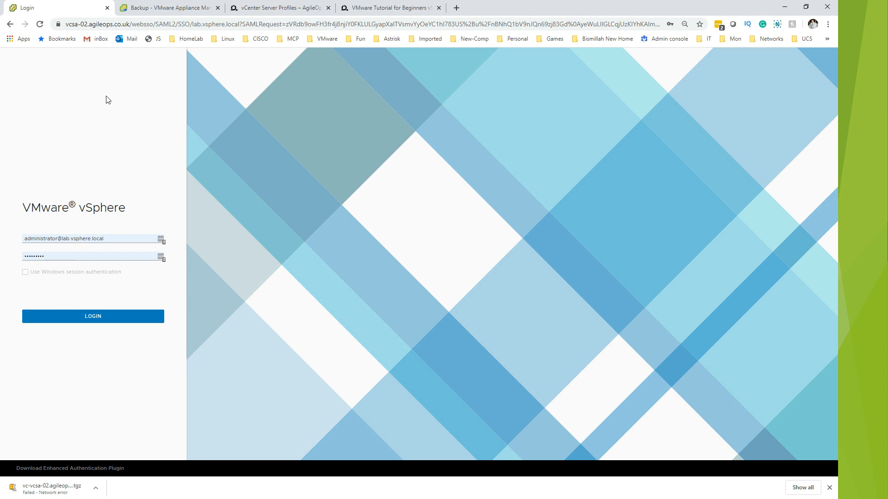
{"action": "left_click", "coordinate": [168, 7]}
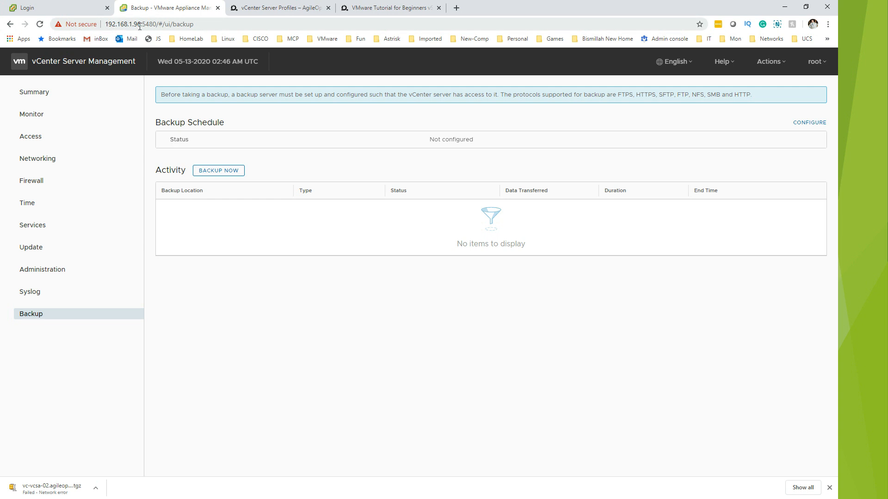
{"action": "mouse_move", "coordinate": [122, 19]}
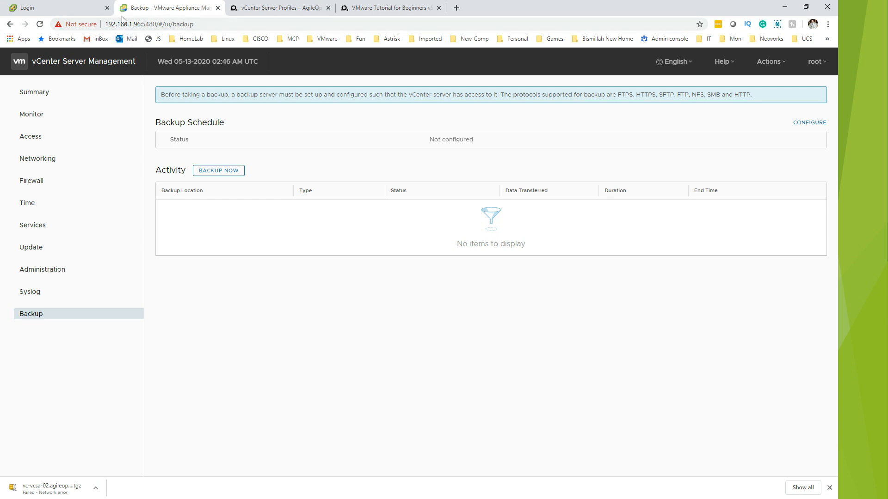
{"action": "double_click", "coordinate": [123, 24]}
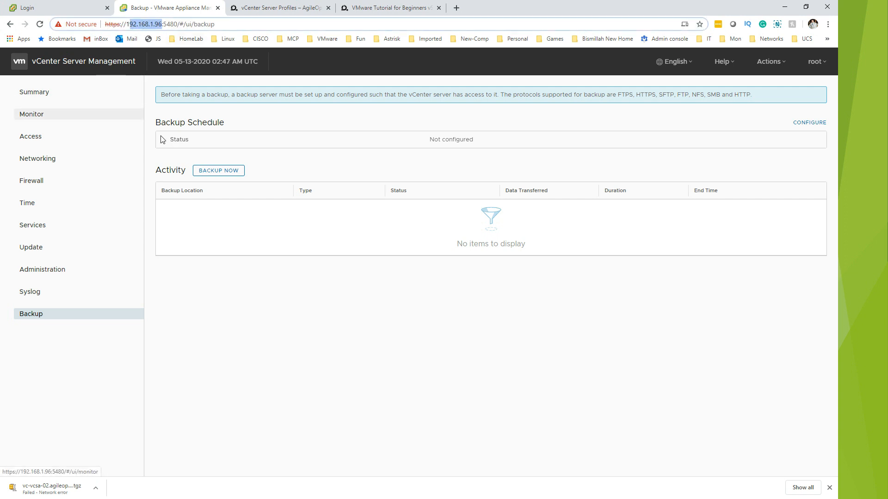
{"action": "left_click", "coordinate": [34, 91]}
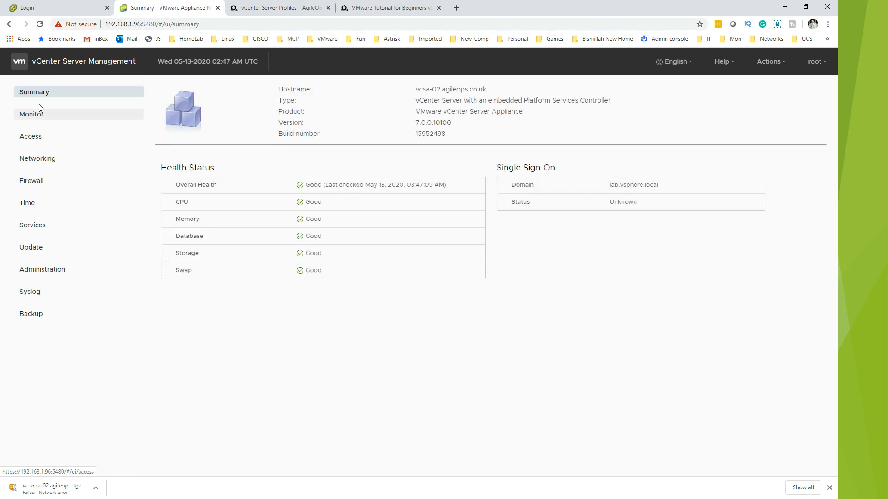
{"action": "mouse_move", "coordinate": [373, 87]}
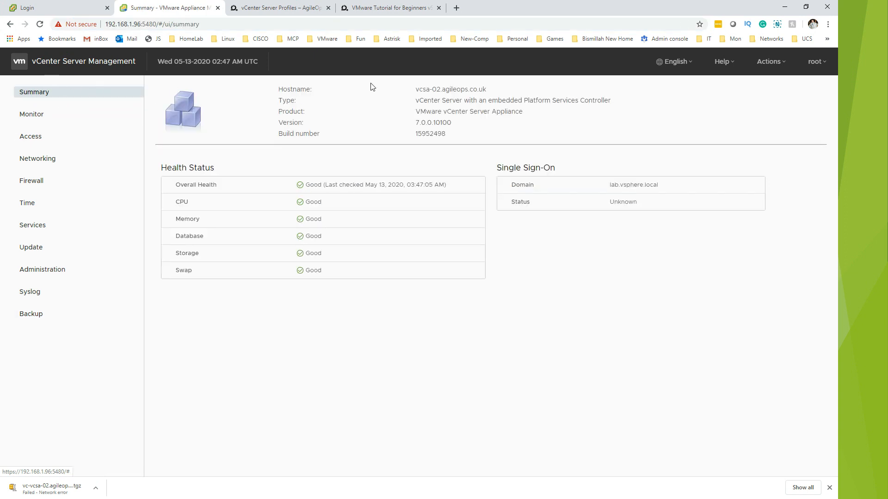
{"action": "mouse_move", "coordinate": [310, 96]}
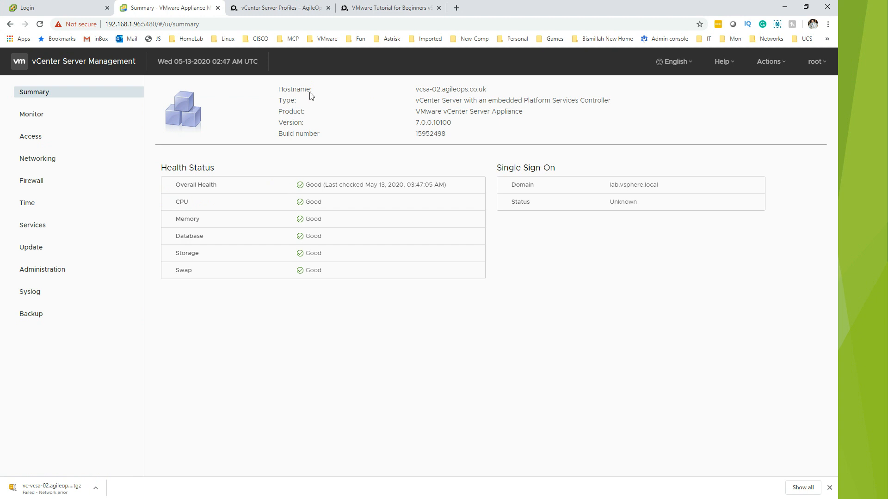
{"action": "mouse_move", "coordinate": [424, 141]}
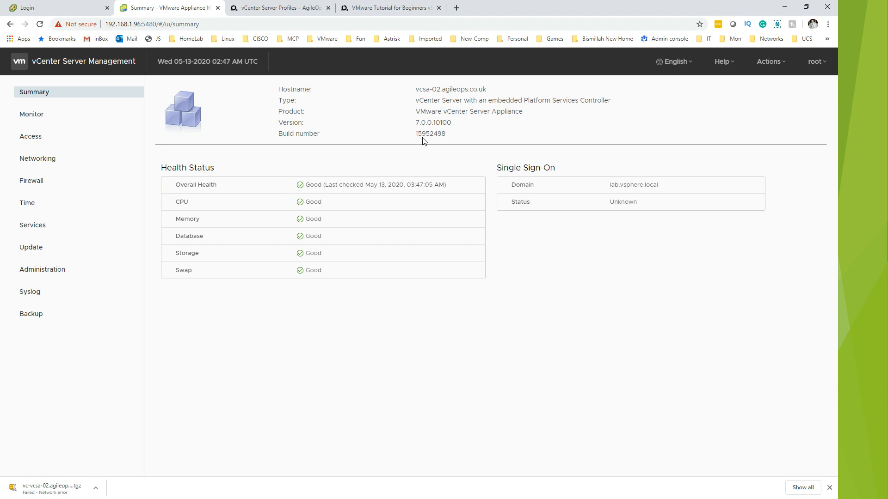
{"action": "double_click", "coordinate": [433, 122]}
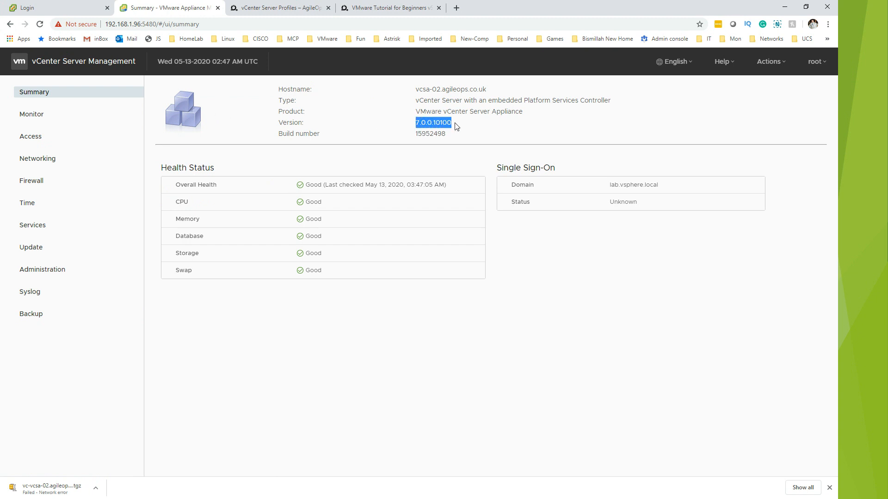
{"action": "mouse_move", "coordinate": [499, 104]}
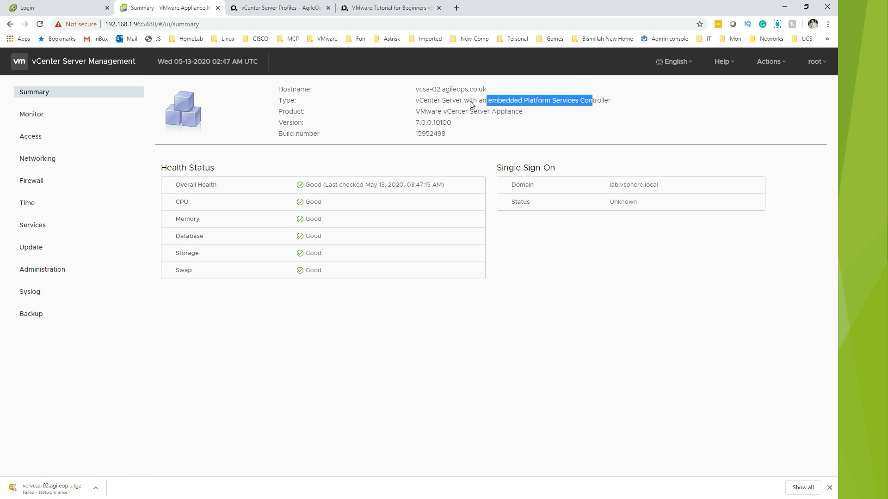
{"action": "mouse_move", "coordinate": [503, 108]}
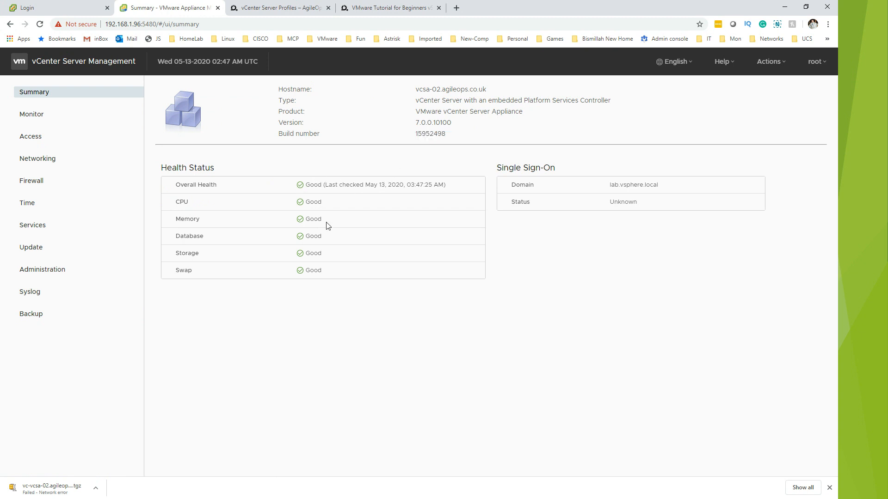
{"action": "mouse_move", "coordinate": [313, 237]}
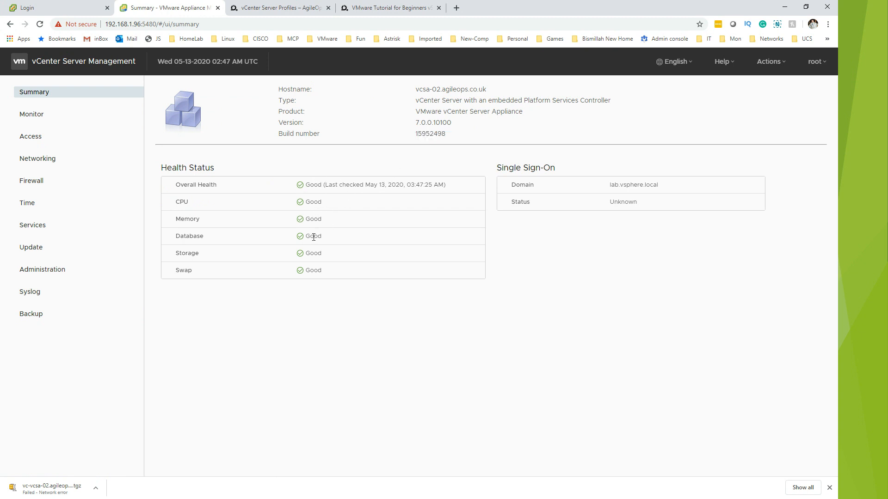
{"action": "mouse_move", "coordinate": [300, 244]}
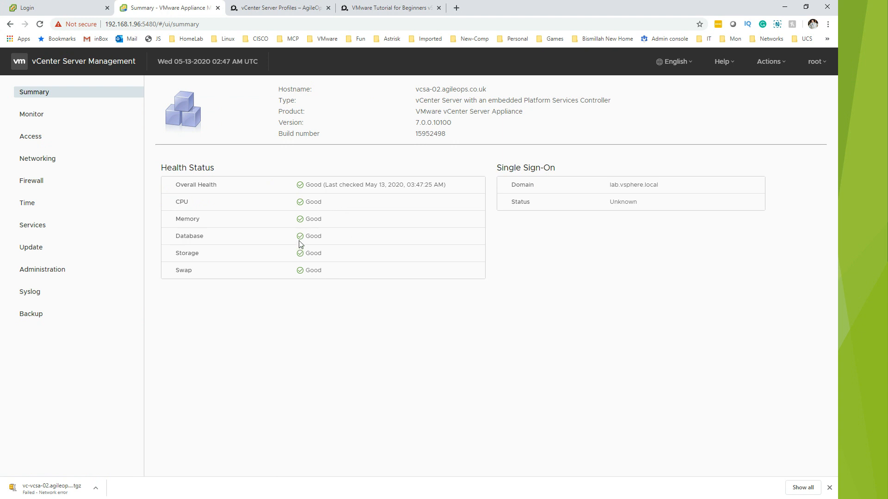
{"action": "mouse_move", "coordinate": [305, 238]}
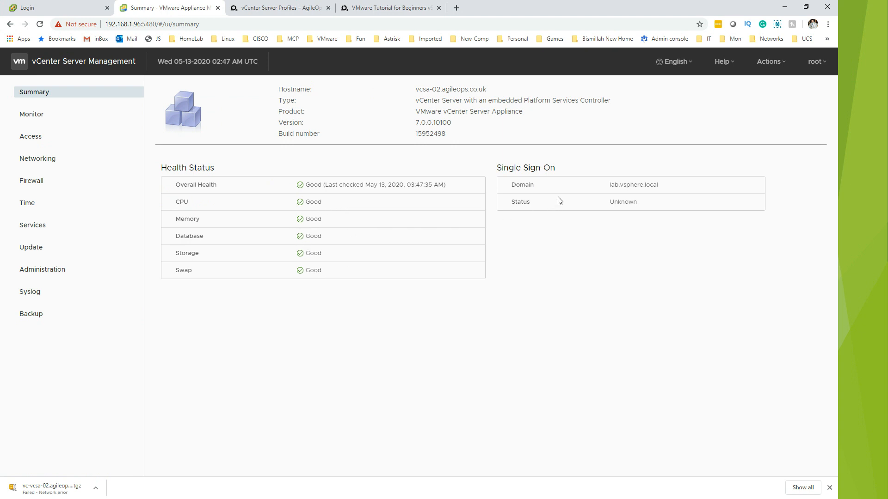
{"action": "mouse_move", "coordinate": [300, 268]}
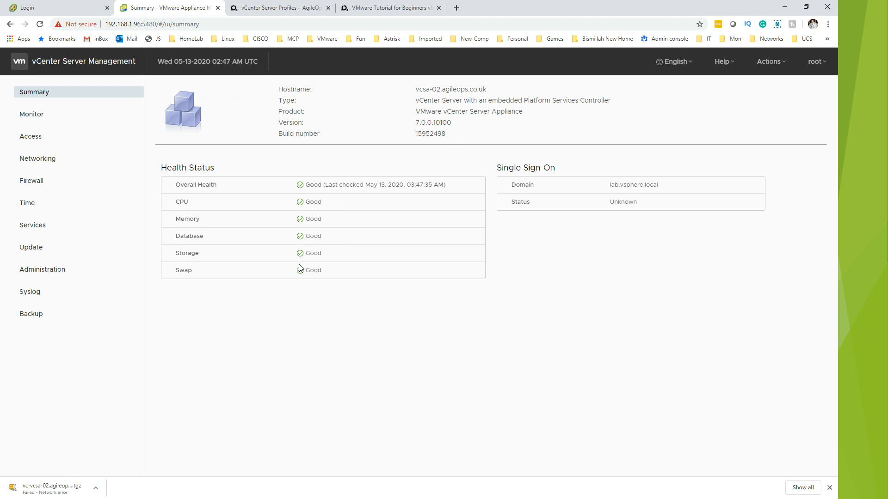
{"action": "mouse_move", "coordinate": [301, 258]}
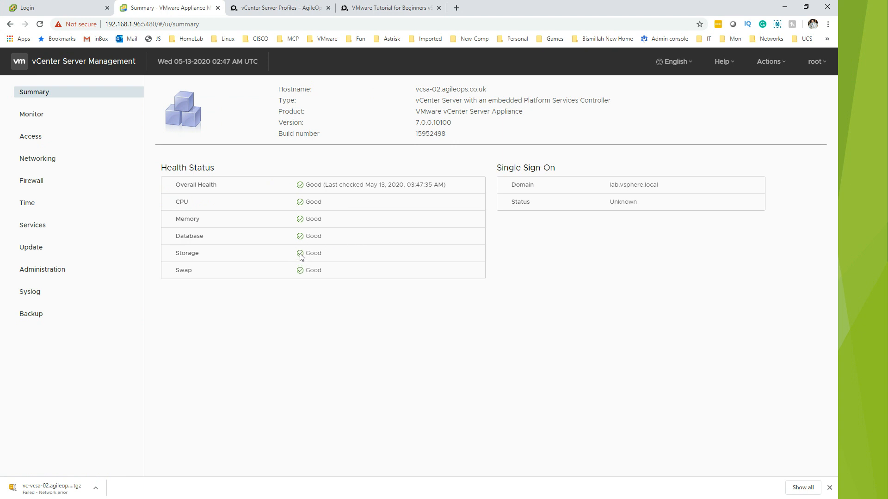
{"action": "mouse_move", "coordinate": [38, 158]}
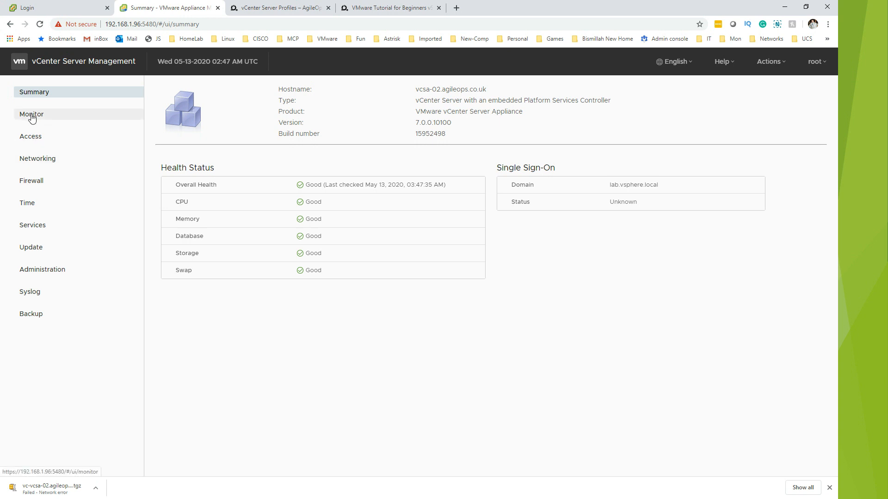
Show the Monitor page with last-hour CPU and Memory usage charts.
{"action": "left_click", "coordinate": [31, 114]}
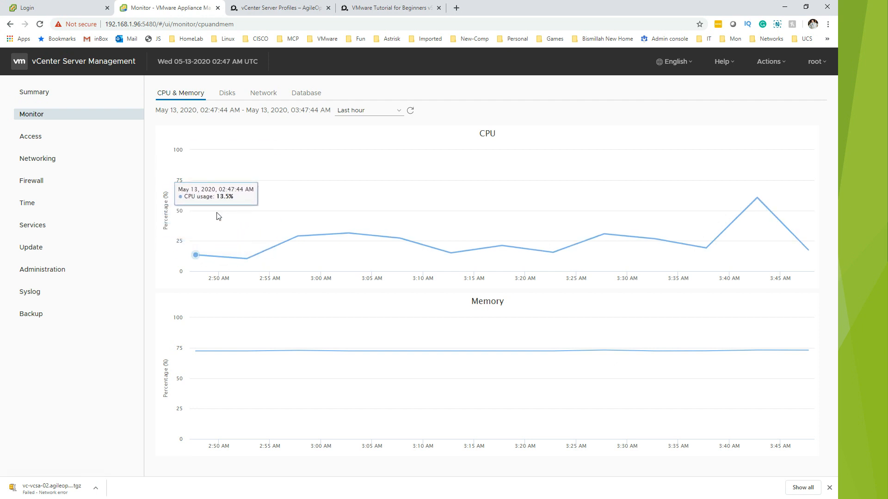
{"action": "mouse_move", "coordinate": [220, 175]}
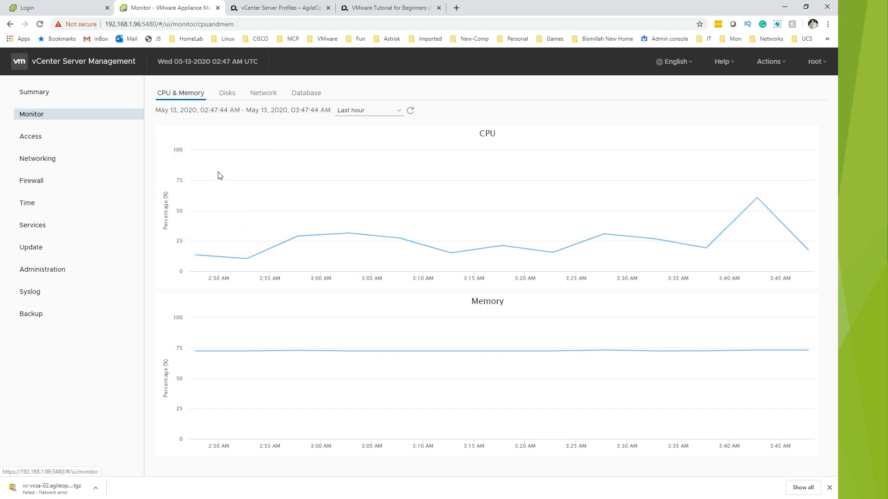
{"action": "mouse_move", "coordinate": [266, 376]}
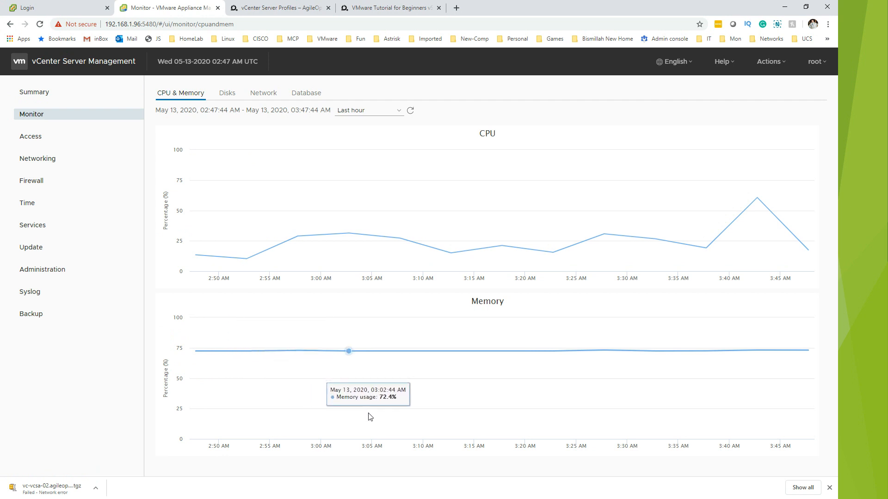
{"action": "mouse_move", "coordinate": [213, 126]}
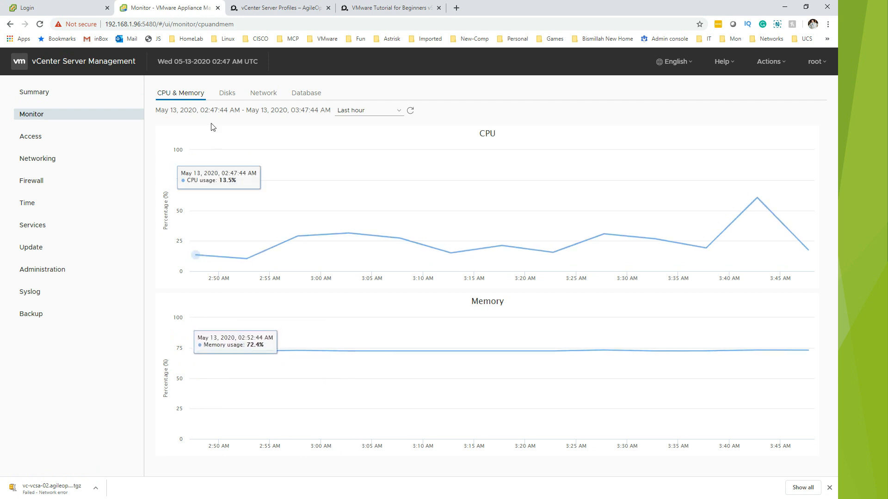
Review disk partition utilisation and network traffic charts, then return to the all-Good health summary.
{"action": "left_click", "coordinate": [227, 92]}
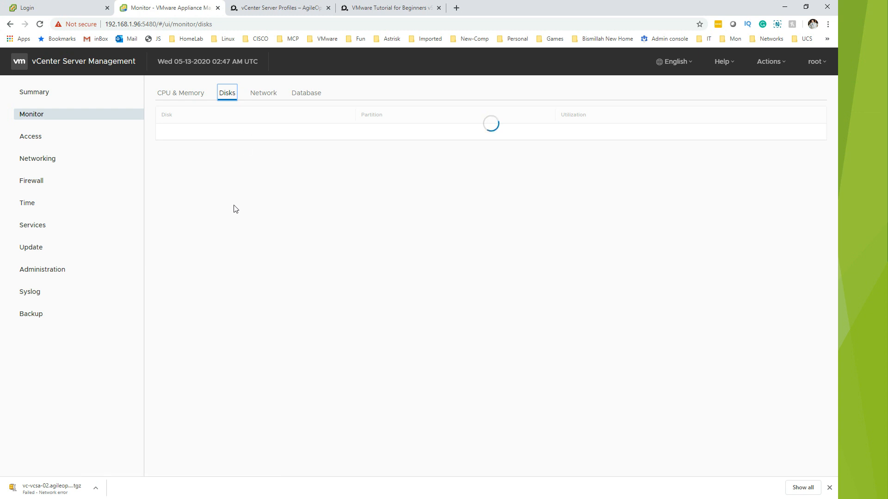
{"action": "mouse_move", "coordinate": [278, 177]}
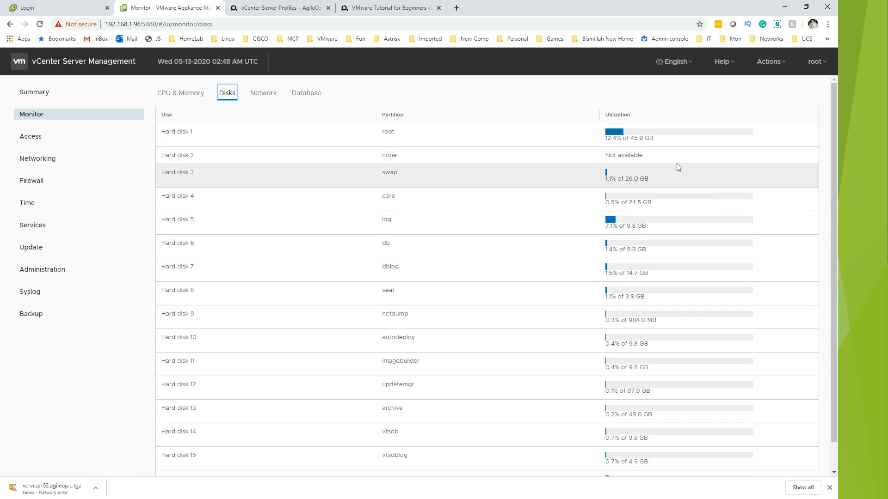
{"action": "mouse_move", "coordinate": [615, 131]}
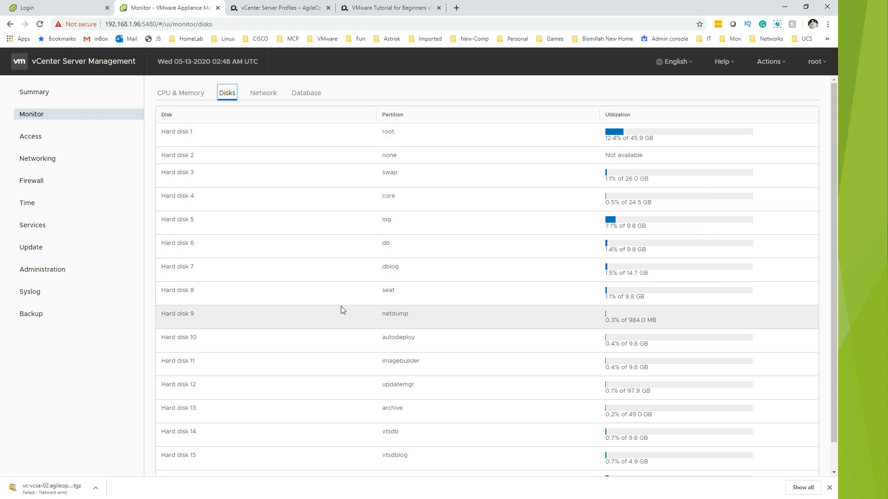
{"action": "mouse_move", "coordinate": [412, 353]}
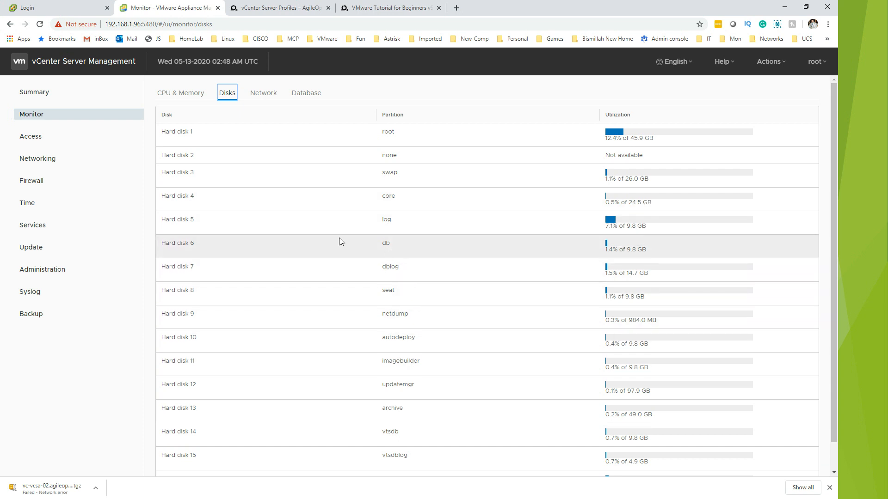
{"action": "scroll", "scroll_direction": "down", "scroll_amount": 3}
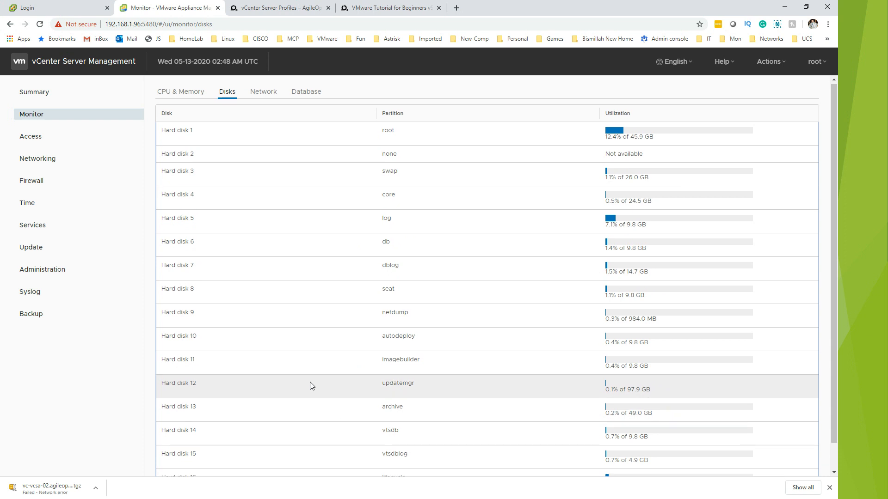
{"action": "scroll", "scroll_direction": "down", "scroll_amount": 3}
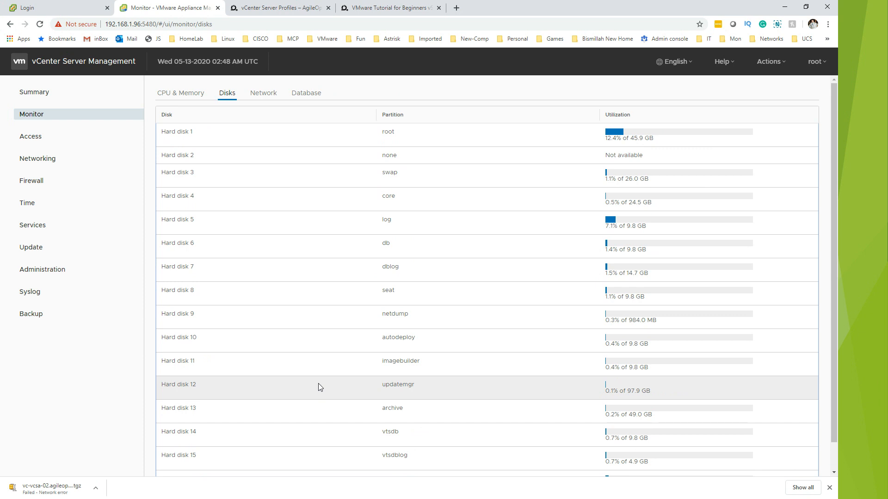
{"action": "mouse_move", "coordinate": [284, 159]}
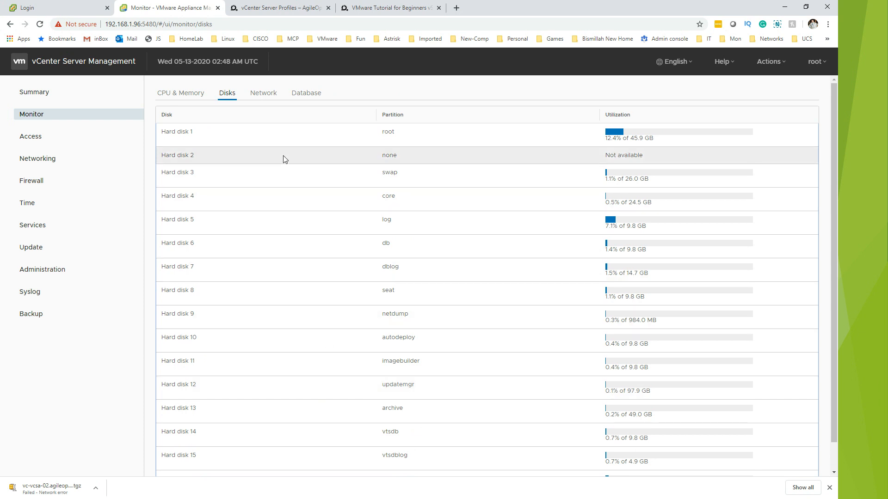
{"action": "mouse_move", "coordinate": [357, 184]}
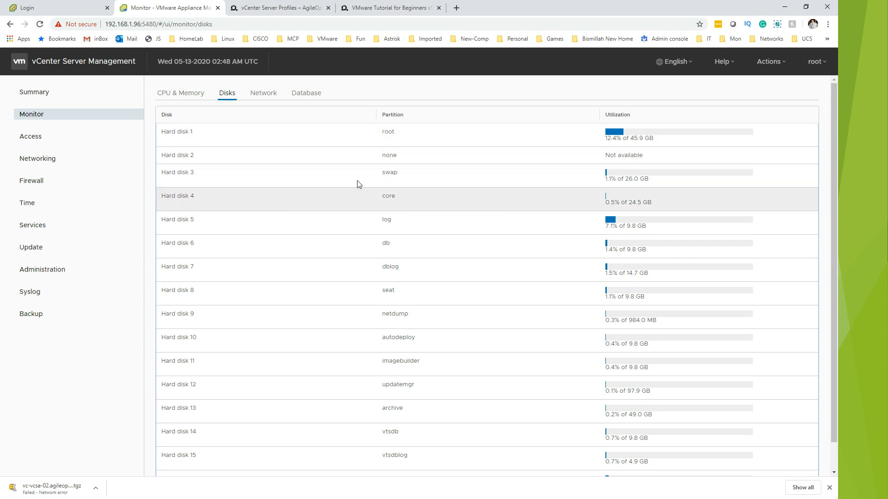
{"action": "mouse_move", "coordinate": [272, 357]}
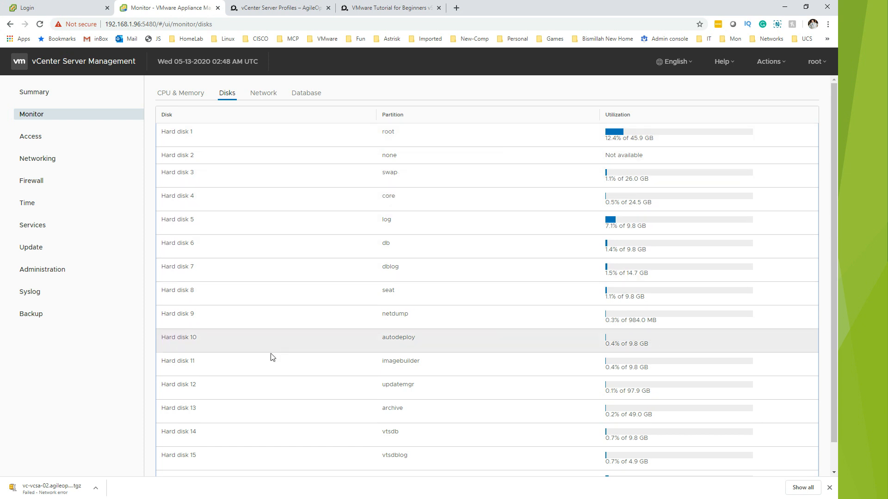
{"action": "mouse_move", "coordinate": [357, 231]}
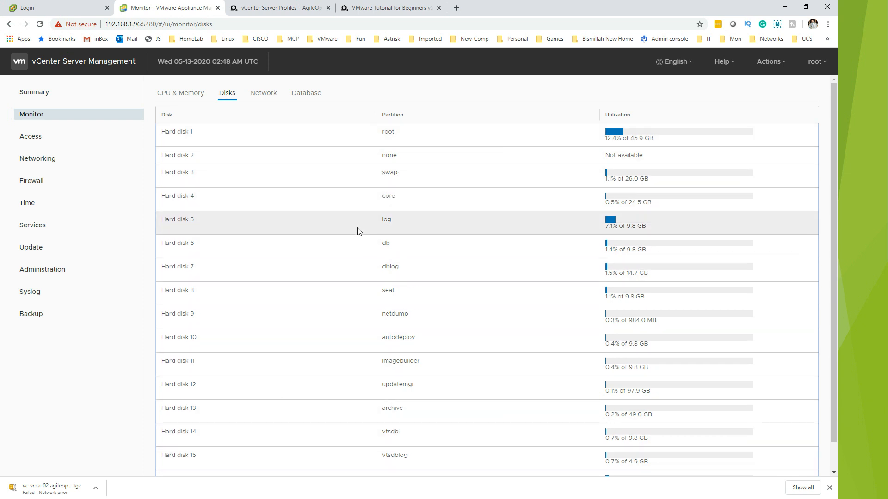
{"action": "mouse_move", "coordinate": [403, 259]}
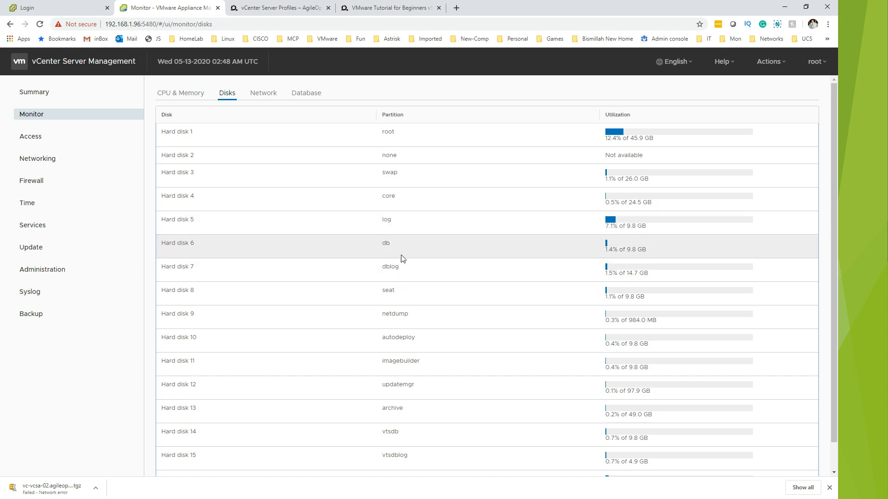
{"action": "mouse_move", "coordinate": [614, 234]}
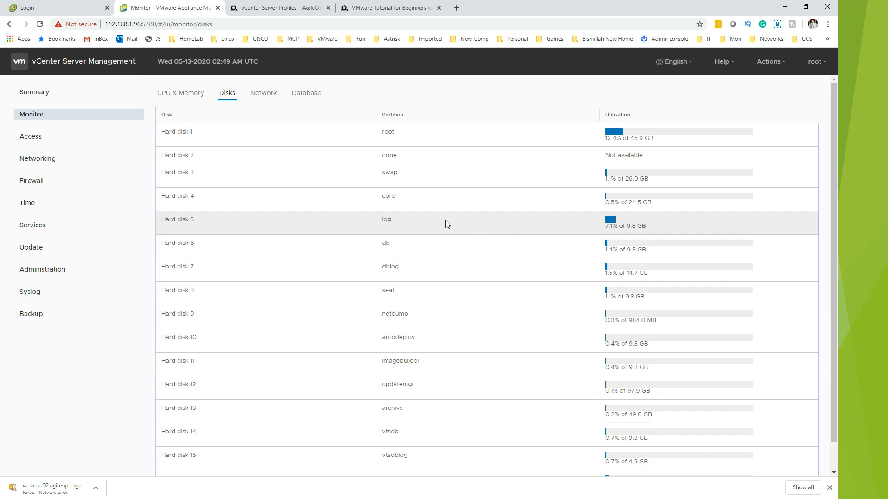
{"action": "mouse_move", "coordinate": [403, 231]}
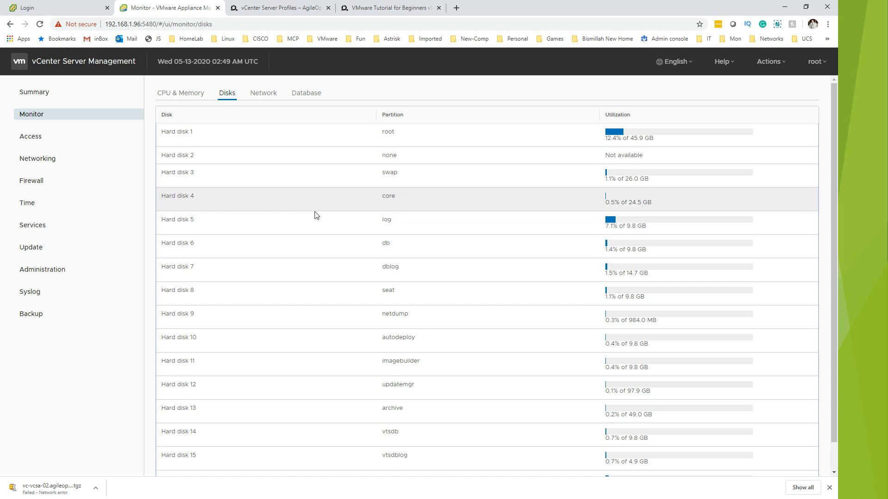
{"action": "mouse_move", "coordinate": [399, 465]}
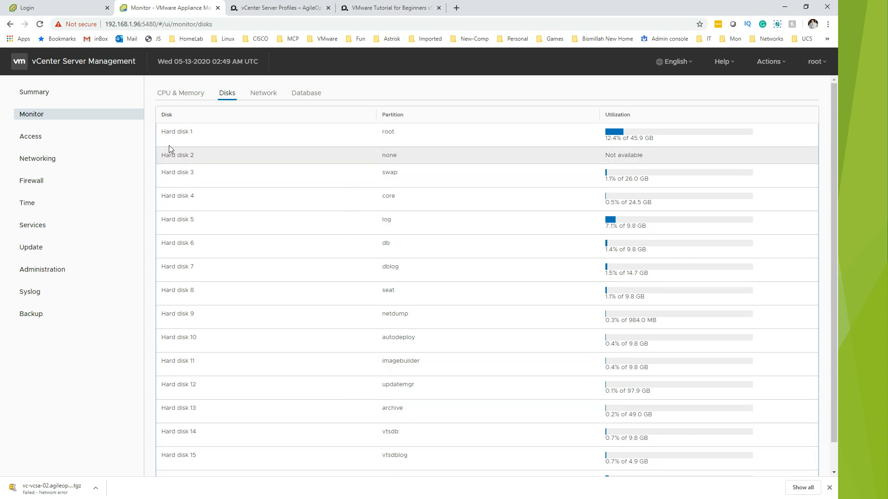
{"action": "mouse_move", "coordinate": [281, 246]}
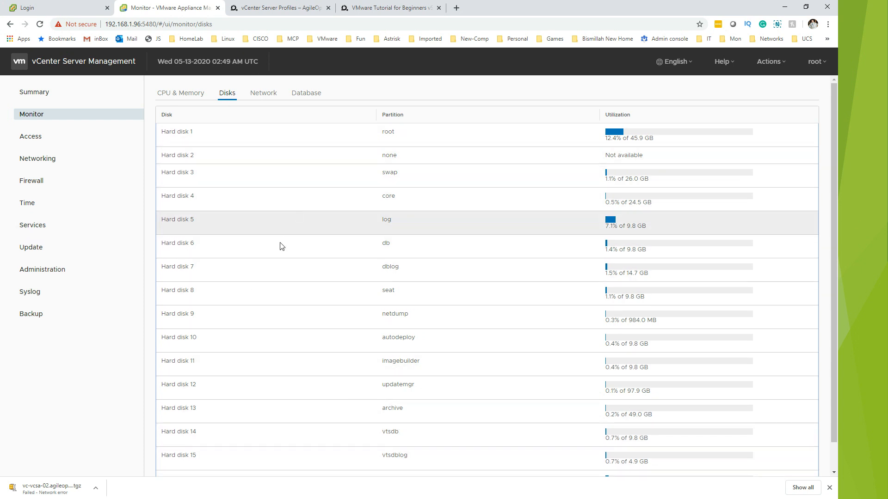
{"action": "mouse_move", "coordinate": [262, 93]}
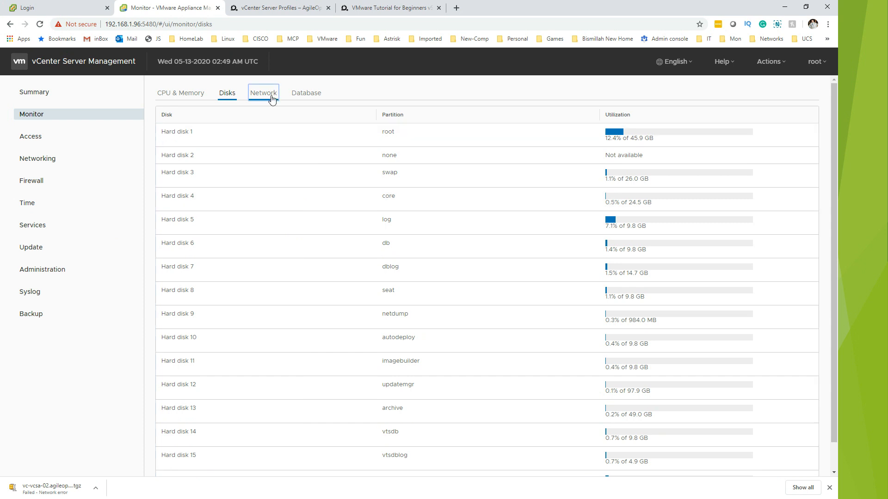
{"action": "left_click", "coordinate": [263, 92]}
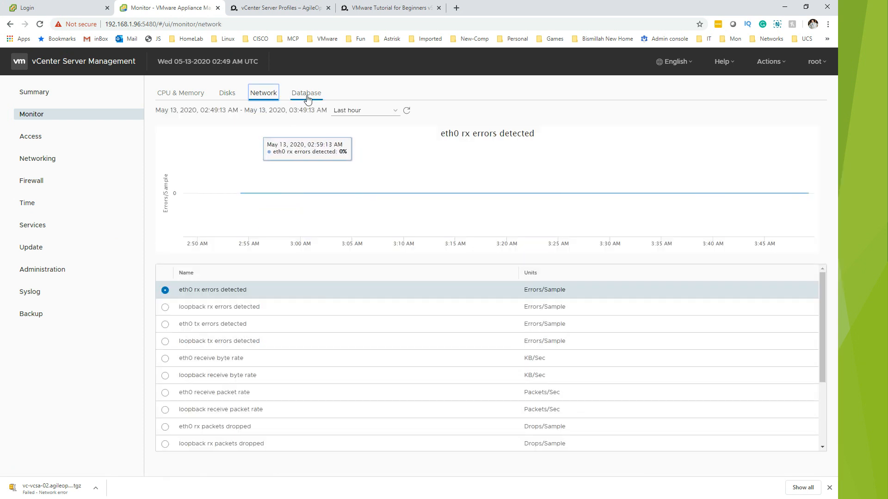
{"action": "left_click", "coordinate": [306, 93]}
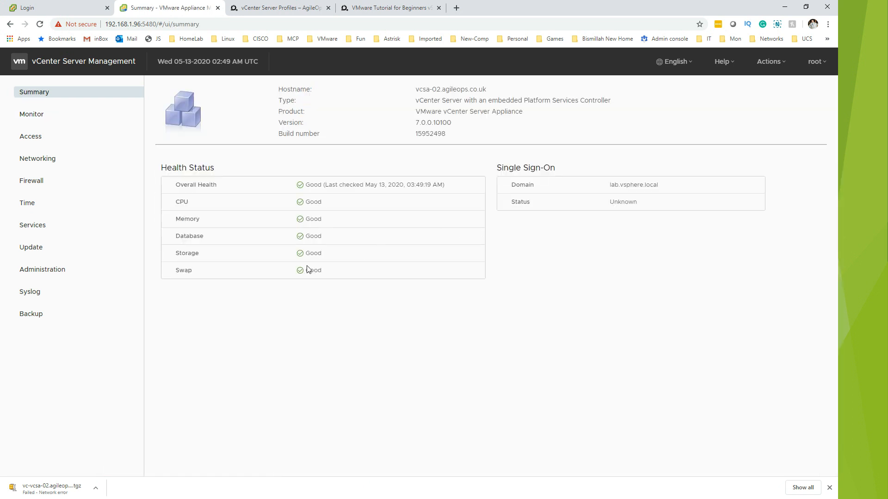
{"action": "mouse_move", "coordinate": [32, 114]}
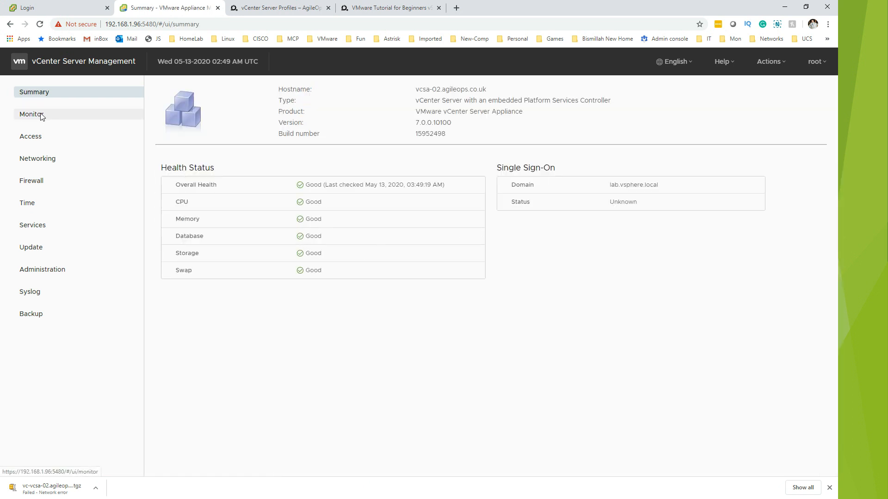
View Database utilisation trends over the last month, then show disk partition utilisation again.
{"action": "left_click", "coordinate": [32, 114]}
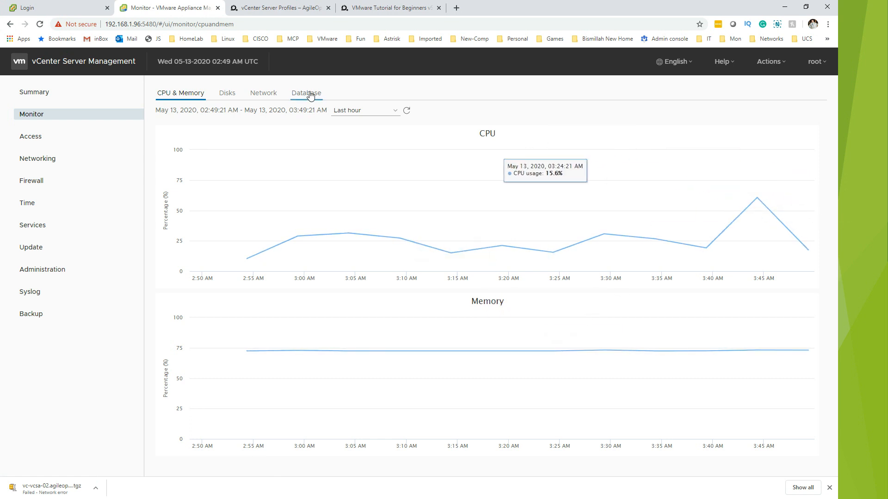
{"action": "left_click", "coordinate": [306, 93]}
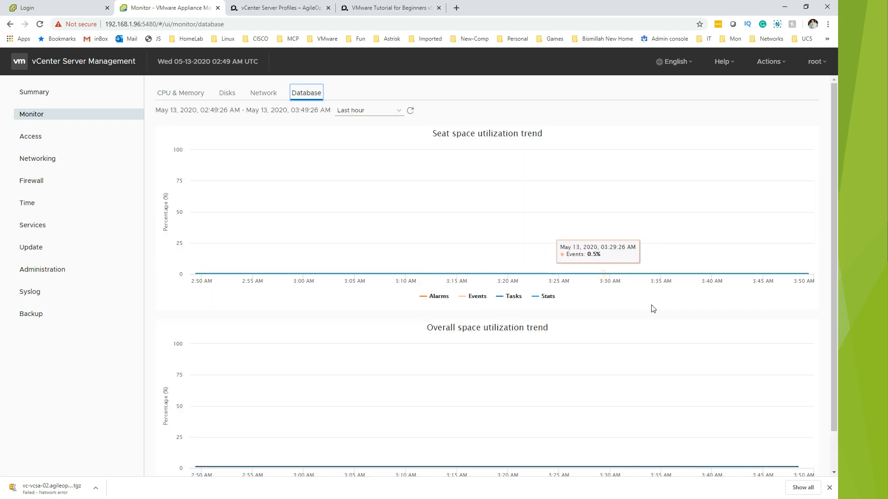
{"action": "mouse_move", "coordinate": [615, 258]}
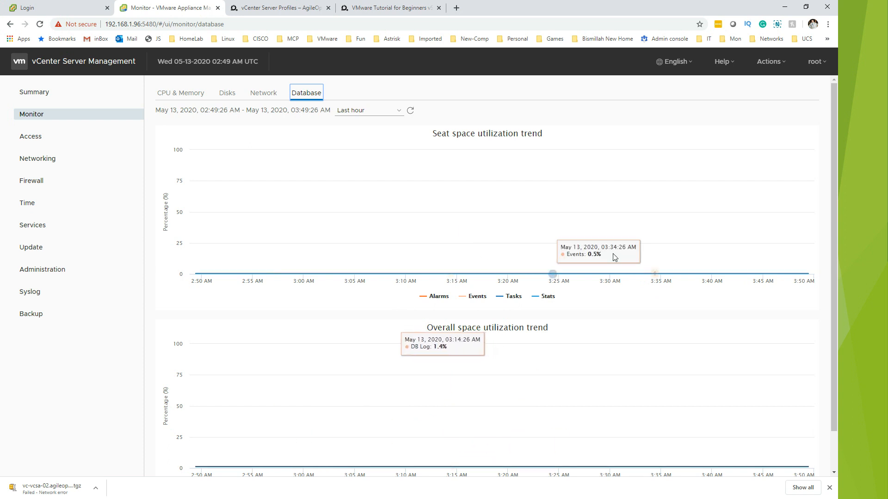
{"action": "left_click", "coordinate": [368, 110]}
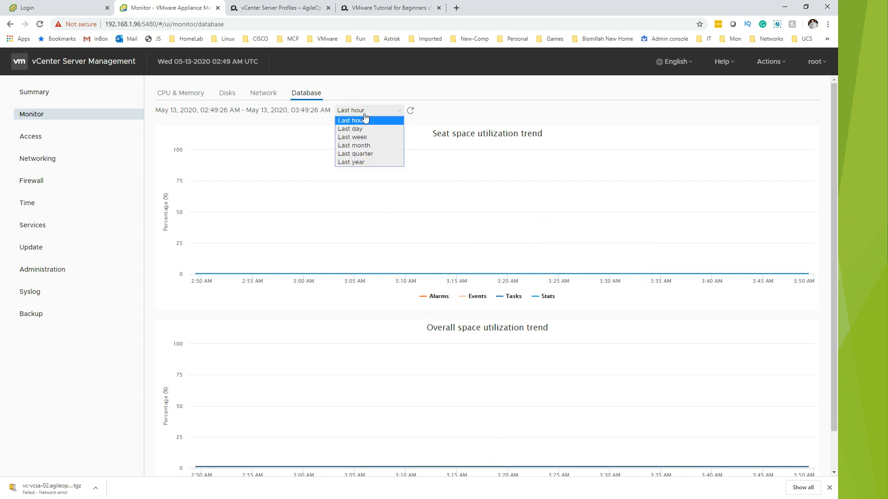
{"action": "left_click", "coordinate": [354, 145]}
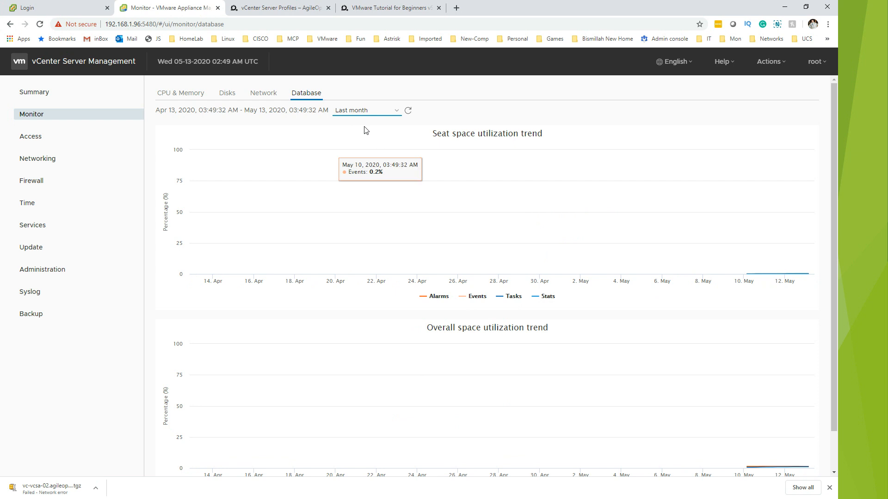
{"action": "mouse_move", "coordinate": [772, 286]}
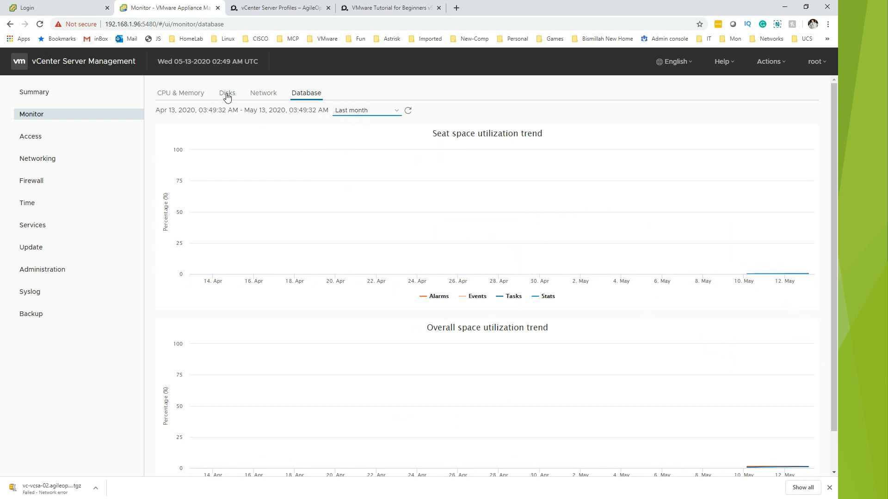
{"action": "left_click", "coordinate": [227, 92]}
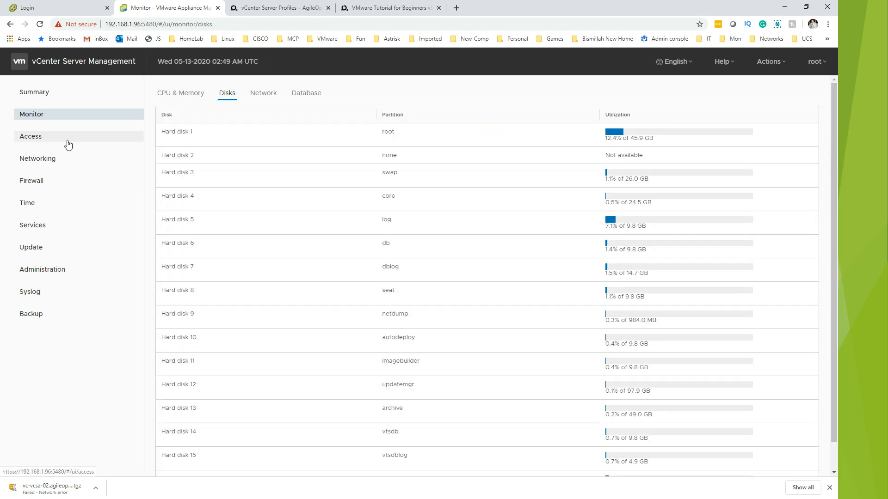
Review Access settings (SSH, DCLI, Console CLI enabled; Bash disabled) and cancel the edit unchanged.
{"action": "left_click", "coordinate": [31, 136]}
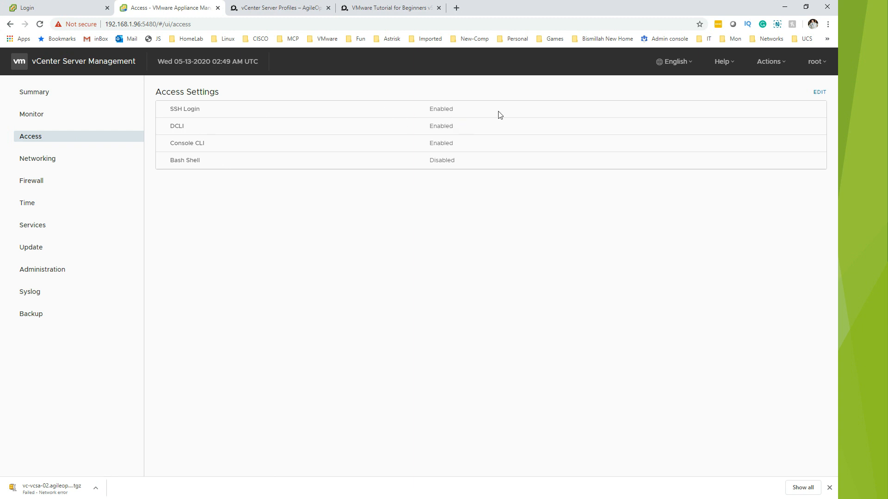
{"action": "mouse_move", "coordinate": [192, 135]}
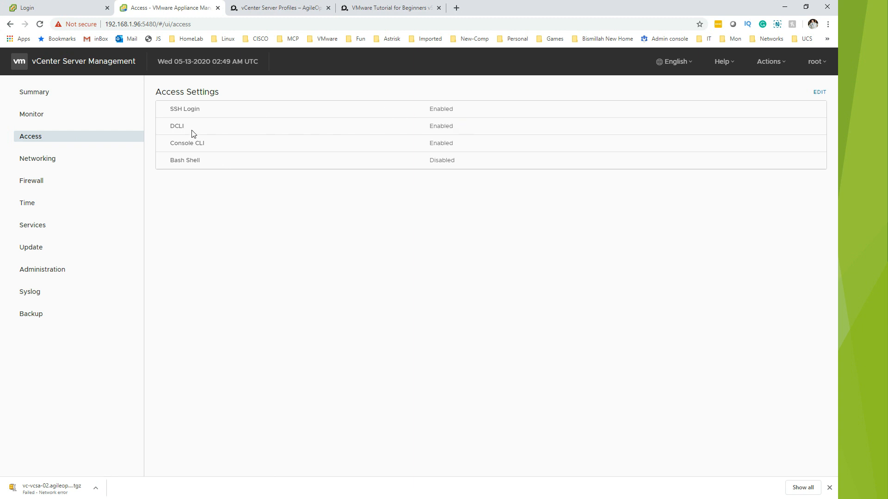
{"action": "mouse_move", "coordinate": [252, 142]}
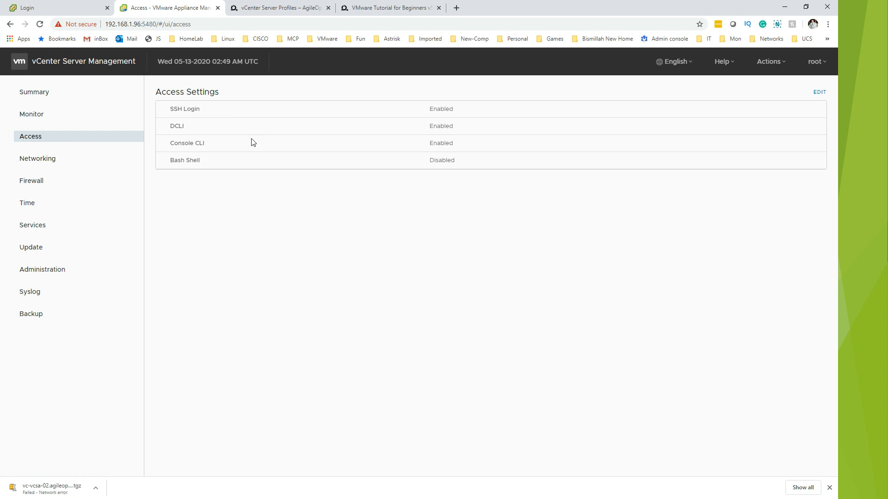
{"action": "mouse_move", "coordinate": [346, 149]}
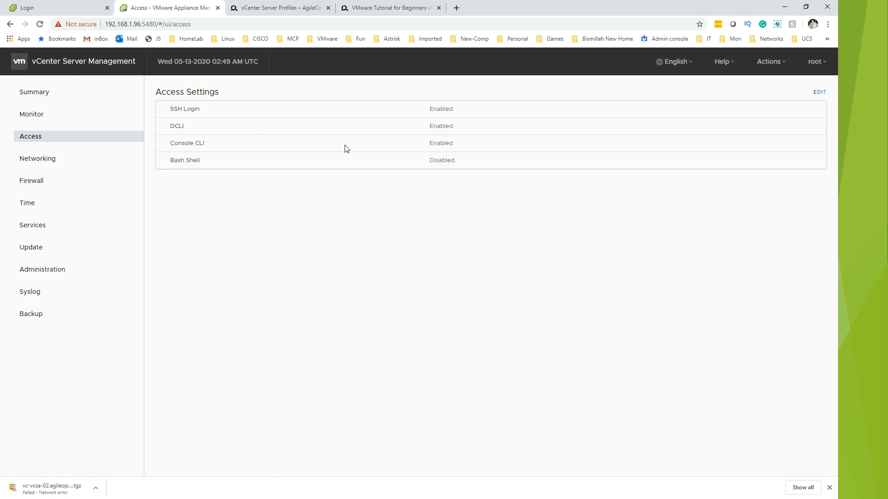
{"action": "left_click", "coordinate": [818, 92]}
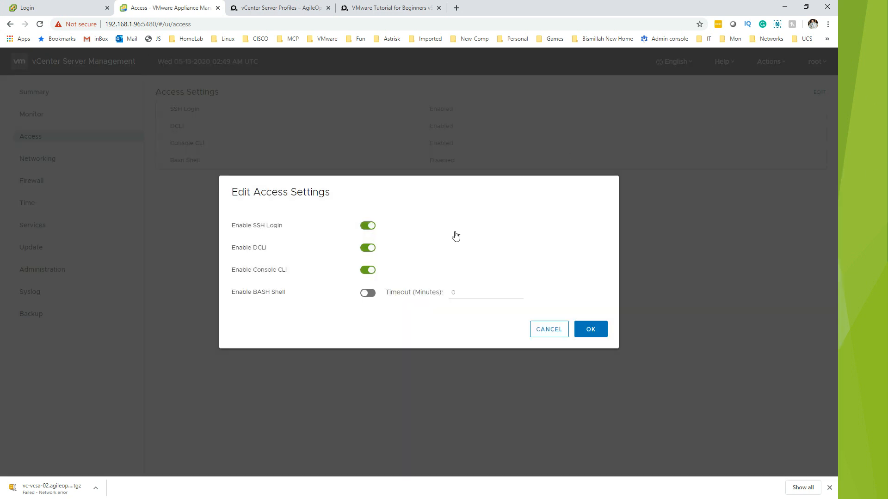
{"action": "mouse_move", "coordinate": [396, 308]}
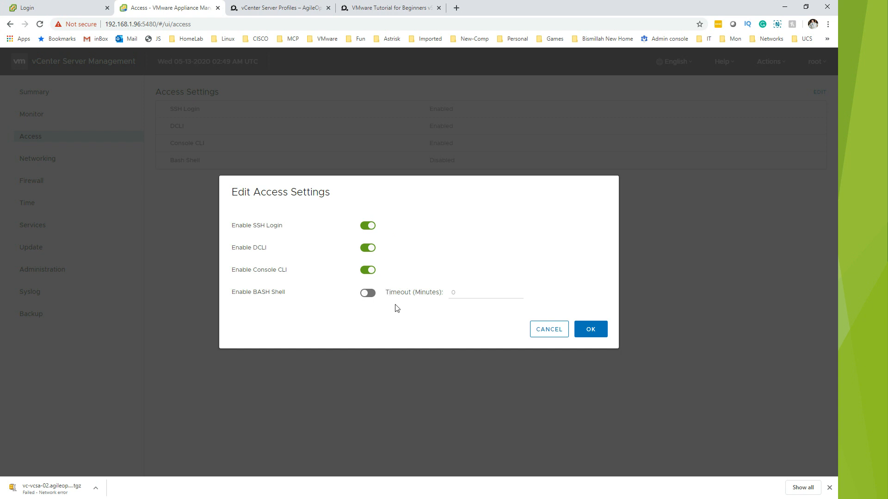
{"action": "mouse_move", "coordinate": [340, 300]}
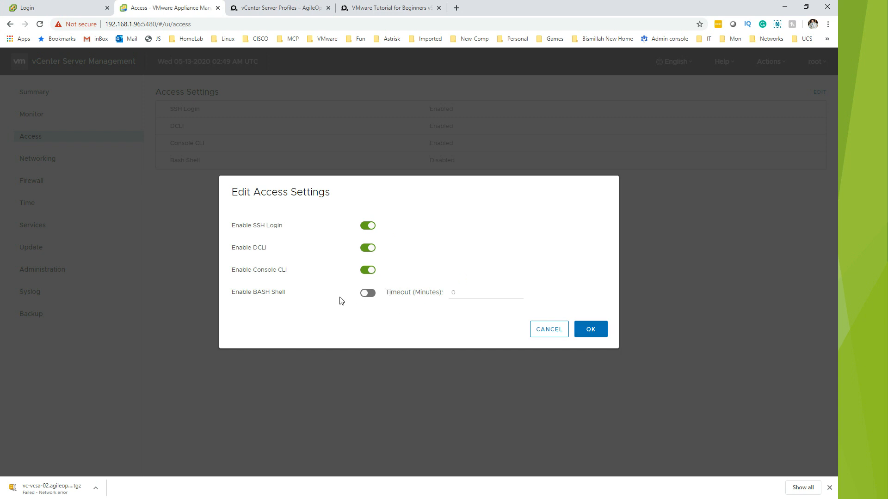
{"action": "mouse_move", "coordinate": [548, 329]}
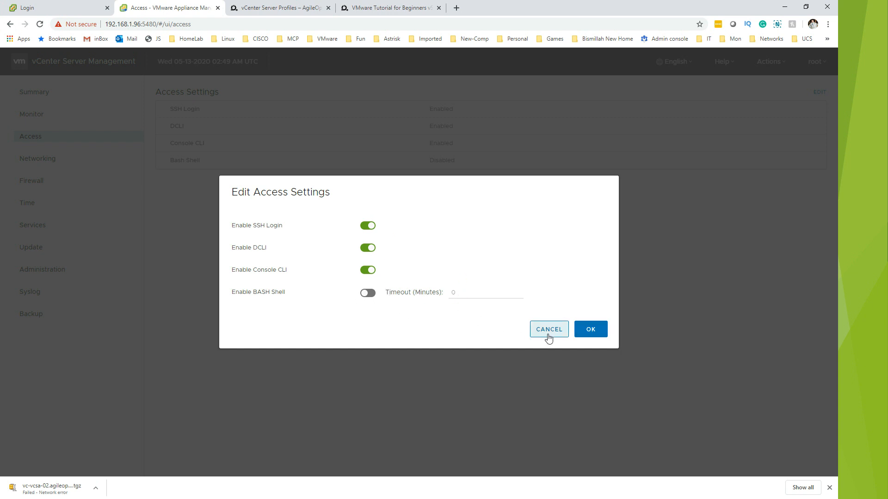
{"action": "left_click", "coordinate": [548, 329]}
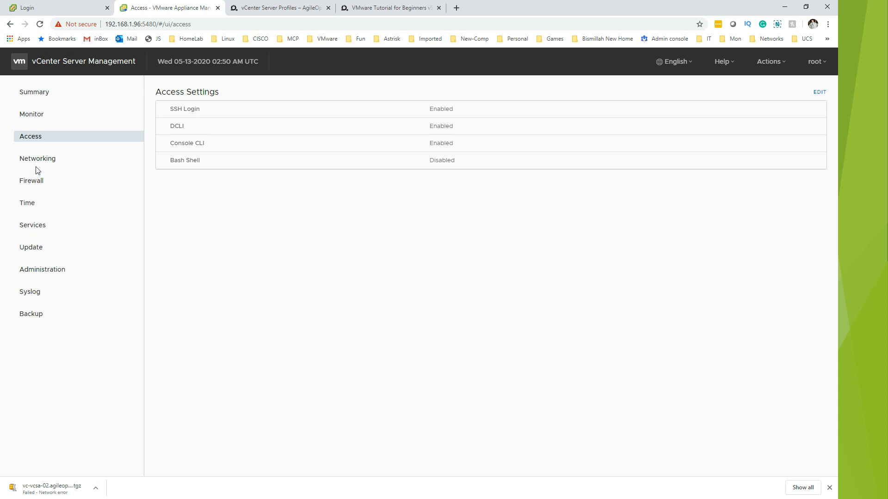
{"action": "left_click", "coordinate": [37, 158]}
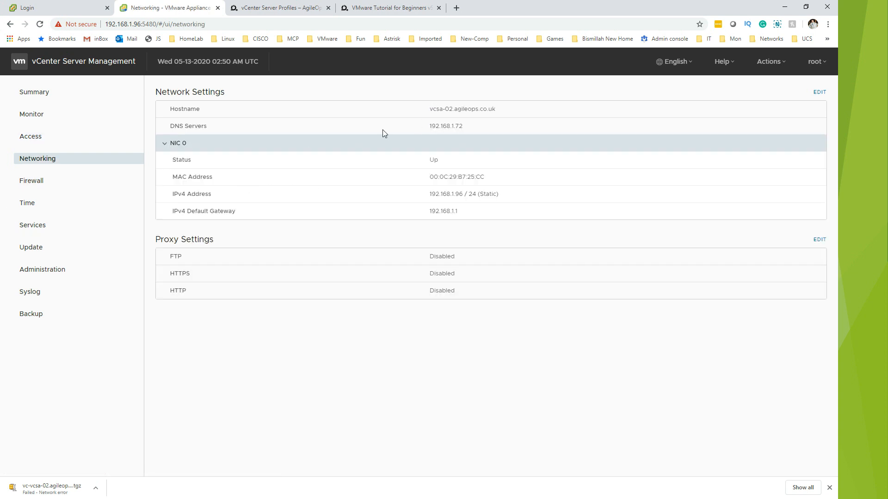
{"action": "mouse_move", "coordinate": [451, 157]}
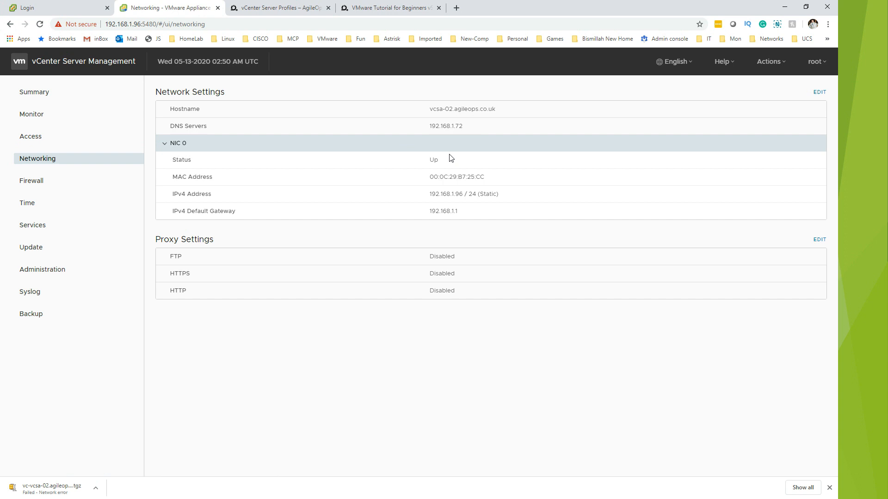
{"action": "mouse_move", "coordinate": [447, 130]}
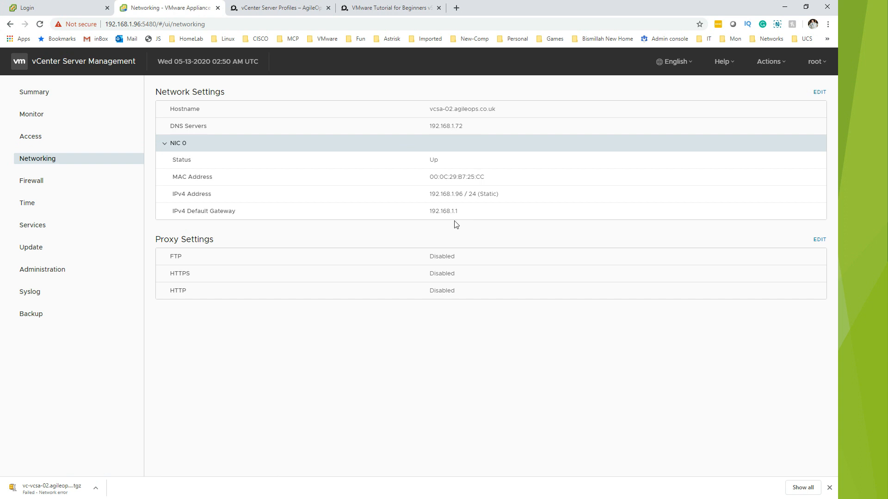
{"action": "mouse_move", "coordinate": [451, 220]}
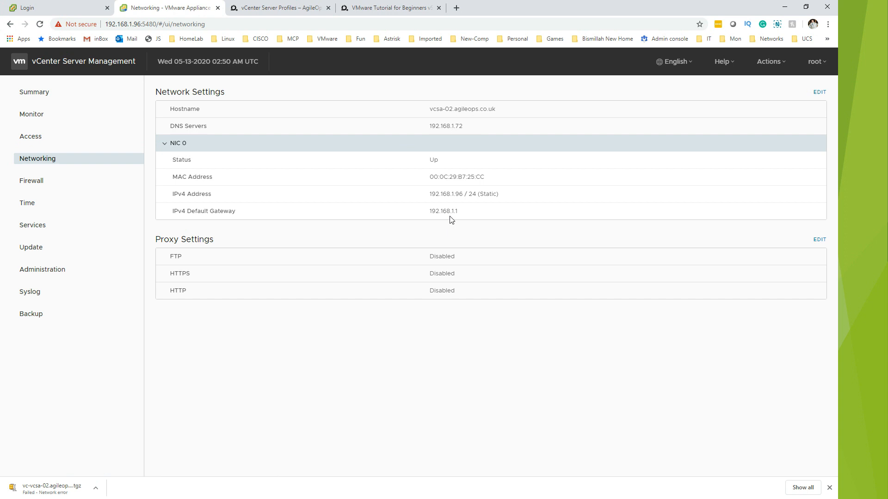
{"action": "mouse_move", "coordinate": [455, 221]}
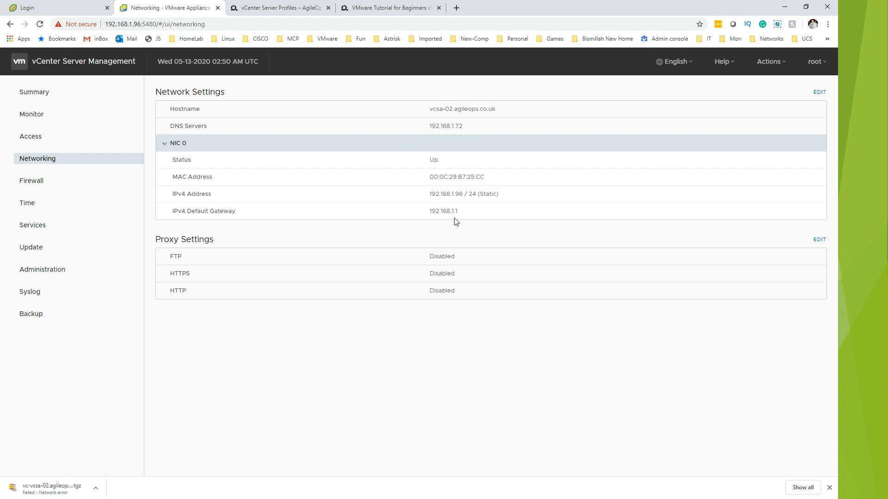
{"action": "mouse_move", "coordinate": [428, 174]}
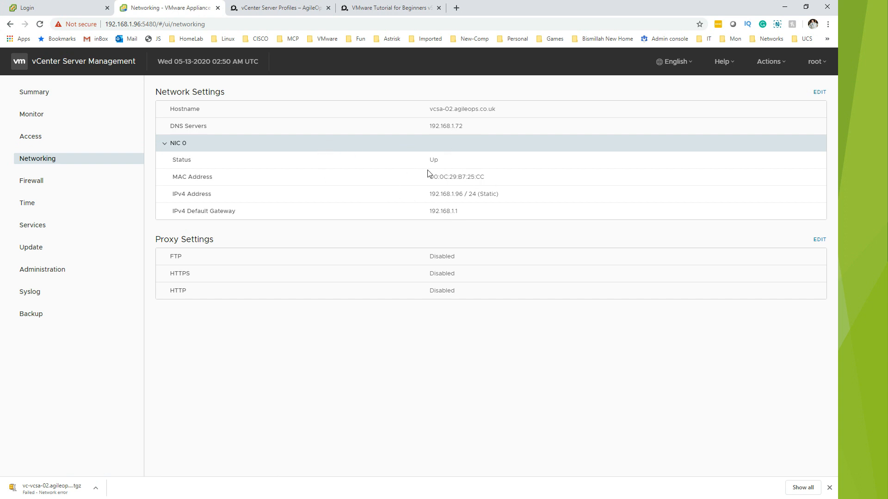
{"action": "mouse_move", "coordinate": [410, 278]}
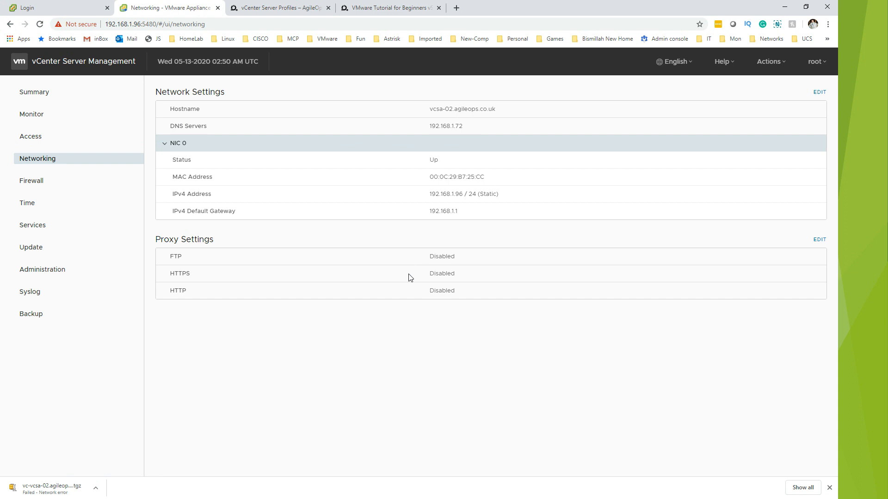
{"action": "mouse_move", "coordinate": [369, 299]}
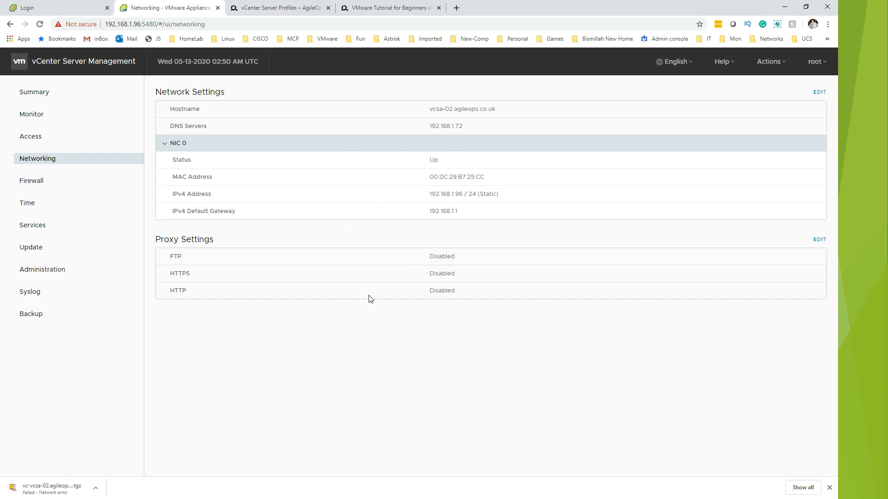
{"action": "mouse_move", "coordinate": [289, 251]}
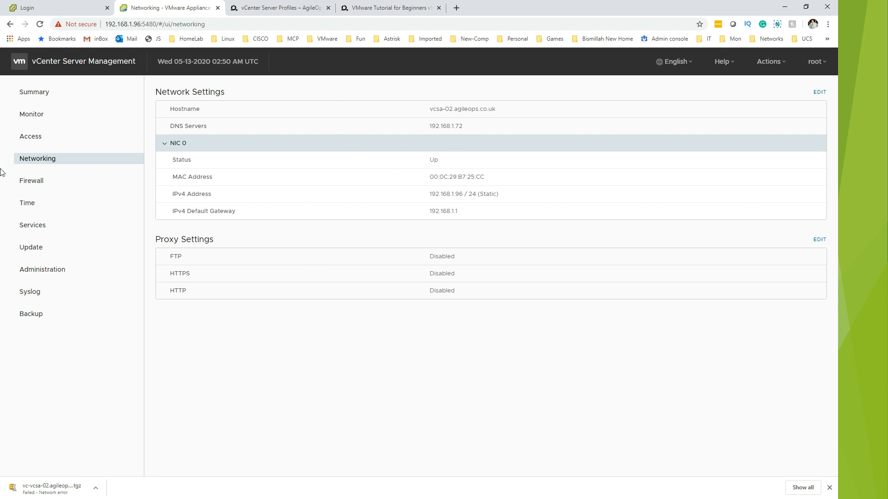
Show the Firewall page, which lists no firewall rules.
{"action": "left_click", "coordinate": [31, 181]}
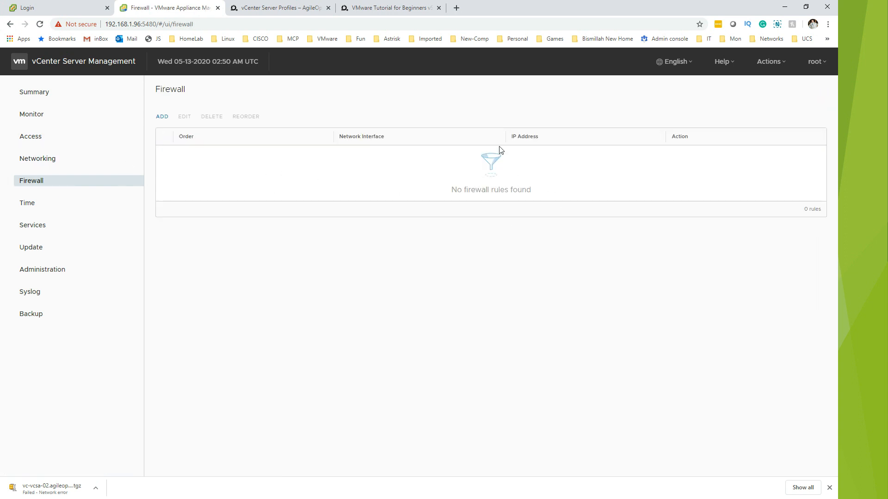
{"action": "mouse_move", "coordinate": [525, 258]}
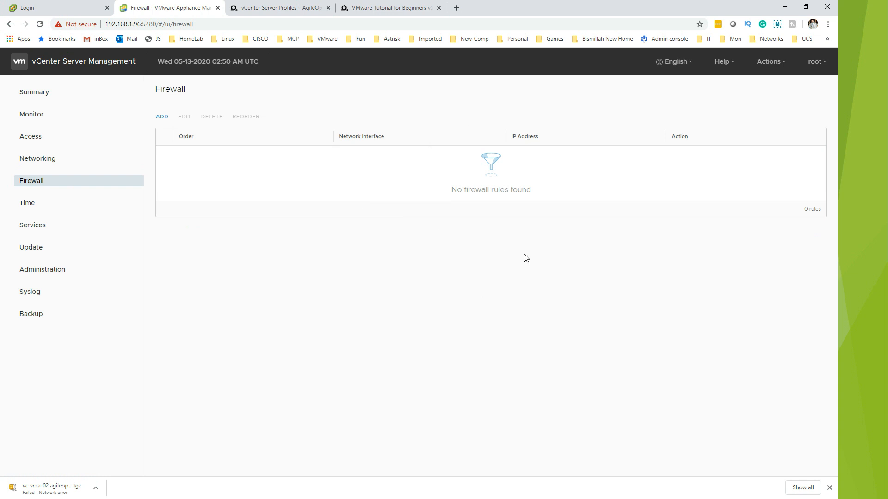
{"action": "mouse_move", "coordinate": [145, 148]}
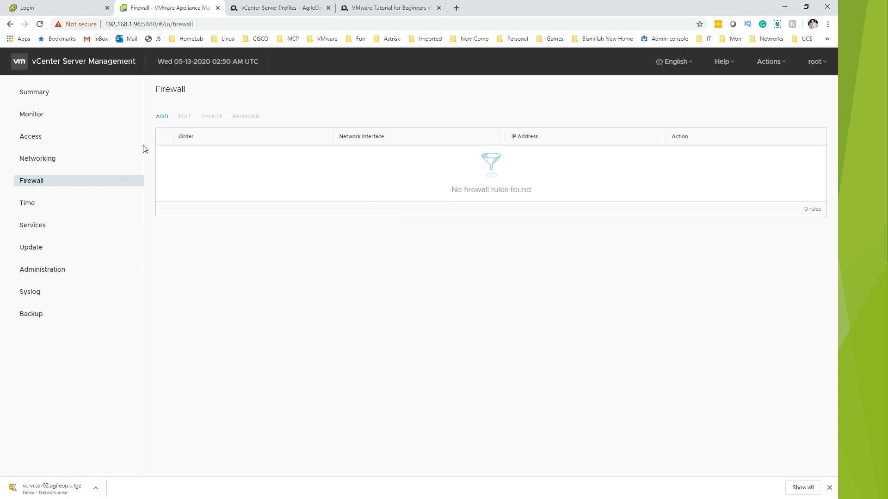
{"action": "mouse_move", "coordinate": [195, 188]}
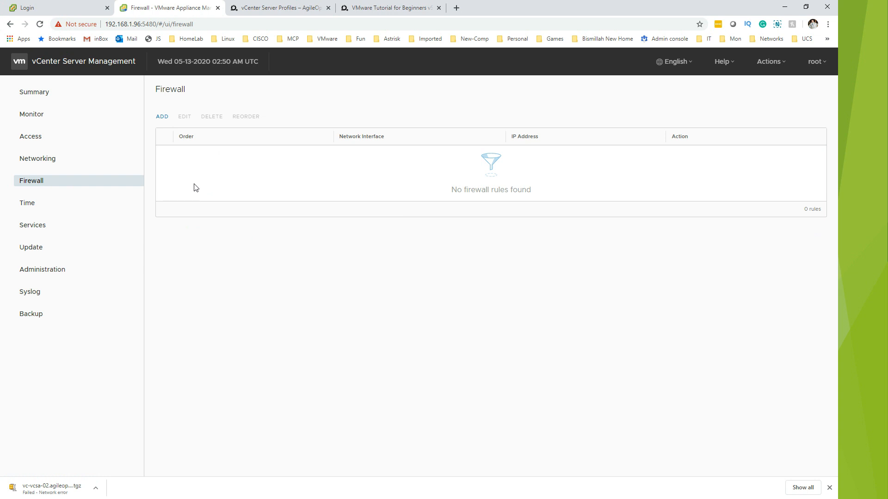
{"action": "mouse_move", "coordinate": [186, 138]}
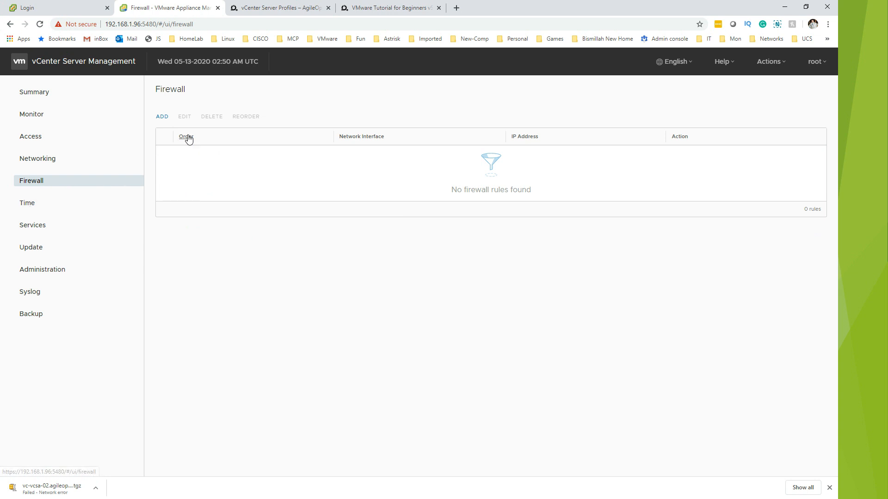
{"action": "mouse_move", "coordinate": [171, 192]}
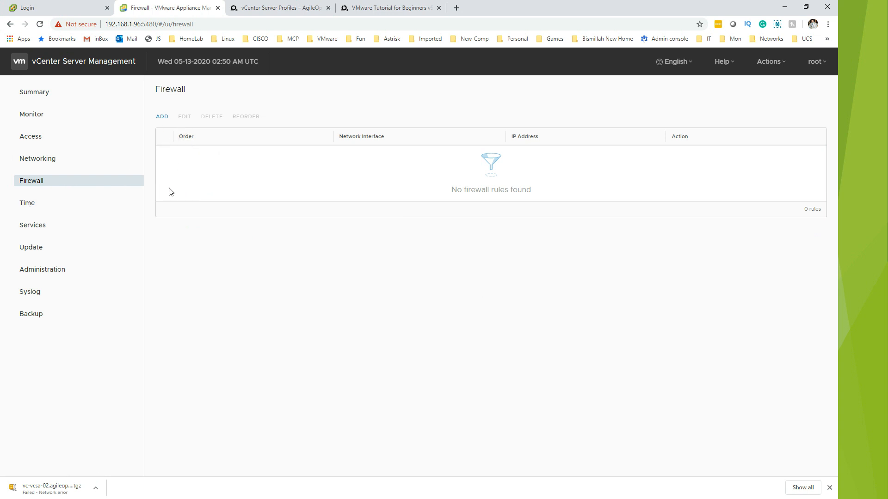
{"action": "mouse_move", "coordinate": [159, 149]}
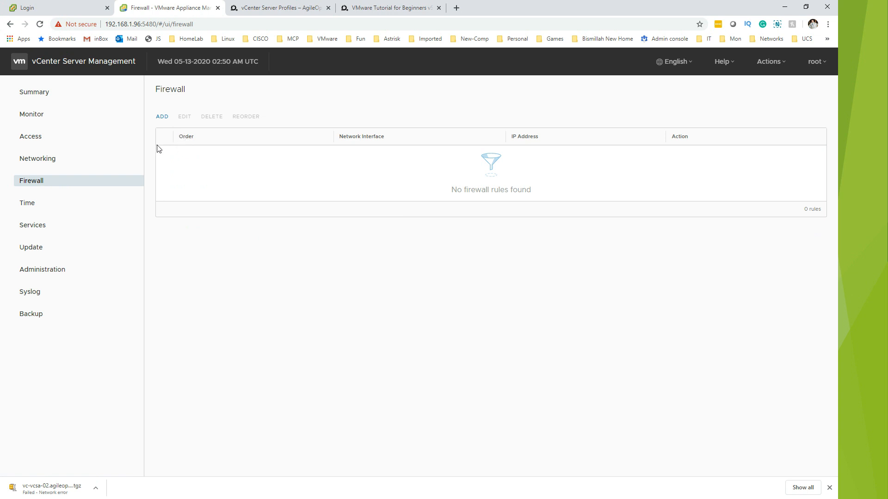
{"action": "mouse_move", "coordinate": [27, 203]}
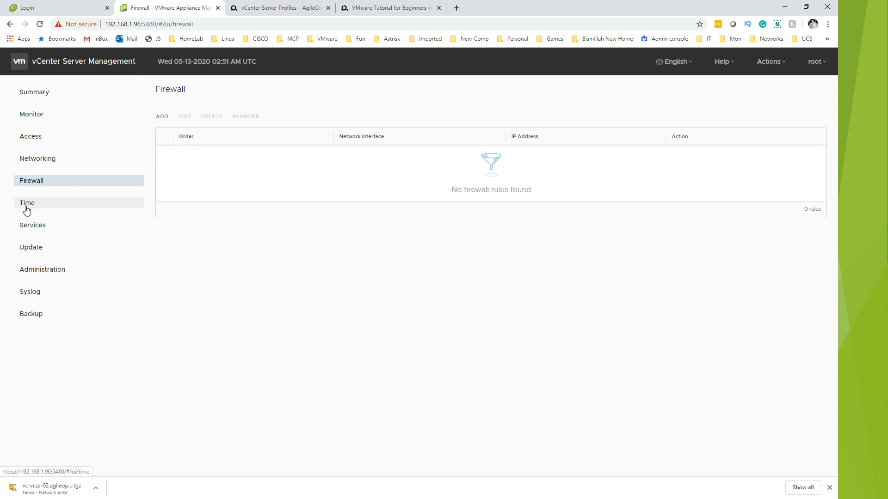
Review Time settings (NTP via pool.ntp.org, timezone Etc/UTC) and cancel the synchronization edit unchanged.
{"action": "left_click", "coordinate": [27, 202]}
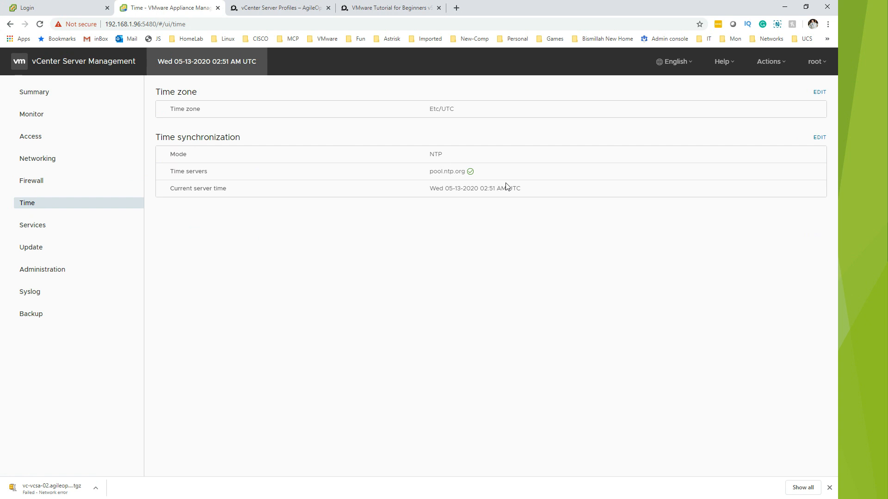
{"action": "mouse_move", "coordinate": [819, 137]}
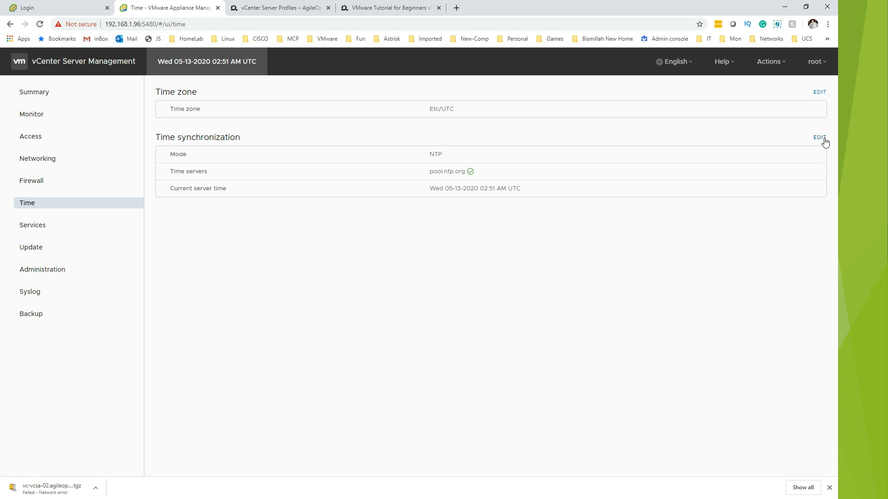
{"action": "left_click", "coordinate": [818, 136]}
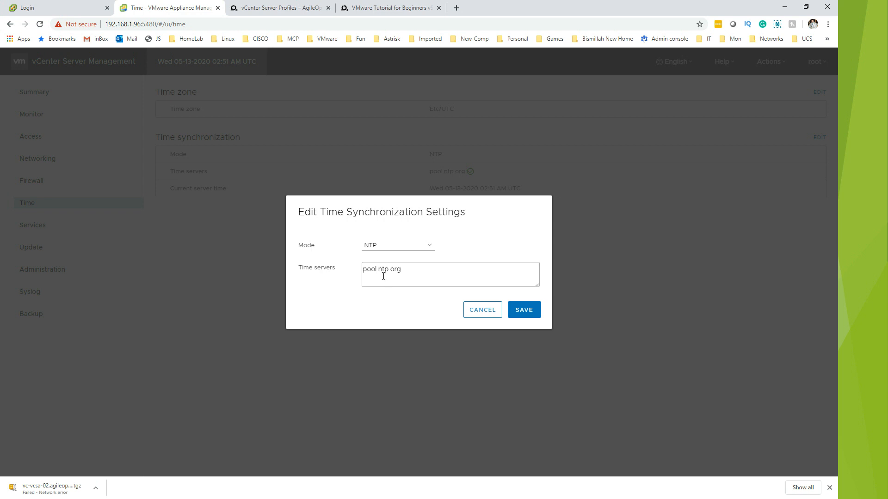
{"action": "mouse_move", "coordinate": [418, 270]}
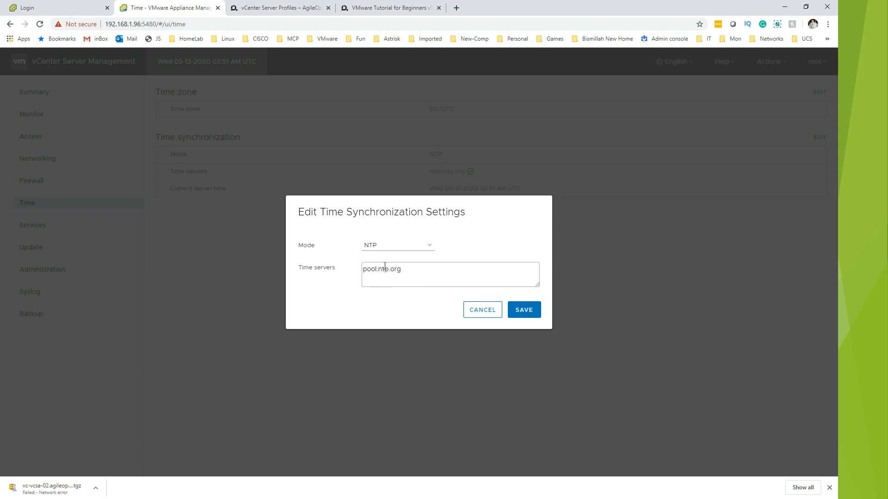
{"action": "mouse_move", "coordinate": [468, 304]}
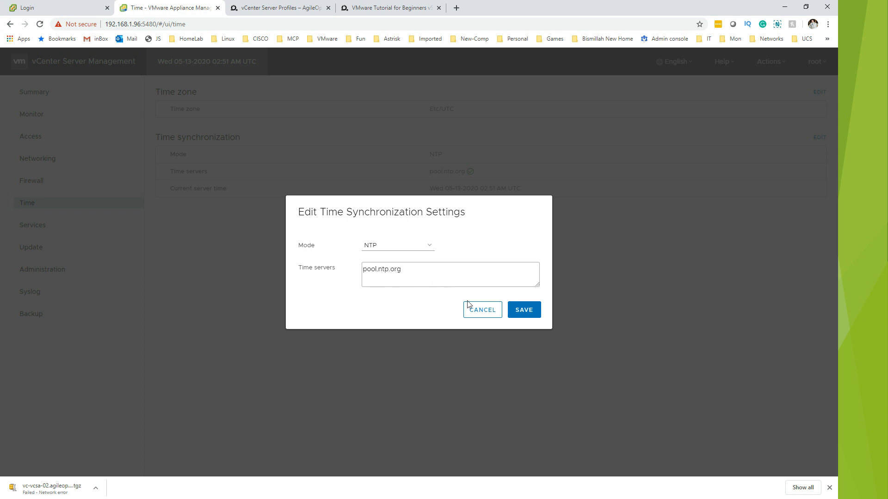
{"action": "left_click", "coordinate": [480, 310]}
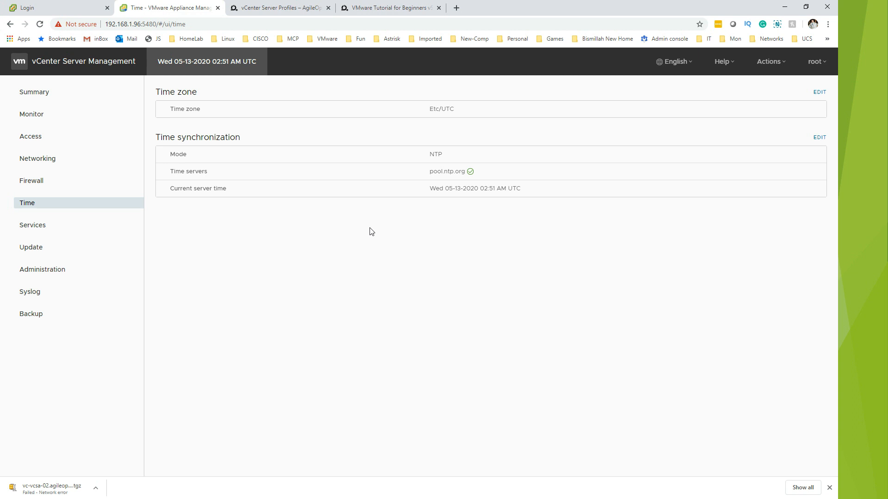
{"action": "mouse_move", "coordinate": [488, 198]}
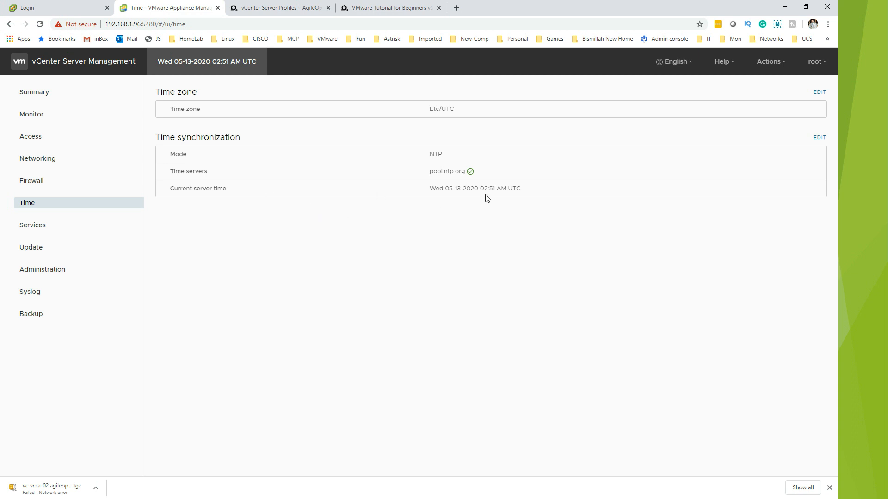
{"action": "mouse_move", "coordinate": [491, 200]}
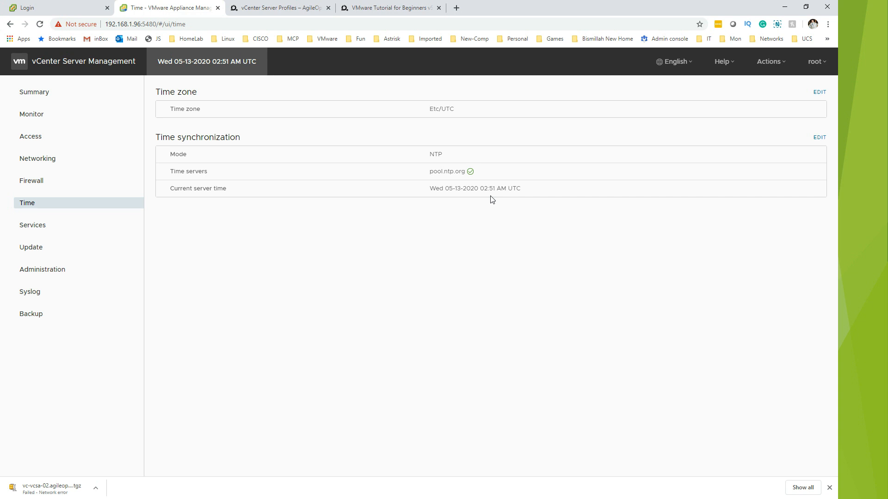
{"action": "mouse_move", "coordinate": [32, 225]}
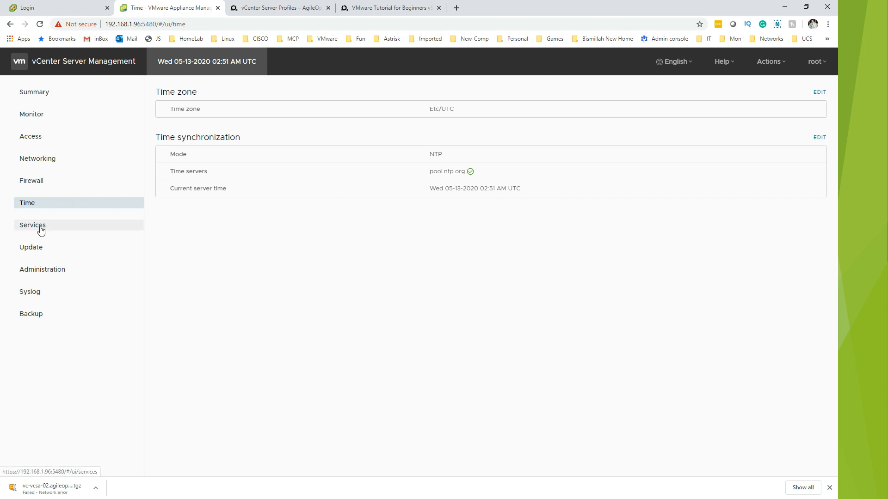
List the appliance services and select Content Library Service for action.
{"action": "left_click", "coordinate": [33, 225]}
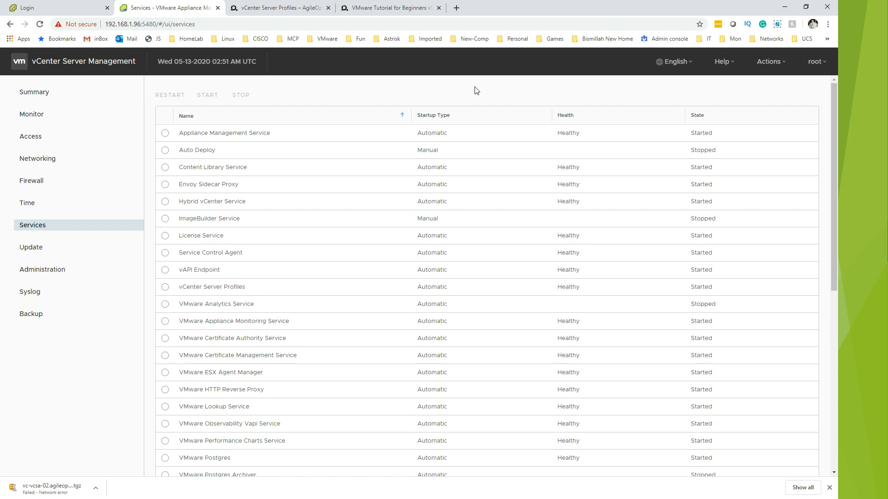
{"action": "mouse_move", "coordinate": [332, 221]}
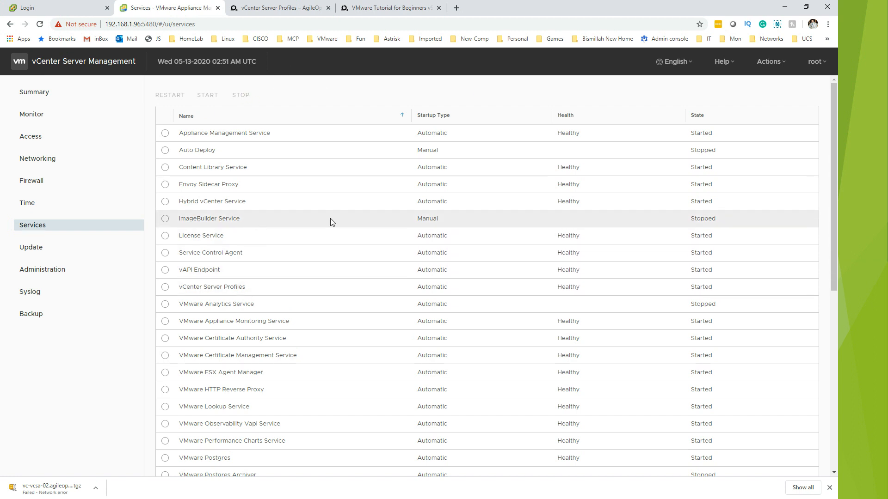
{"action": "mouse_move", "coordinate": [214, 184]}
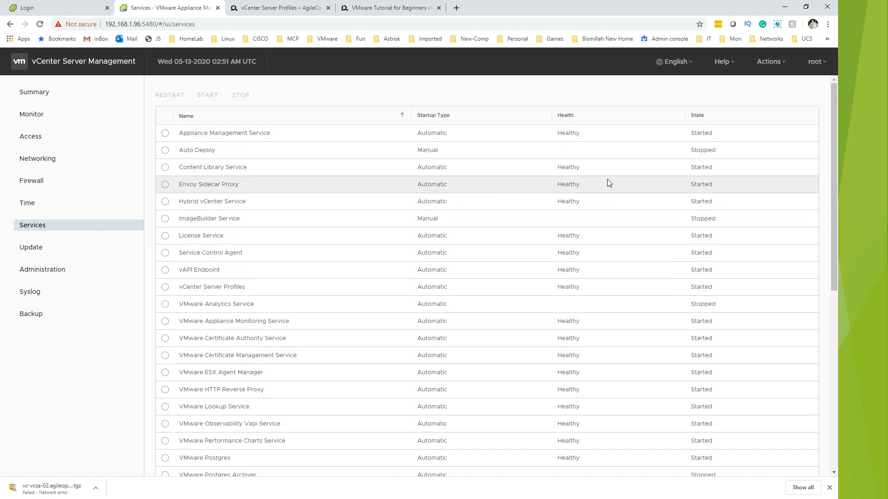
{"action": "mouse_move", "coordinate": [345, 168]}
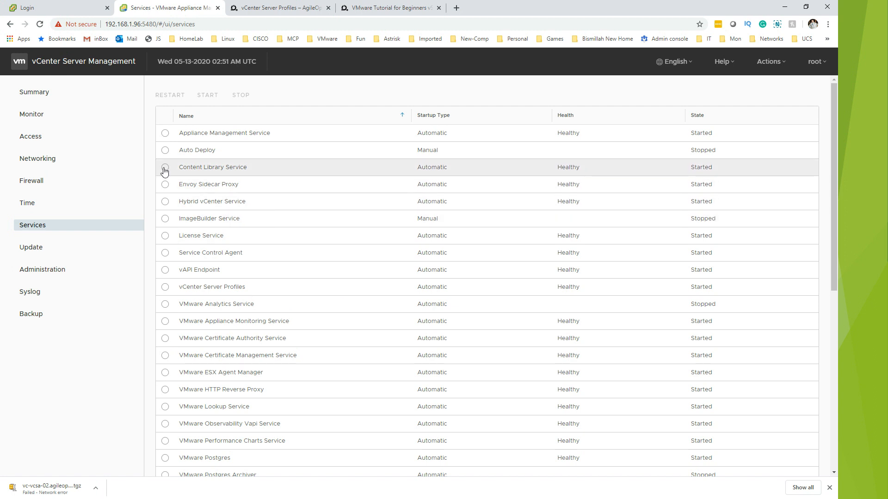
{"action": "left_click", "coordinate": [165, 168]}
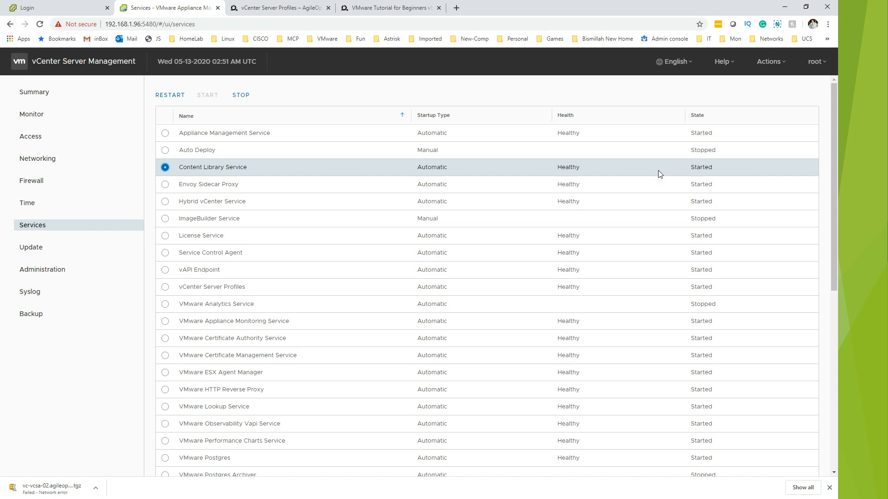
{"action": "mouse_move", "coordinate": [729, 175]}
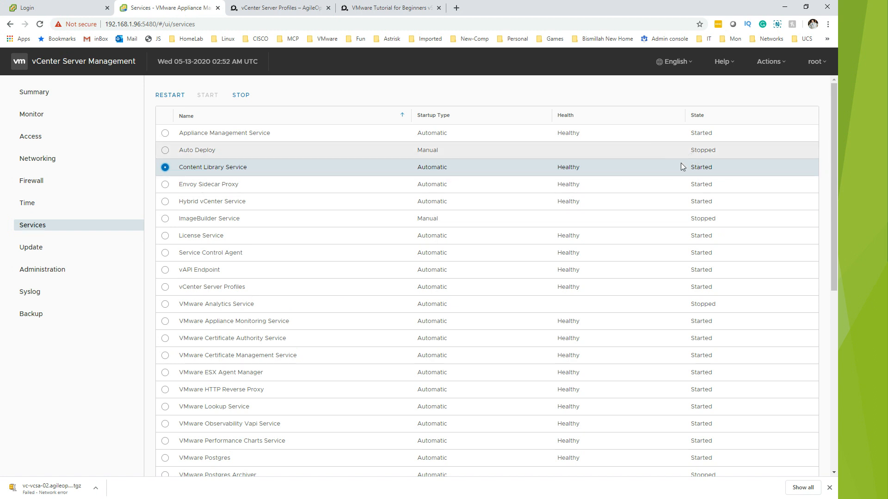
{"action": "mouse_move", "coordinate": [303, 160]}
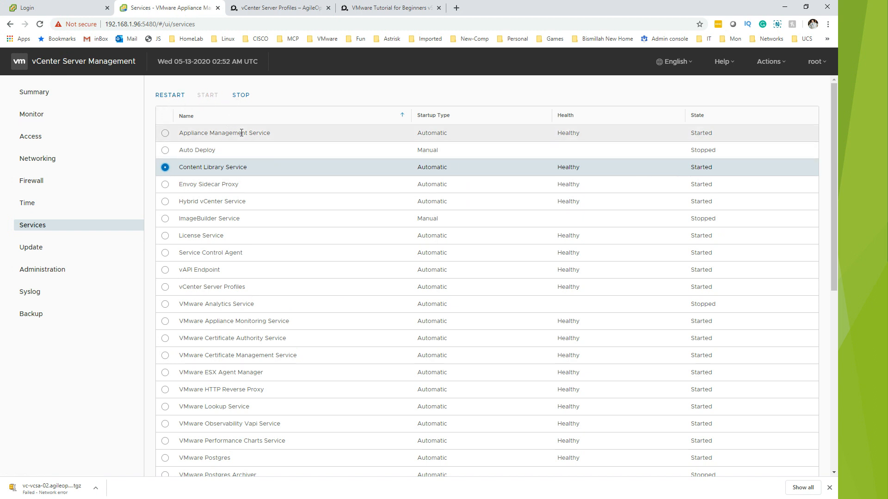
{"action": "mouse_move", "coordinate": [447, 201]}
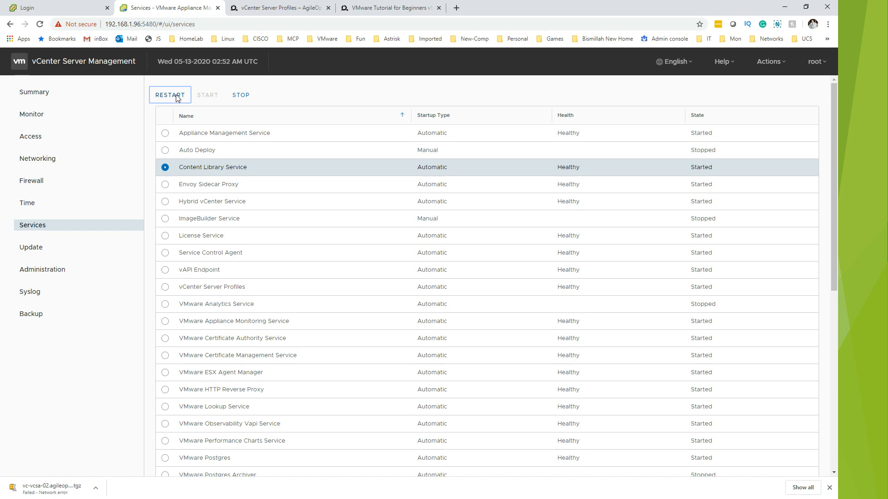
Restart the Content Library Service and wait until it shows Started and Healthy.
{"action": "left_click", "coordinate": [170, 95]}
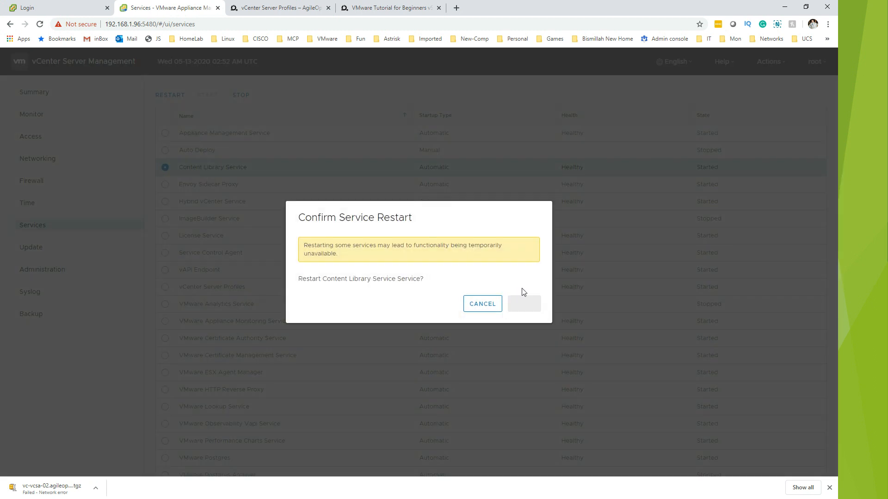
{"action": "left_click", "coordinate": [524, 304]}
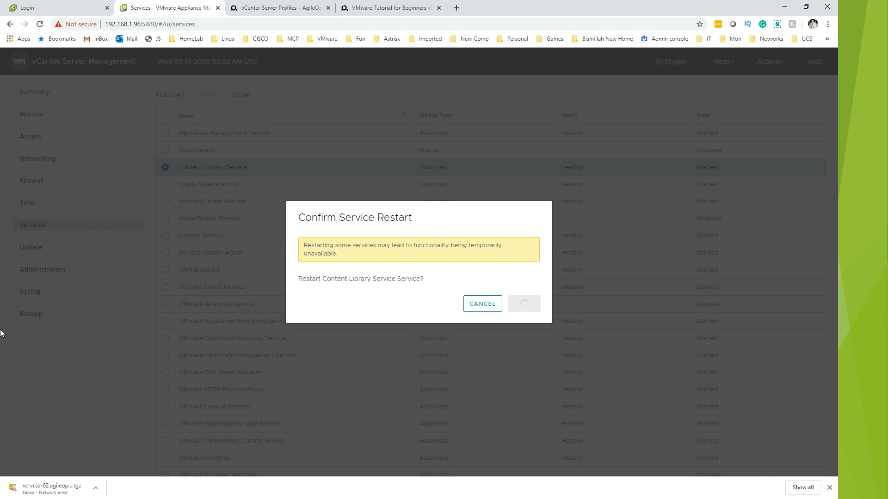
{"action": "mouse_move", "coordinate": [445, 351]}
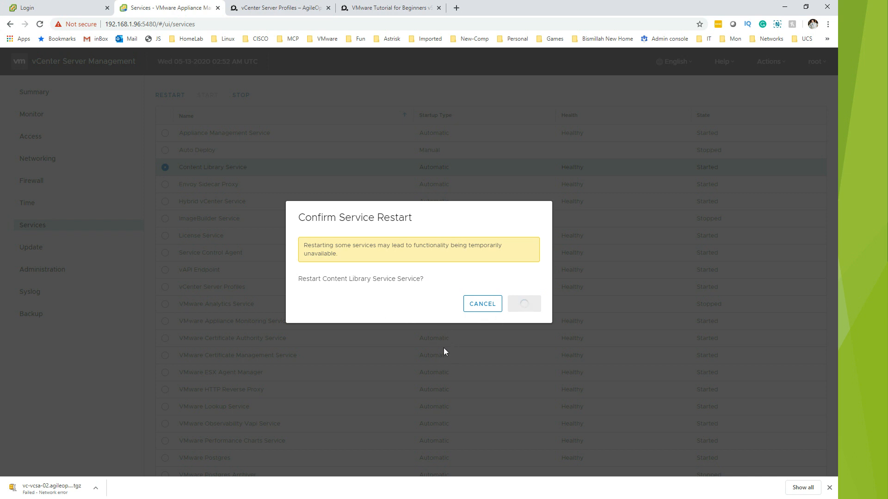
{"action": "mouse_move", "coordinate": [460, 359]}
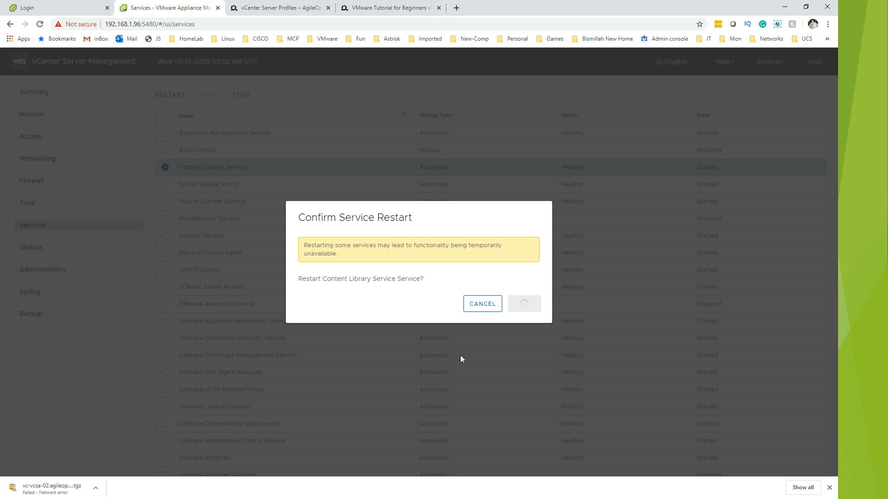
{"action": "left_click", "coordinate": [524, 304]}
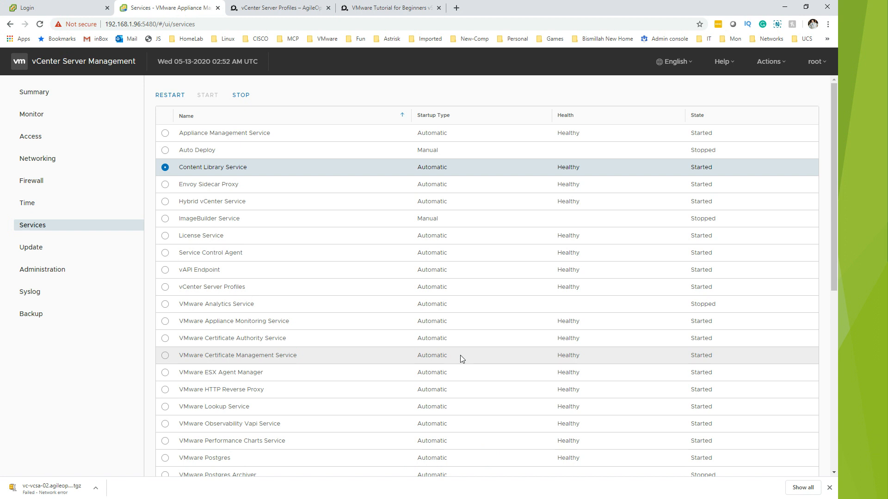
{"action": "mouse_move", "coordinate": [82, 169]}
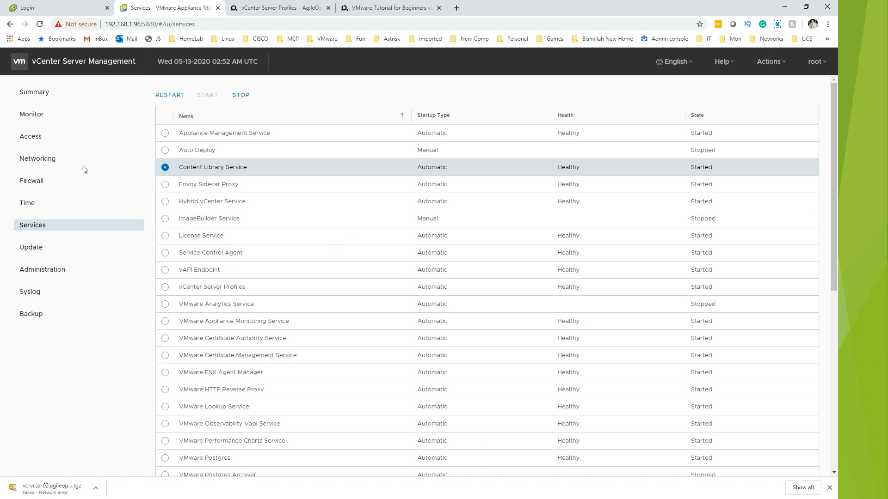
{"action": "mouse_move", "coordinate": [238, 180]}
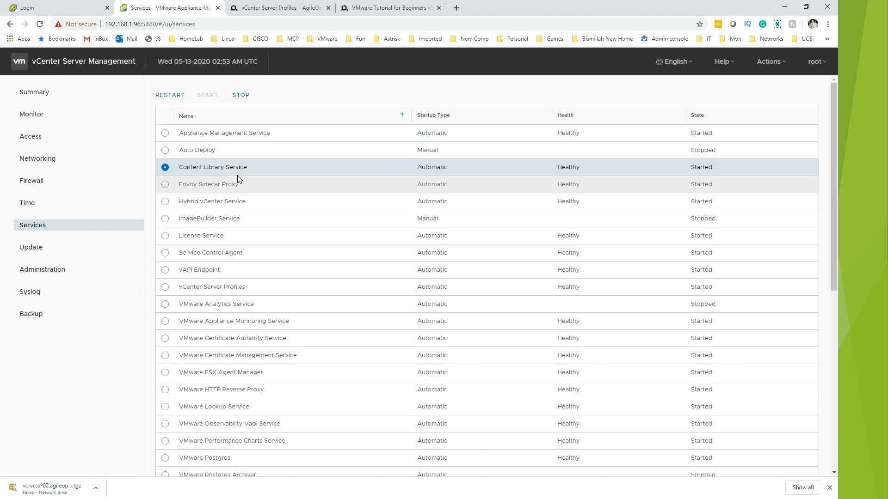
{"action": "mouse_move", "coordinate": [299, 183]}
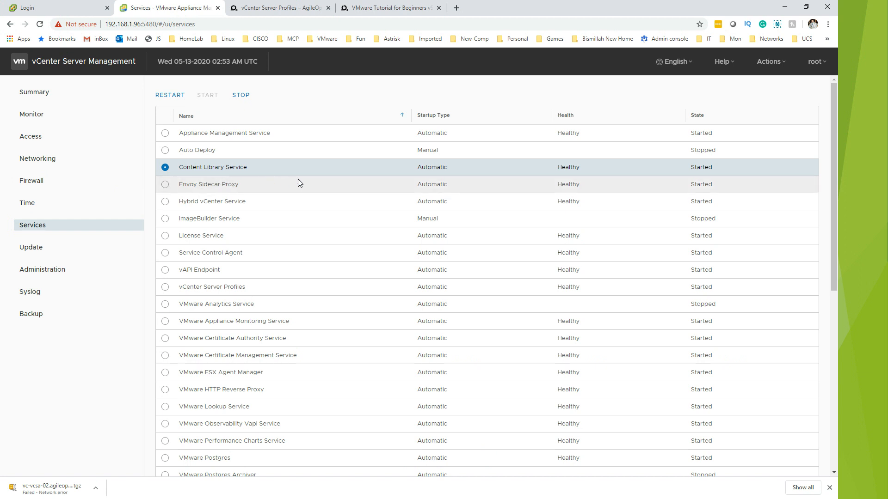
{"action": "mouse_move", "coordinate": [237, 301]}
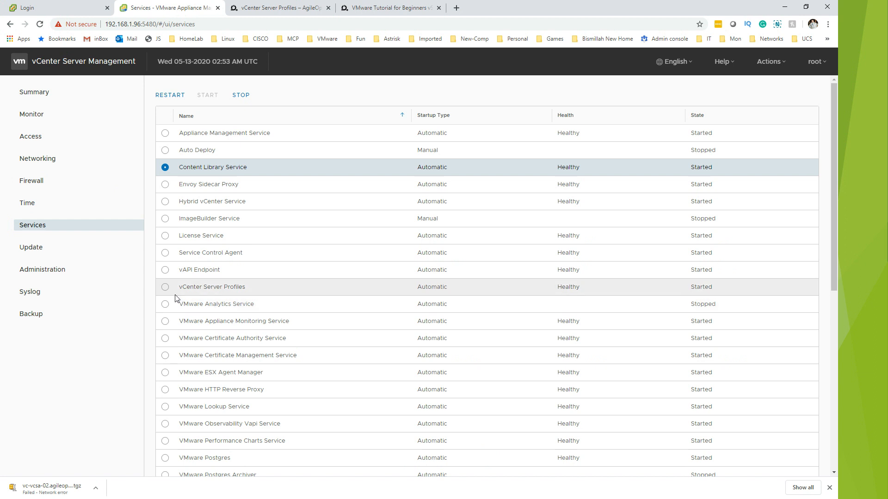
{"action": "mouse_move", "coordinate": [211, 297]}
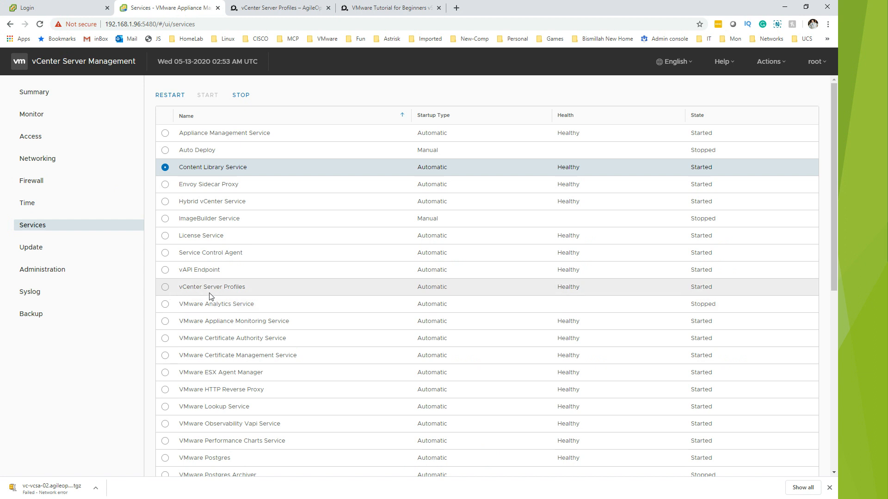
{"action": "mouse_move", "coordinate": [165, 295]}
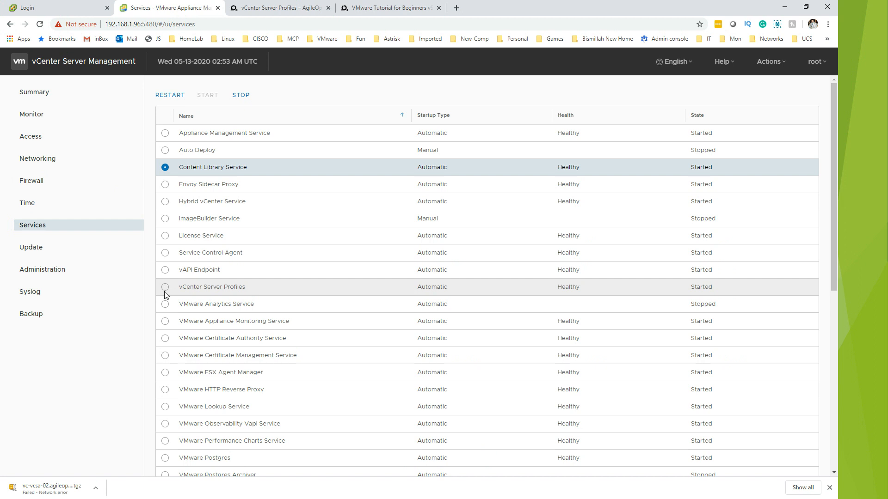
{"action": "mouse_move", "coordinate": [166, 295]}
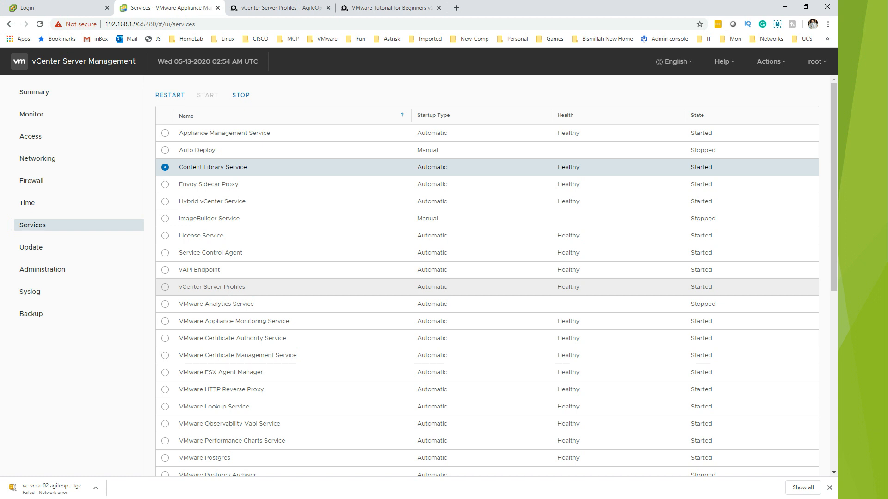
{"action": "mouse_move", "coordinate": [221, 305]}
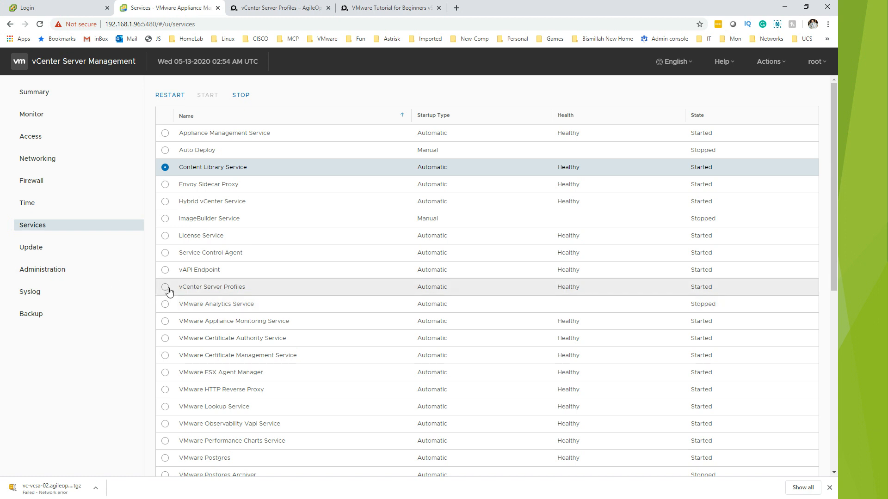
{"action": "mouse_move", "coordinate": [150, 292]}
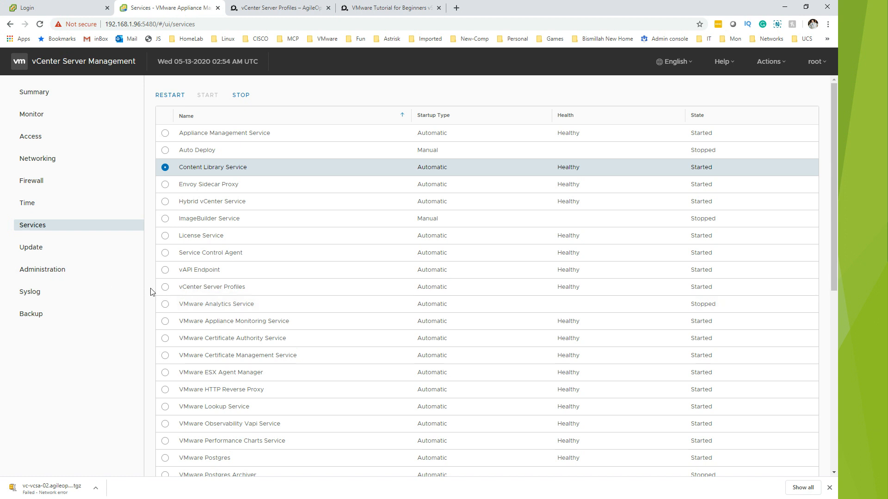
{"action": "mouse_move", "coordinate": [211, 287]}
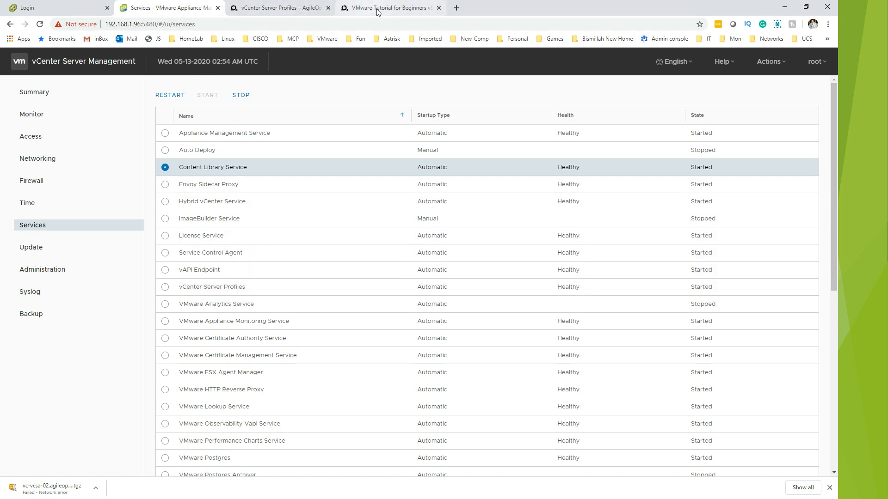
Switch to the AgileOps vCenter Server Profiles article and scroll to its export/import diagram and introduction.
{"action": "left_click", "coordinate": [278, 8]}
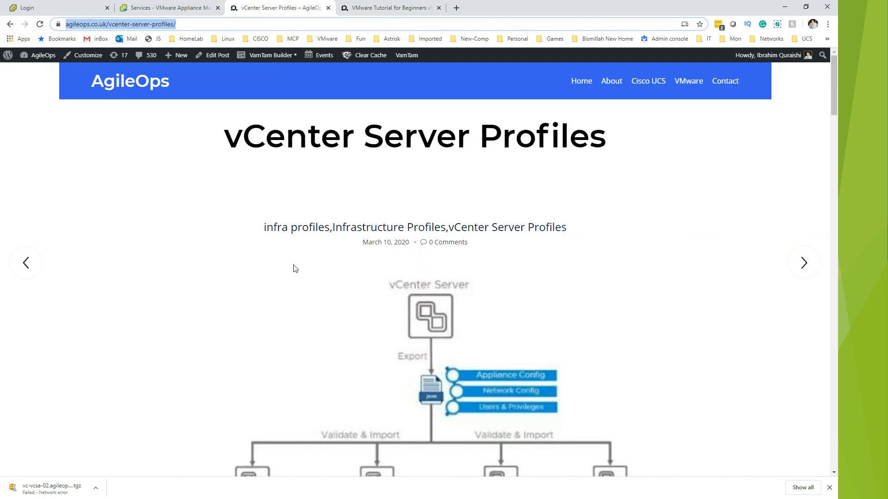
{"action": "mouse_move", "coordinate": [100, 37]}
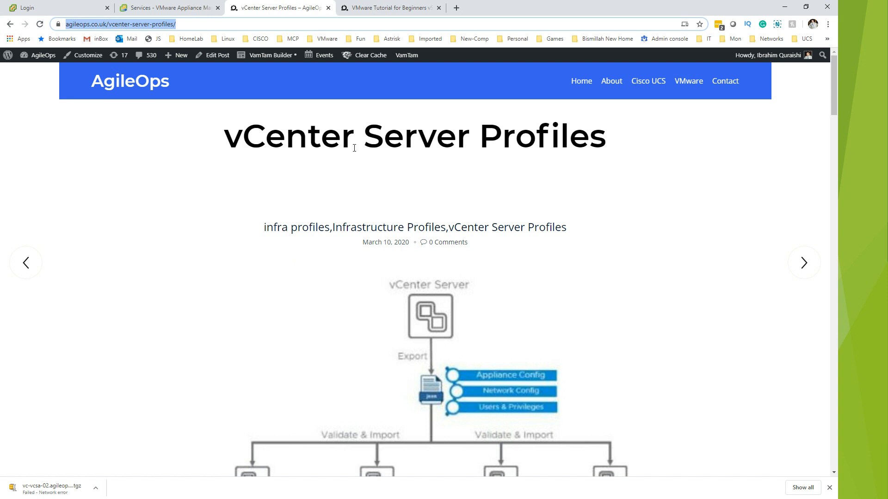
{"action": "mouse_move", "coordinate": [425, 313]}
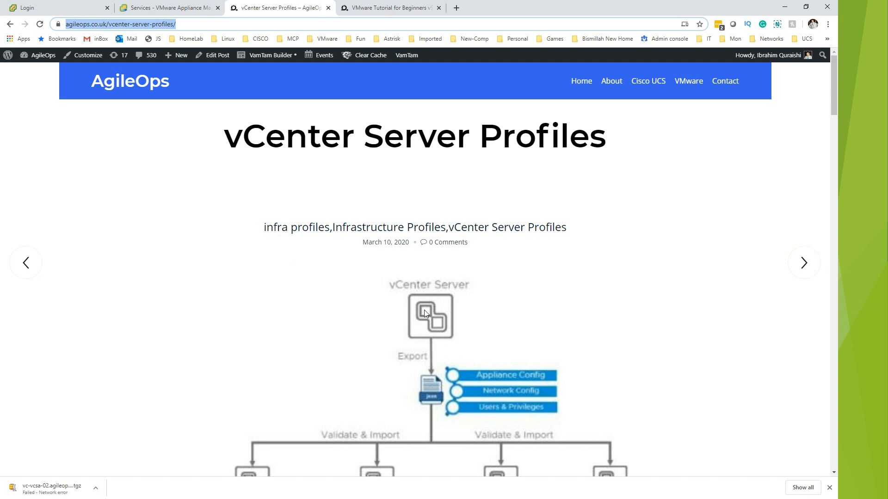
{"action": "mouse_move", "coordinate": [481, 370]}
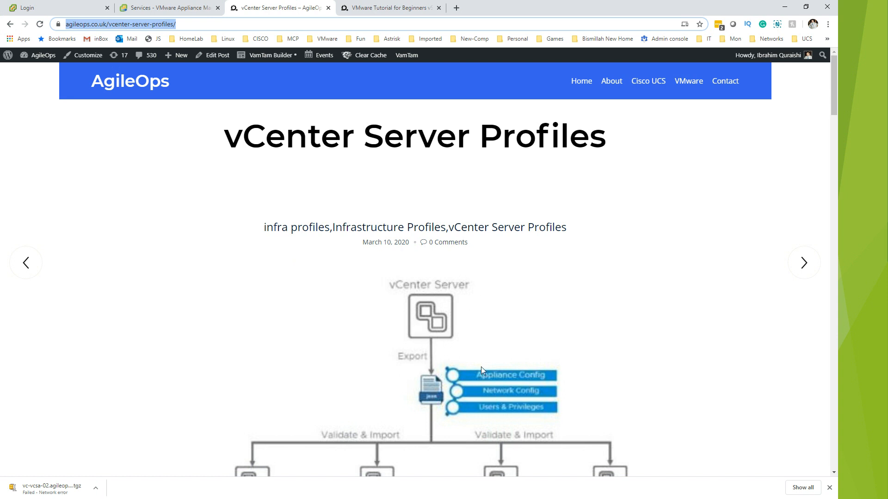
{"action": "mouse_move", "coordinate": [489, 375]}
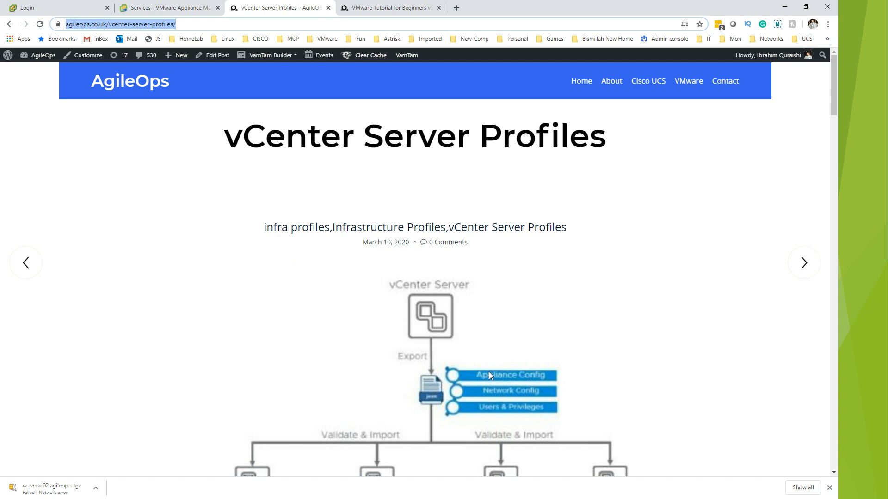
{"action": "mouse_move", "coordinate": [512, 395]}
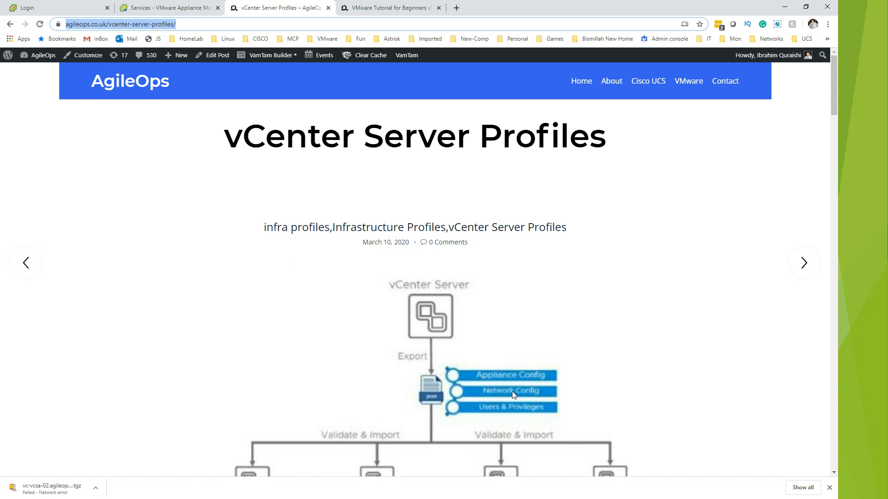
{"action": "mouse_move", "coordinate": [534, 432]}
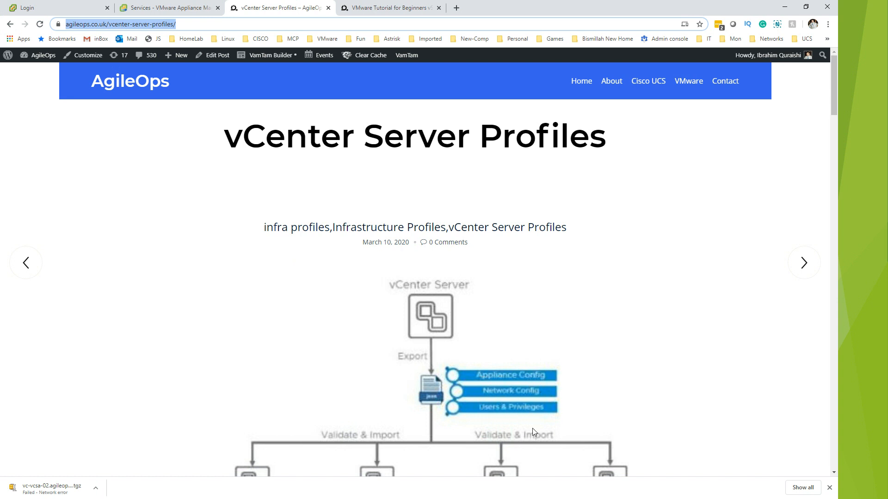
{"action": "scroll", "scroll_direction": "down", "scroll_amount": 3}
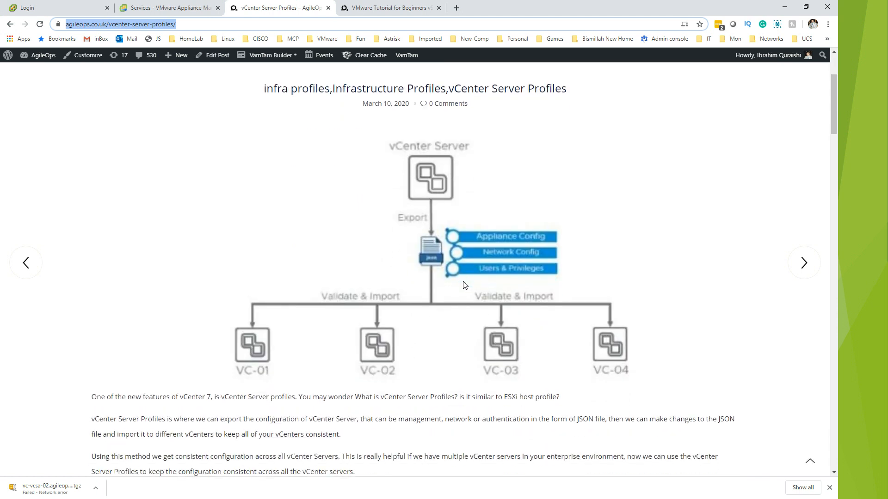
{"action": "mouse_move", "coordinate": [443, 279]}
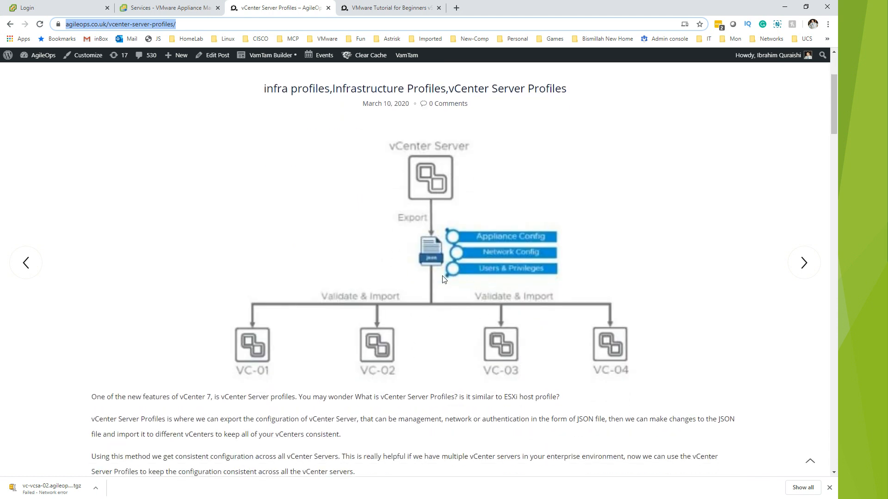
{"action": "mouse_move", "coordinate": [464, 286]}
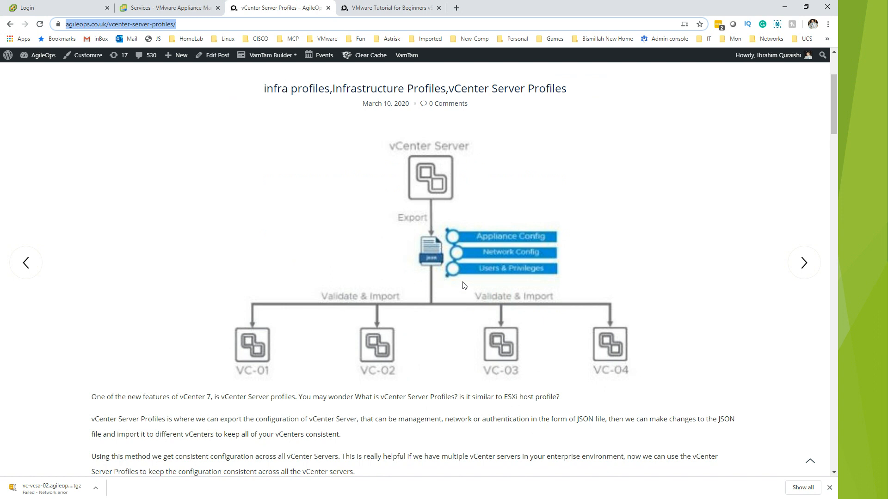
{"action": "mouse_move", "coordinate": [421, 268]}
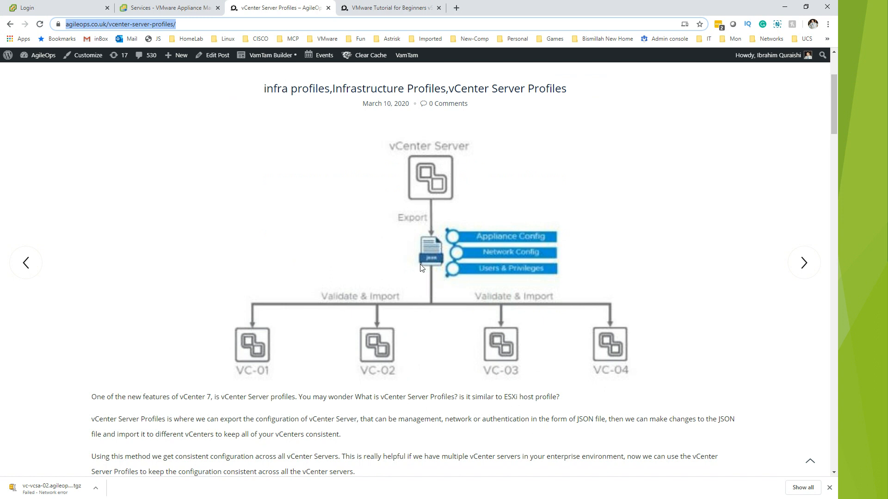
{"action": "mouse_move", "coordinate": [339, 306]}
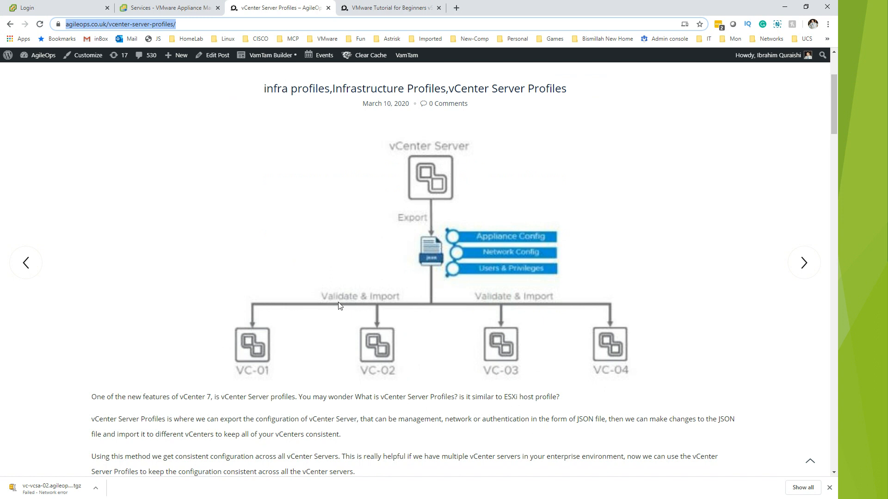
{"action": "mouse_move", "coordinate": [369, 348]}
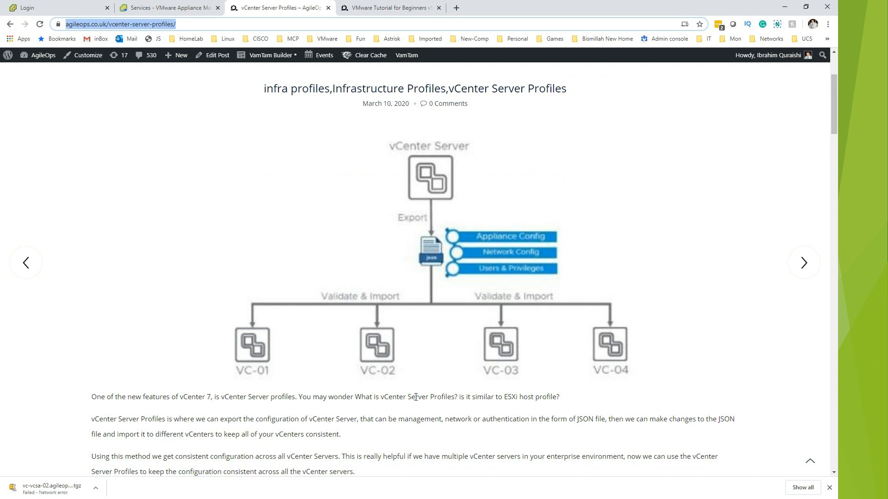
{"action": "mouse_move", "coordinate": [383, 389]}
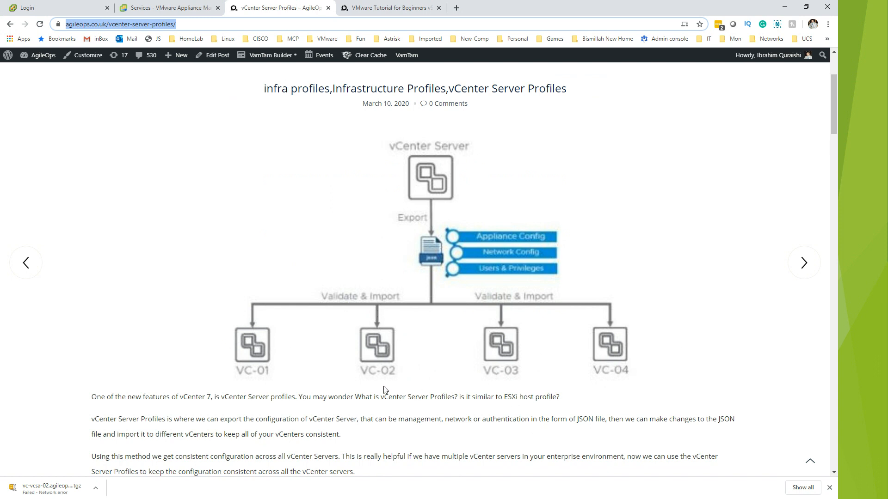
{"action": "mouse_move", "coordinate": [310, 383]}
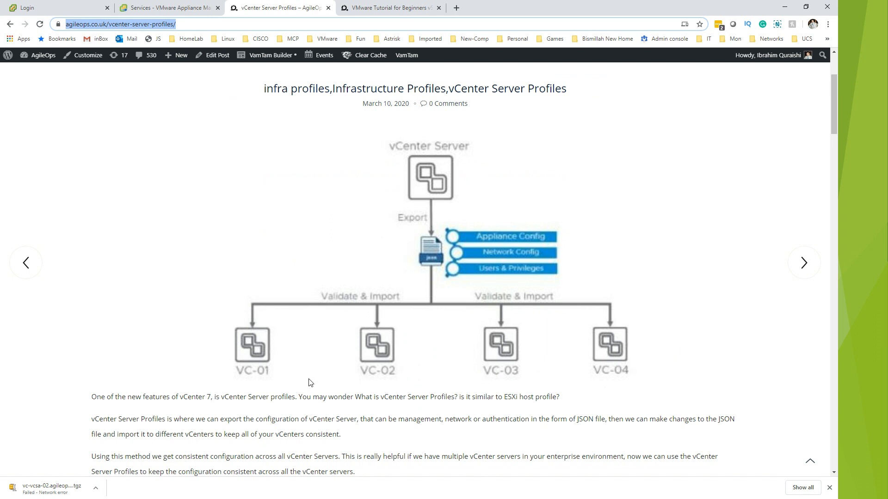
{"action": "mouse_move", "coordinate": [272, 337]}
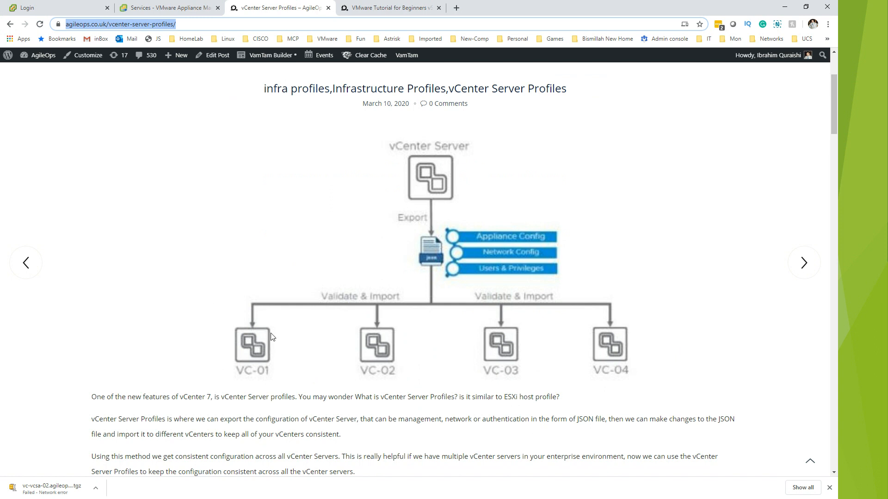
{"action": "mouse_move", "coordinate": [543, 275]}
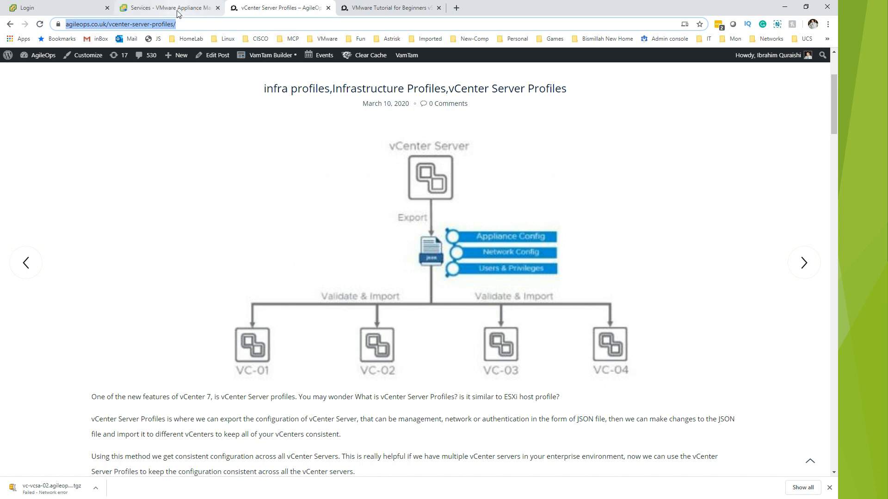
Return to the appliance Services page listing each service's startup type, health and state.
{"action": "left_click", "coordinate": [169, 7]}
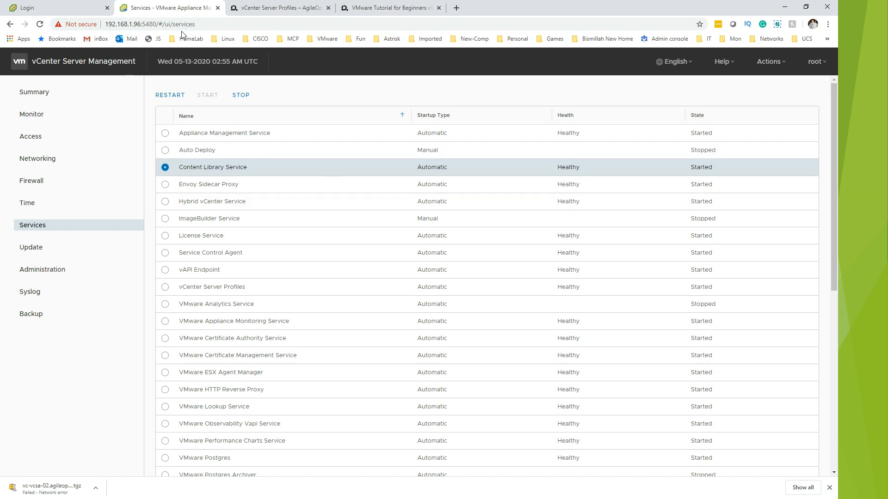
{"action": "mouse_move", "coordinate": [187, 180]}
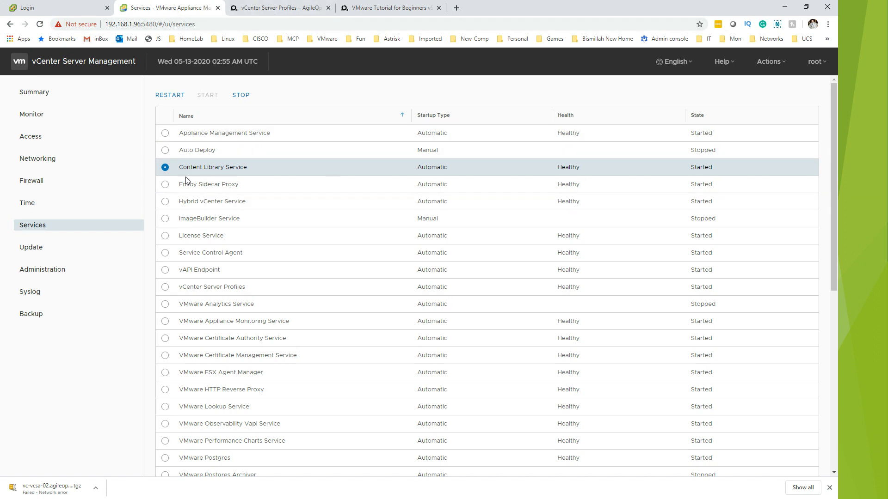
{"action": "mouse_move", "coordinate": [186, 210]}
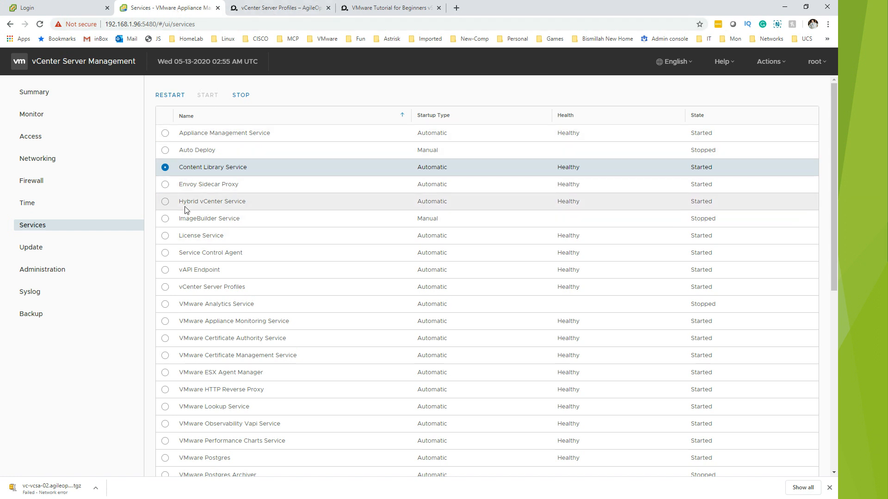
{"action": "mouse_move", "coordinate": [208, 184]}
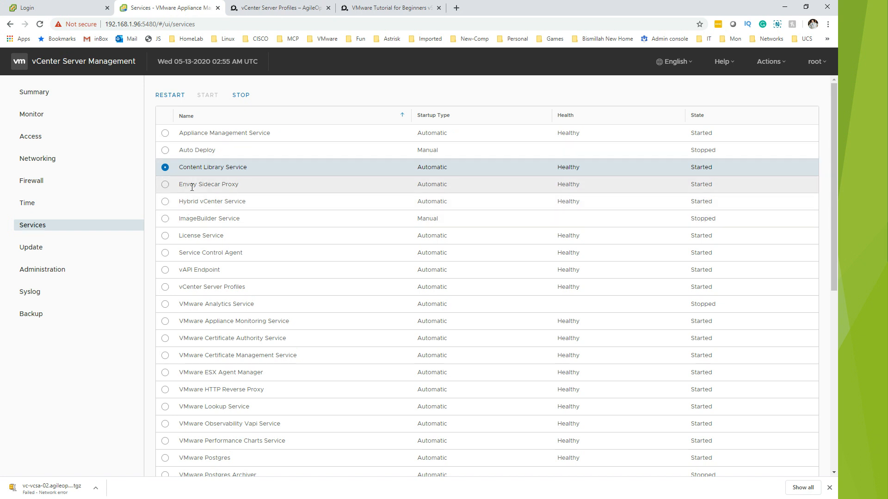
{"action": "mouse_move", "coordinate": [356, 75]}
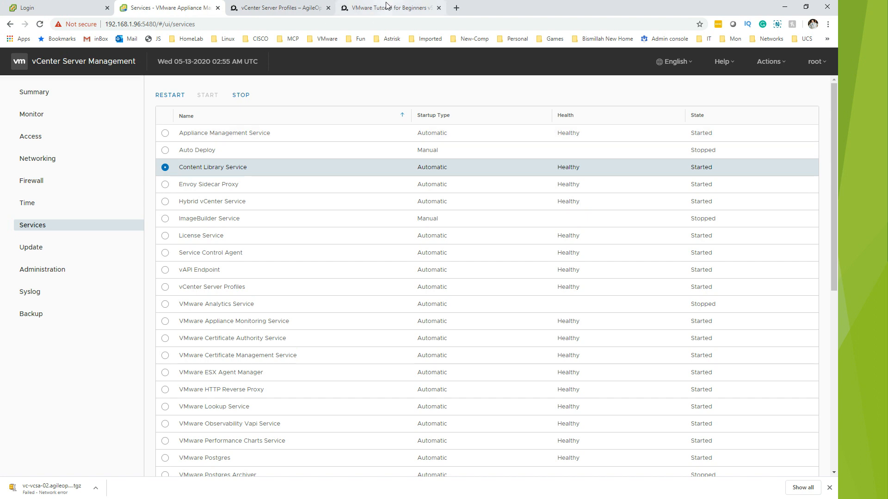
Switch to the AgileOps vSphere 7.0 Detail Agenda post and skim through it.
{"action": "left_click", "coordinate": [389, 7]}
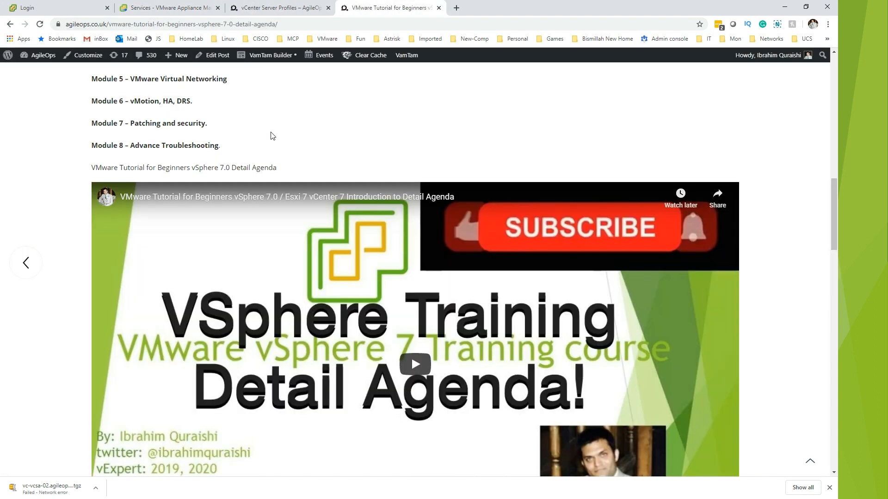
{"action": "scroll", "scroll_direction": "up", "scroll_amount": 3}
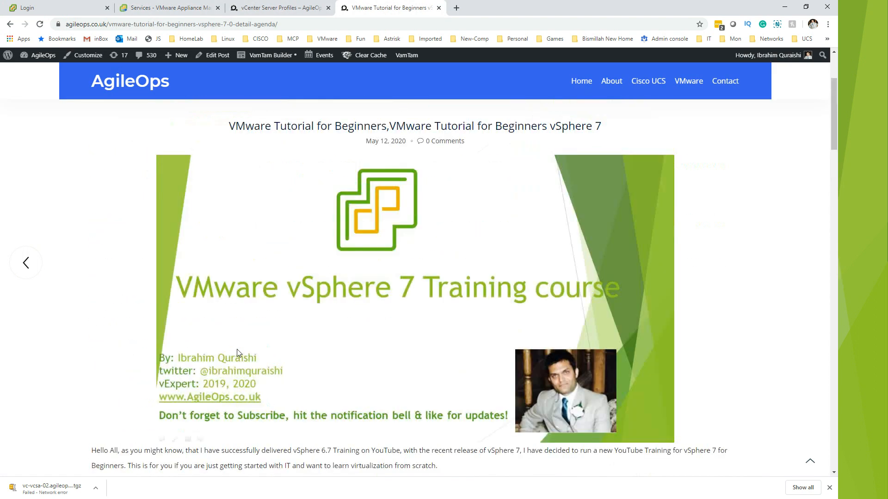
{"action": "scroll", "scroll_direction": "up", "scroll_amount": 3}
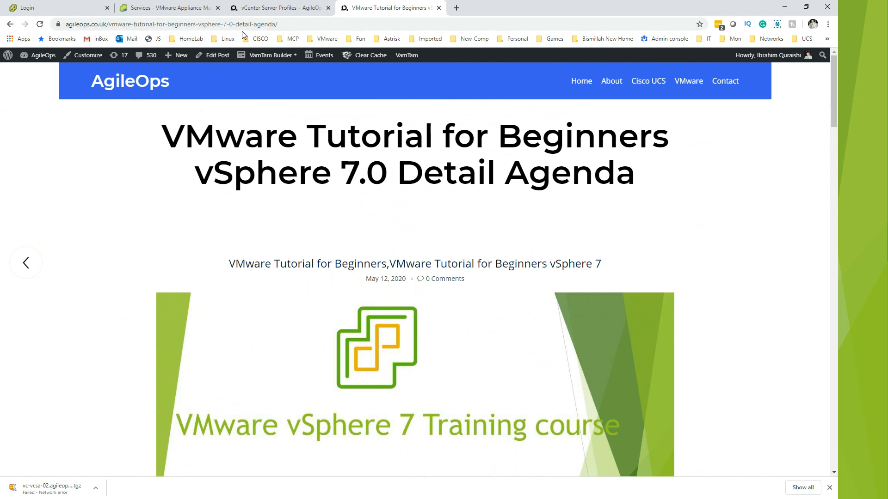
{"action": "mouse_move", "coordinate": [218, 196]}
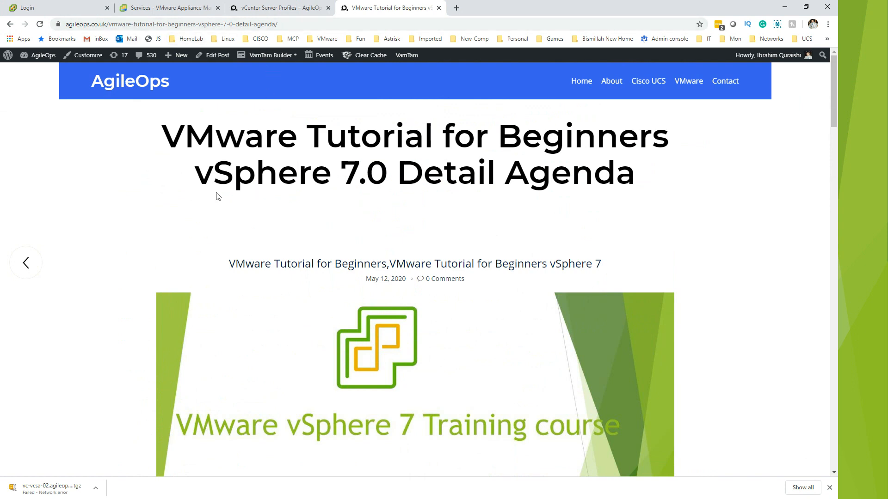
{"action": "scroll", "scroll_direction": "down", "scroll_amount": 3}
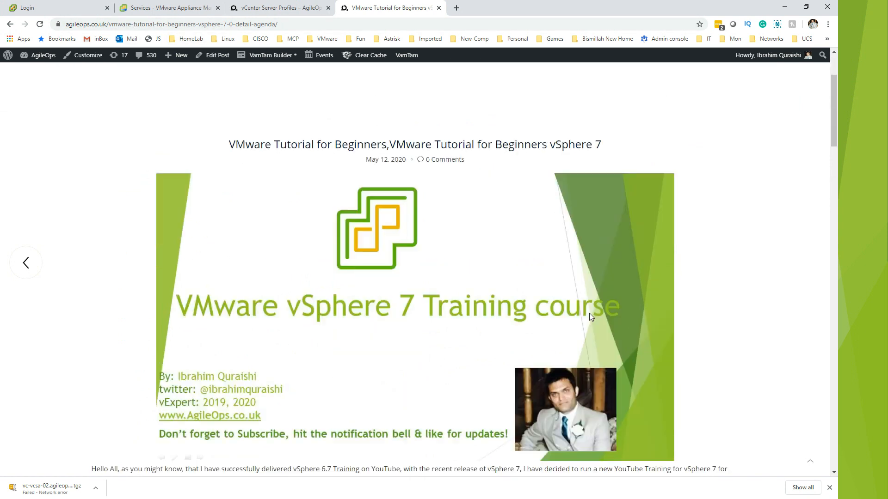
{"action": "scroll", "scroll_direction": "down", "scroll_amount": 3}
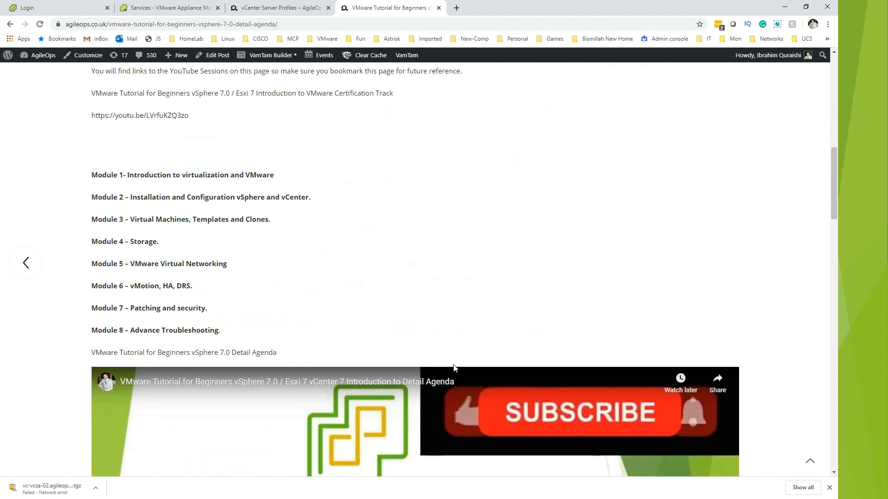
{"action": "scroll", "scroll_direction": "down", "scroll_amount": 3}
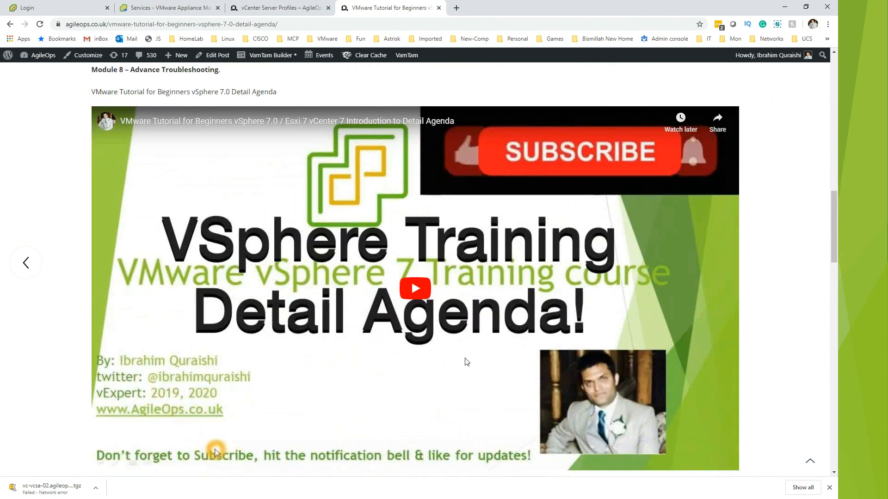
{"action": "scroll", "scroll_direction": "down", "scroll_amount": 3}
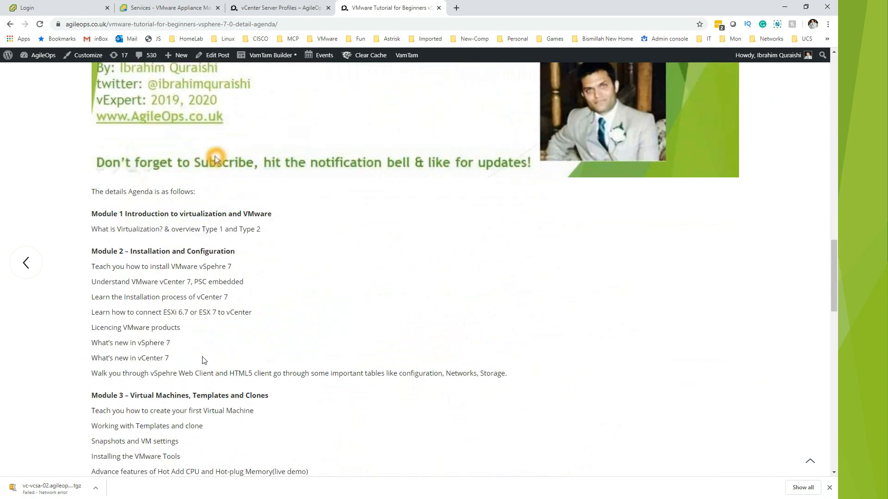
{"action": "scroll", "scroll_direction": "down", "scroll_amount": 3}
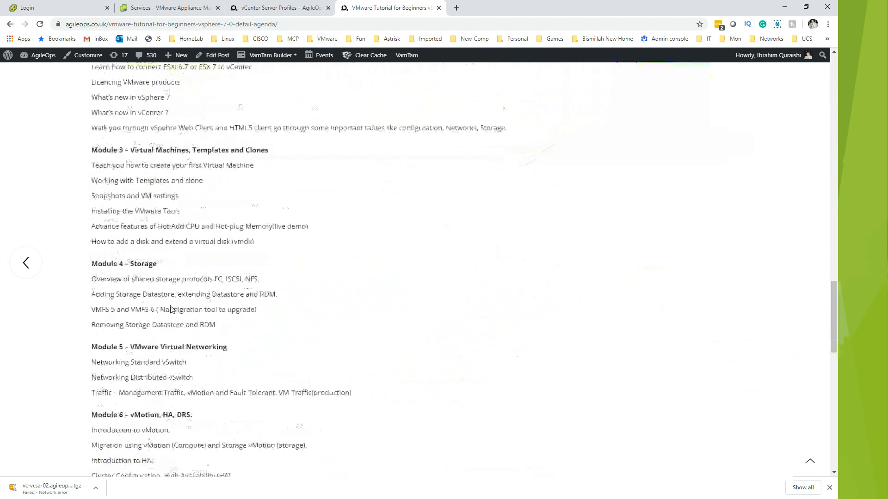
{"action": "scroll", "scroll_direction": "up", "scroll_amount": 3}
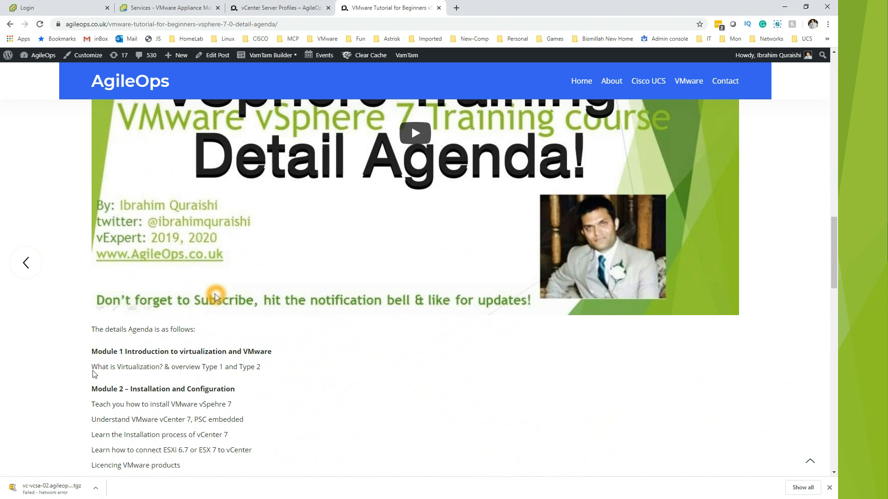
{"action": "mouse_move", "coordinate": [147, 380]}
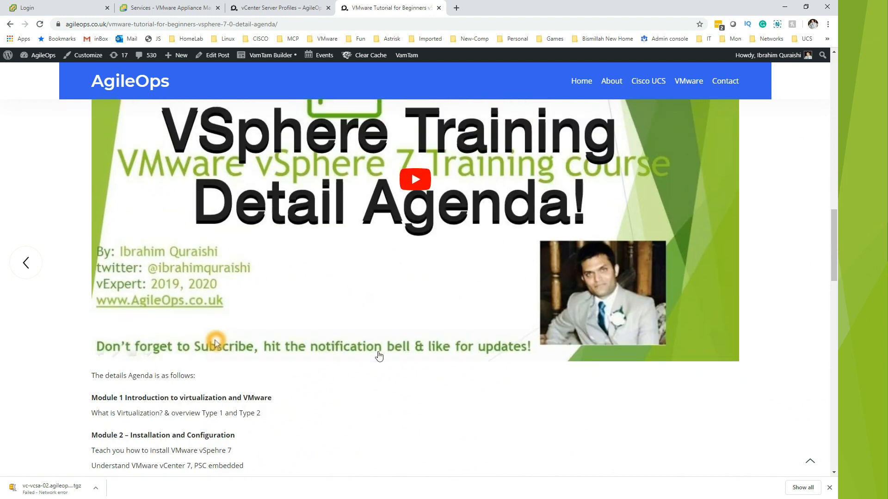
Highlight the 'Introduction to VMware Certification Track' title and move down to the module-by-module agenda.
{"action": "scroll", "scroll_direction": "down", "scroll_amount": 3}
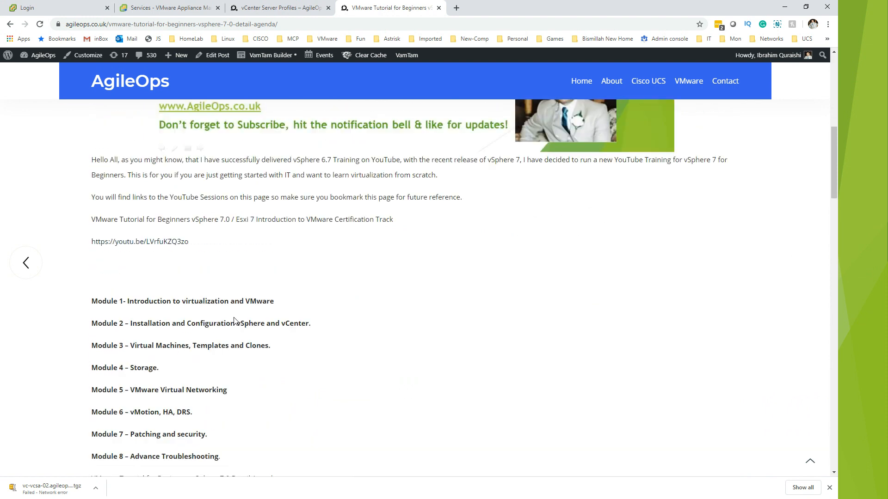
{"action": "scroll", "scroll_direction": "down", "scroll_amount": 3}
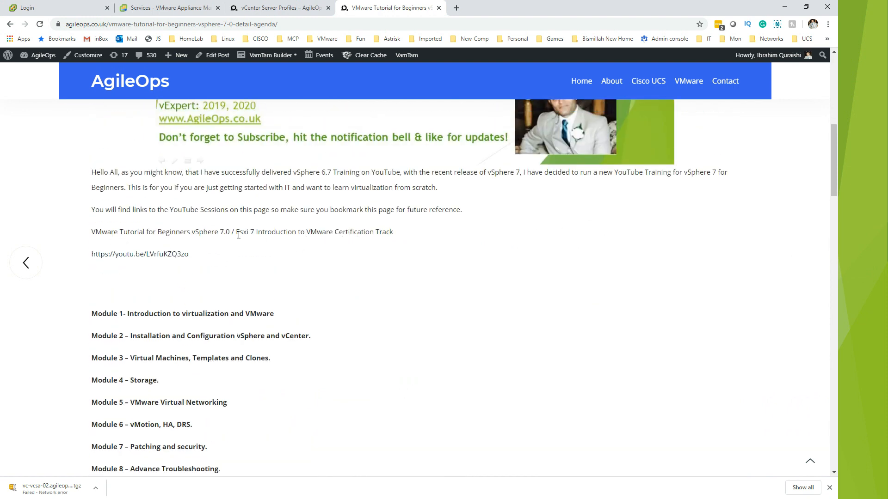
{"action": "left_click_drag", "start_coordinate": [256, 231], "coordinate": [393, 231]}
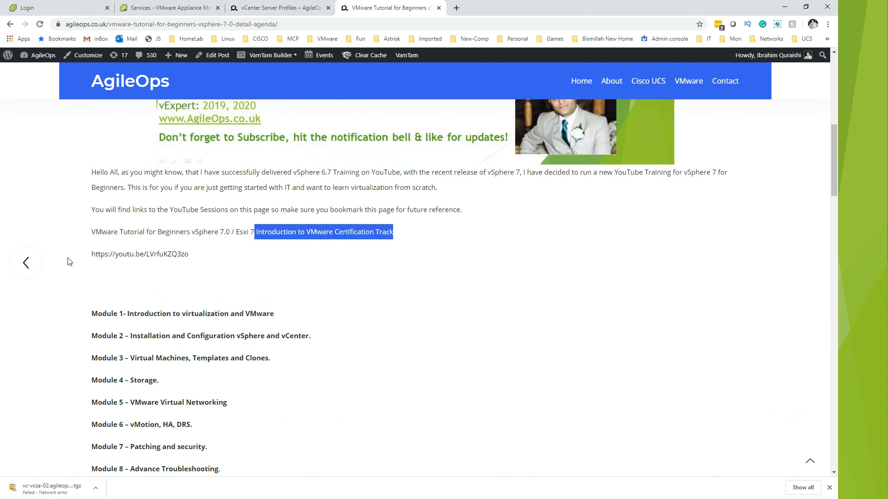
{"action": "mouse_move", "coordinate": [140, 254]}
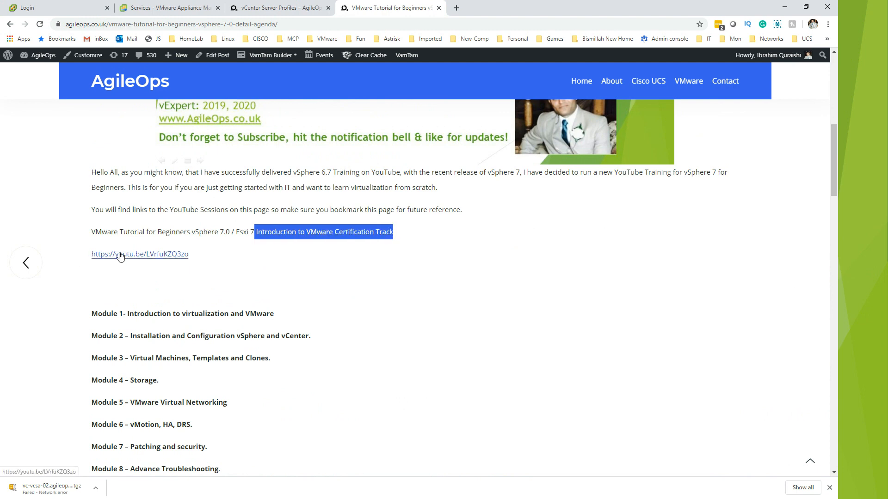
{"action": "scroll", "scroll_direction": "down", "scroll_amount": 3}
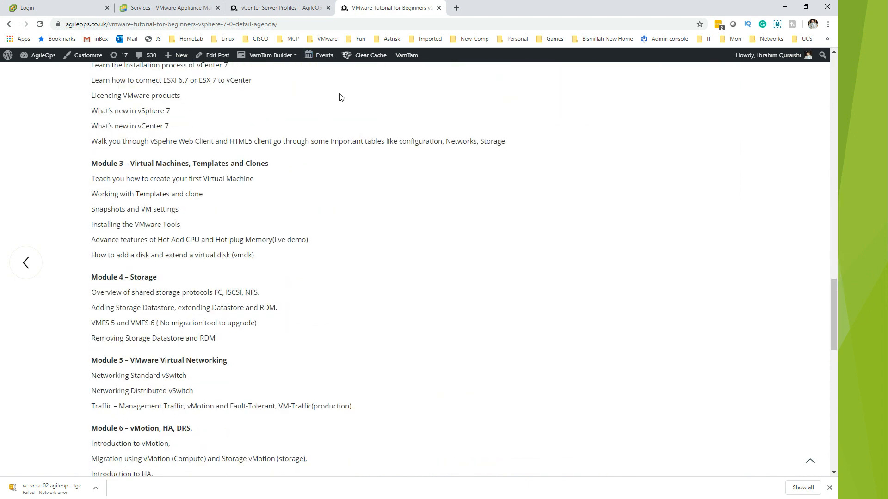
{"action": "mouse_move", "coordinate": [33, 210]}
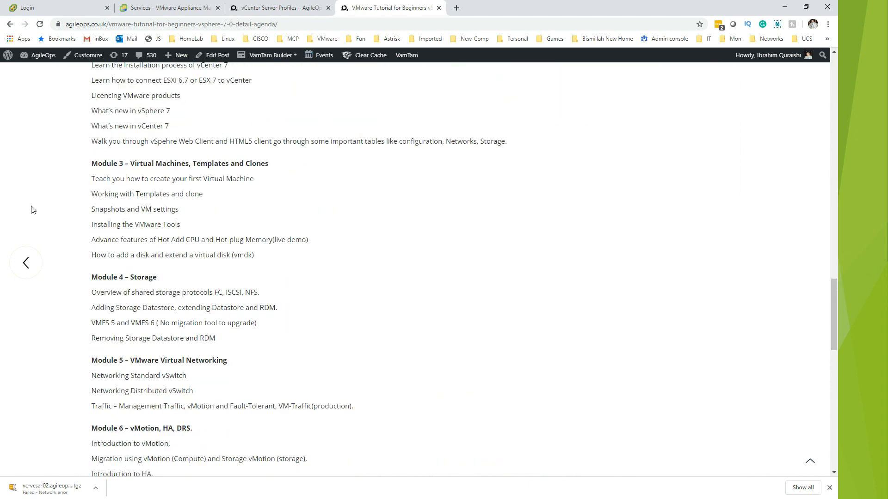
Return to VAMI and view the Update page showing version 7.0.0.10100 with no applicable updates.
{"action": "left_click", "coordinate": [168, 7]}
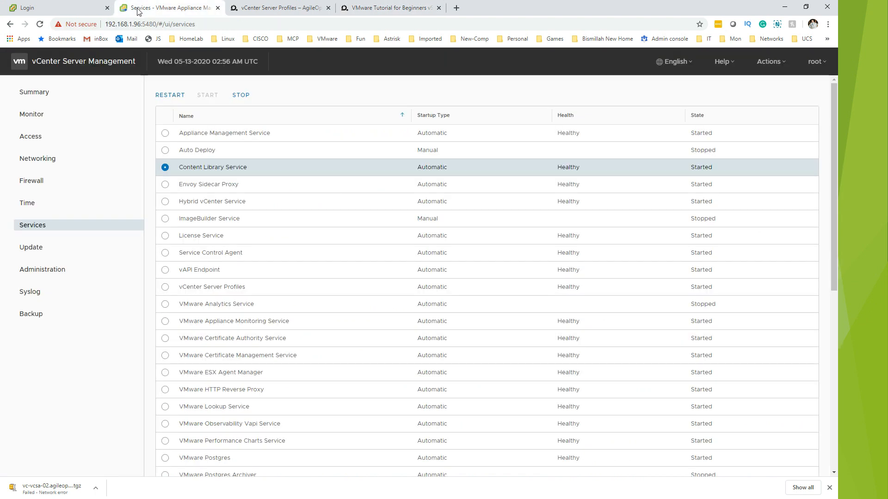
{"action": "mouse_move", "coordinate": [31, 248]}
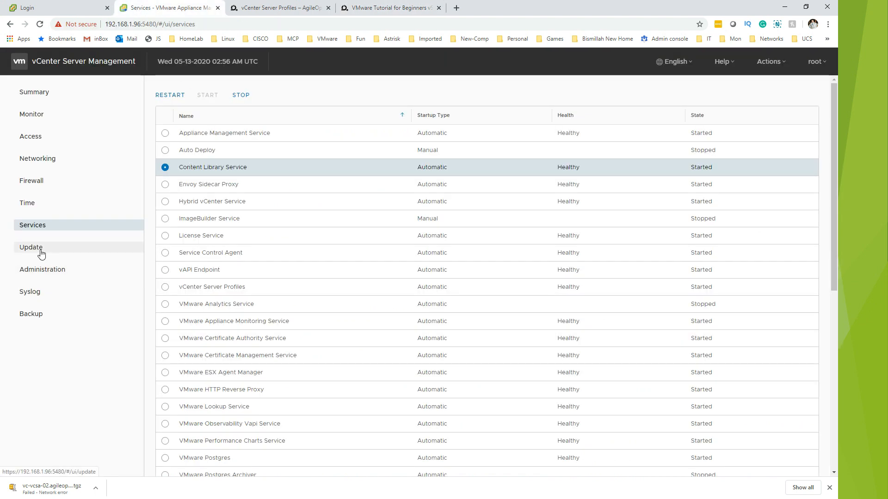
{"action": "left_click", "coordinate": [30, 248]}
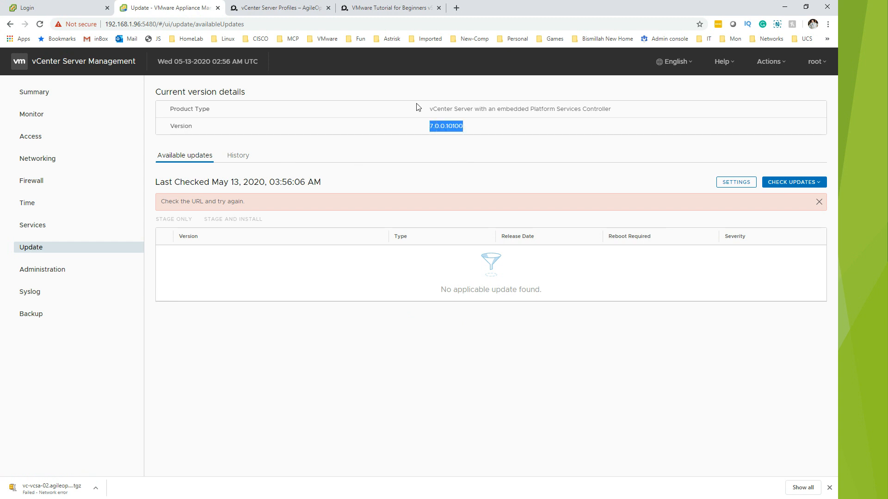
{"action": "mouse_move", "coordinate": [5, 287]}
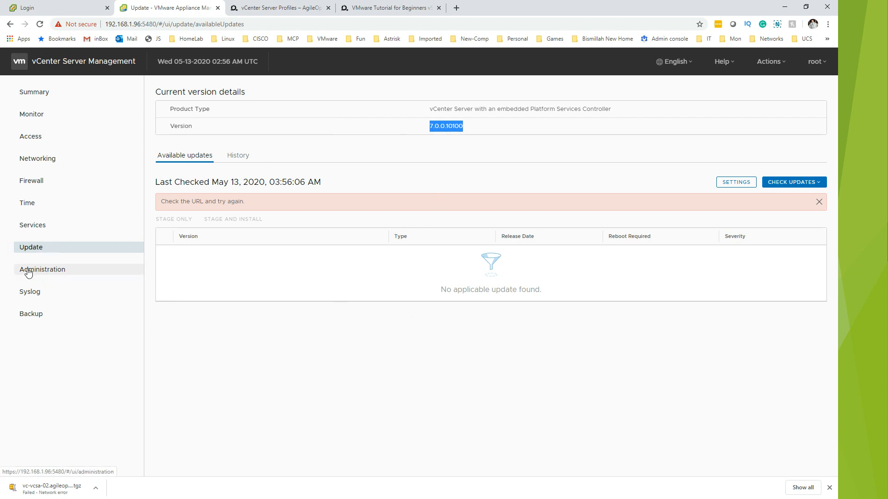
View Administration password settings, start a root password change and cancel it unsaved.
{"action": "left_click", "coordinate": [43, 269]}
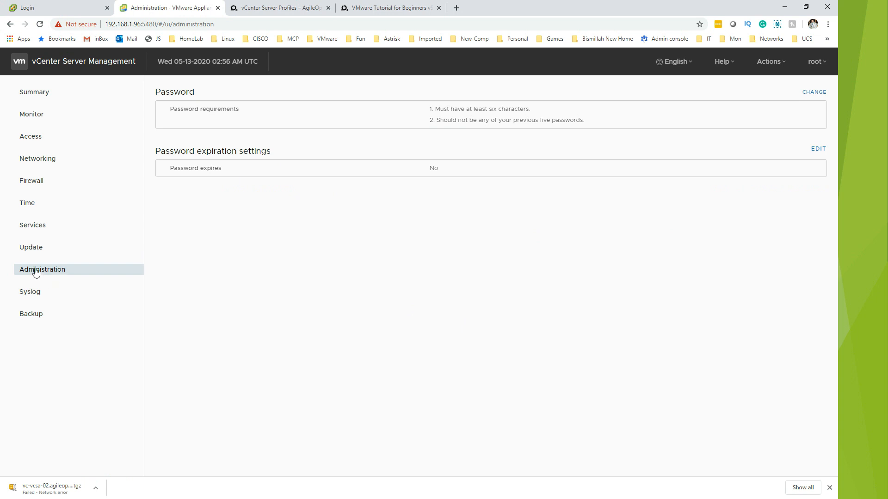
{"action": "mouse_move", "coordinate": [406, 232]}
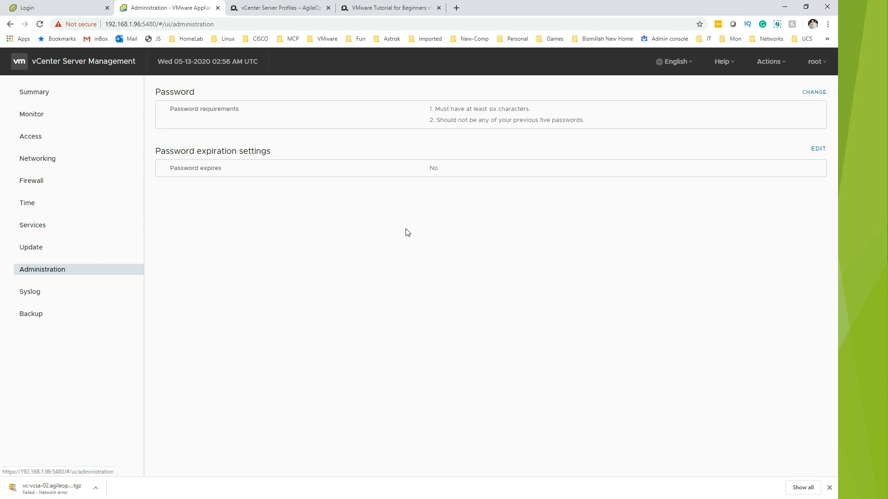
{"action": "mouse_move", "coordinate": [445, 107]}
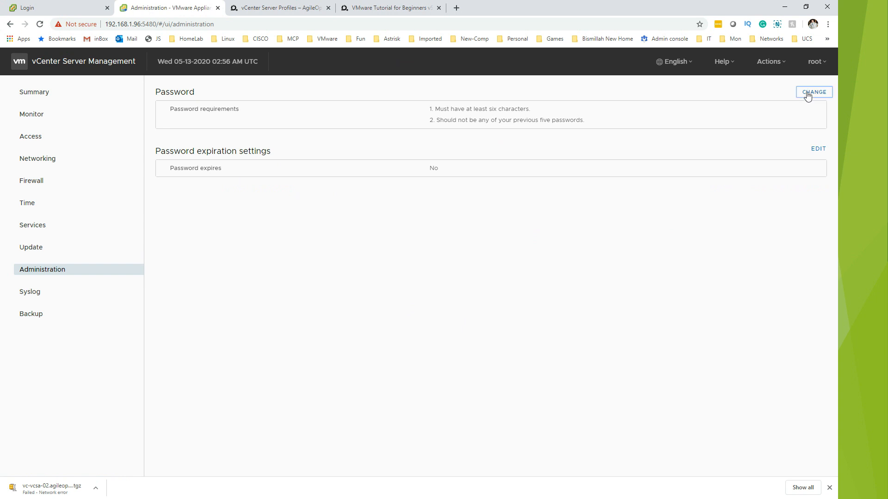
{"action": "left_click", "coordinate": [814, 92]}
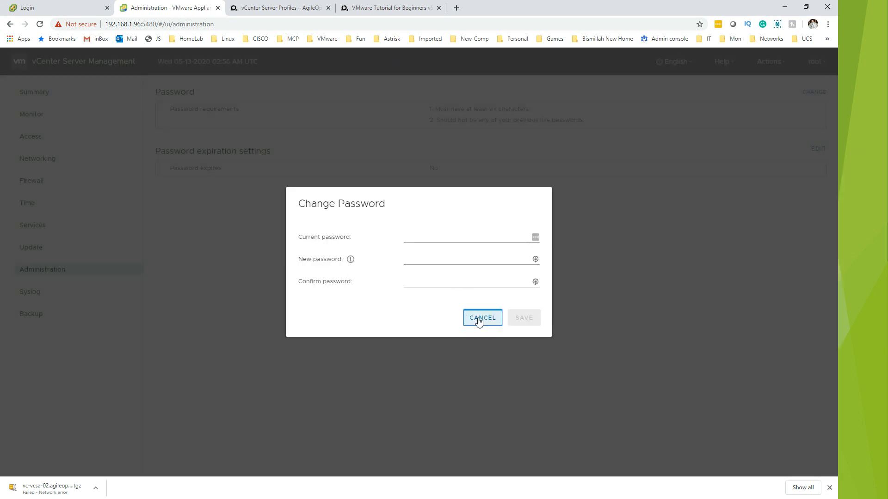
{"action": "left_click", "coordinate": [482, 317]}
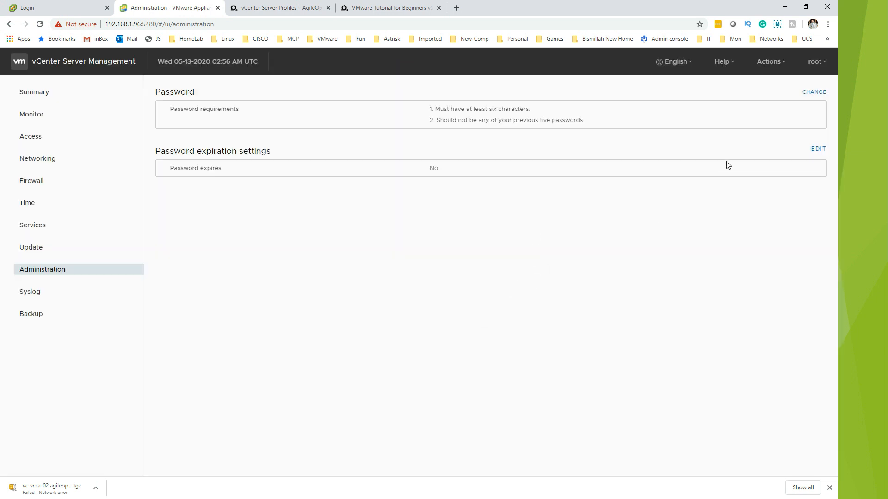
{"action": "mouse_move", "coordinate": [812, 151]}
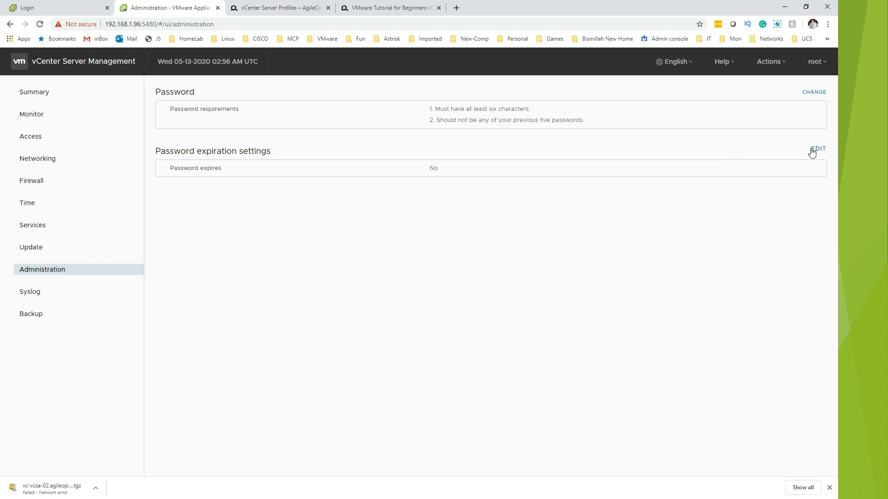
{"action": "mouse_move", "coordinate": [614, 185]}
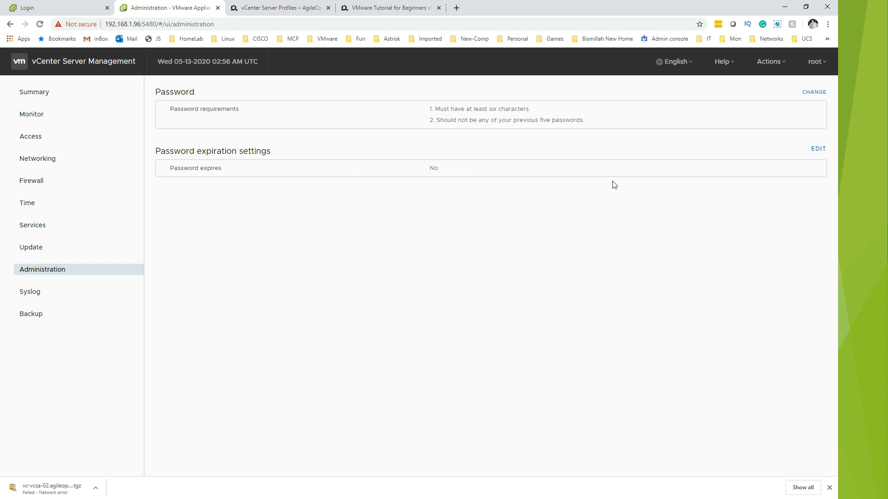
{"action": "left_click", "coordinate": [817, 148]}
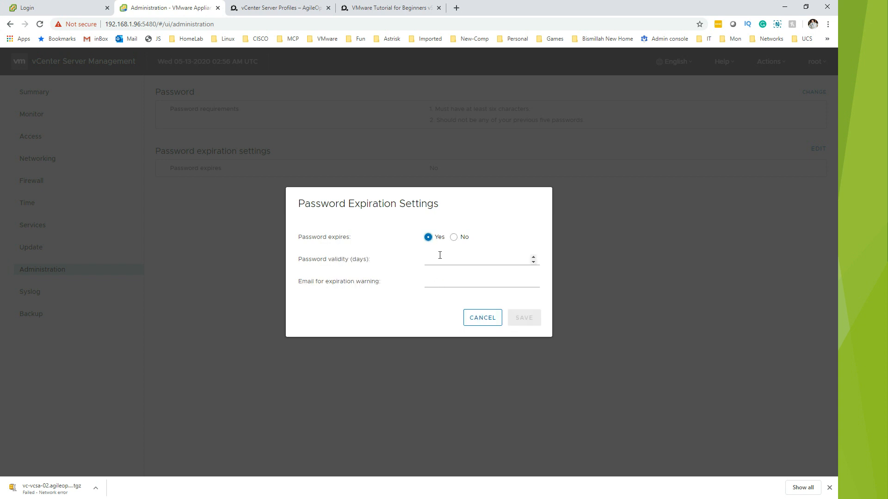
{"action": "left_click", "coordinate": [480, 259]}
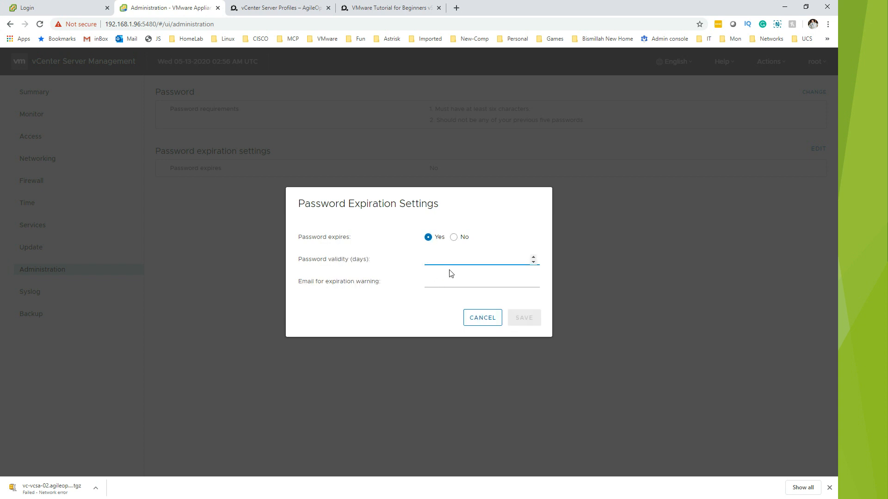
{"action": "left_click", "coordinate": [478, 259]}
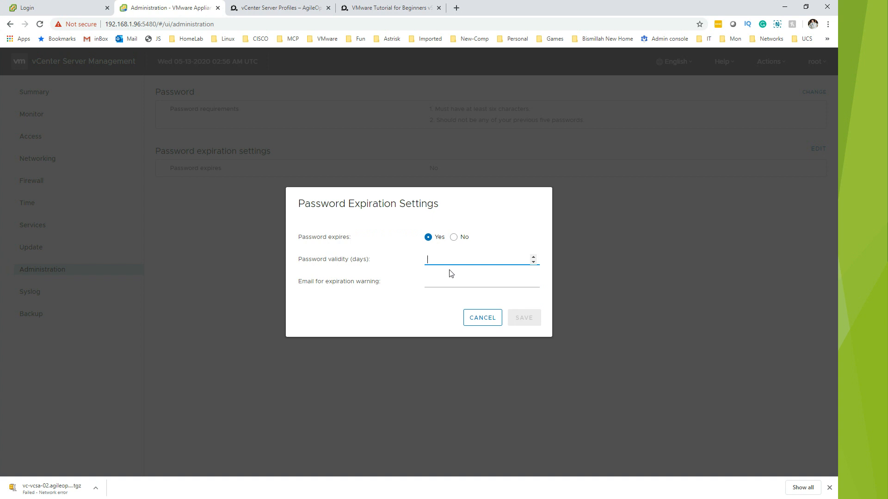
{"action": "type", "text": "90"}
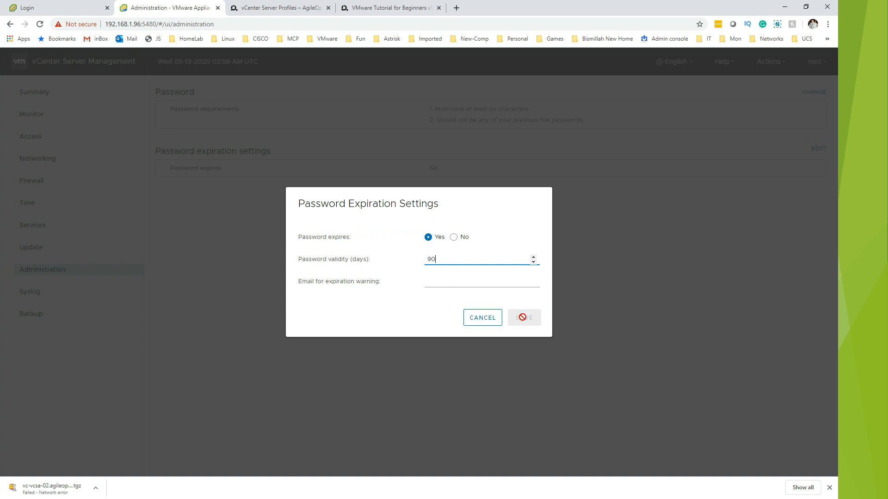
{"action": "left_click", "coordinate": [481, 281]}
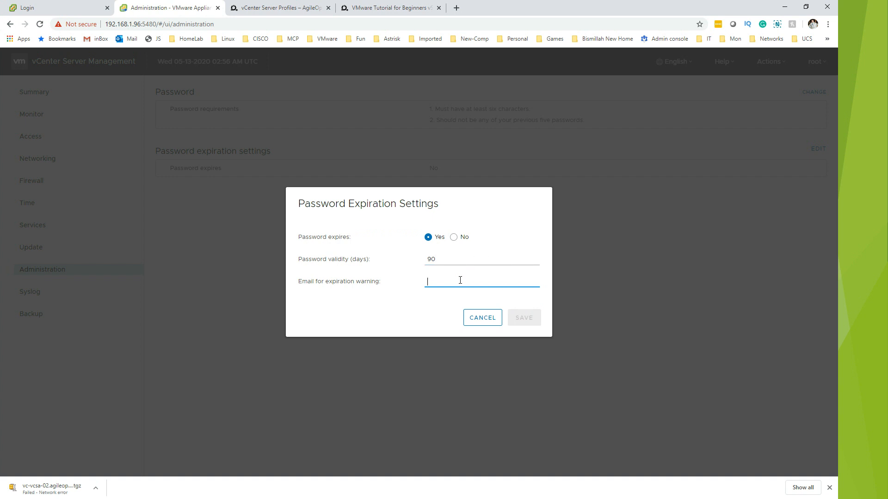
{"action": "mouse_move", "coordinate": [450, 249]}
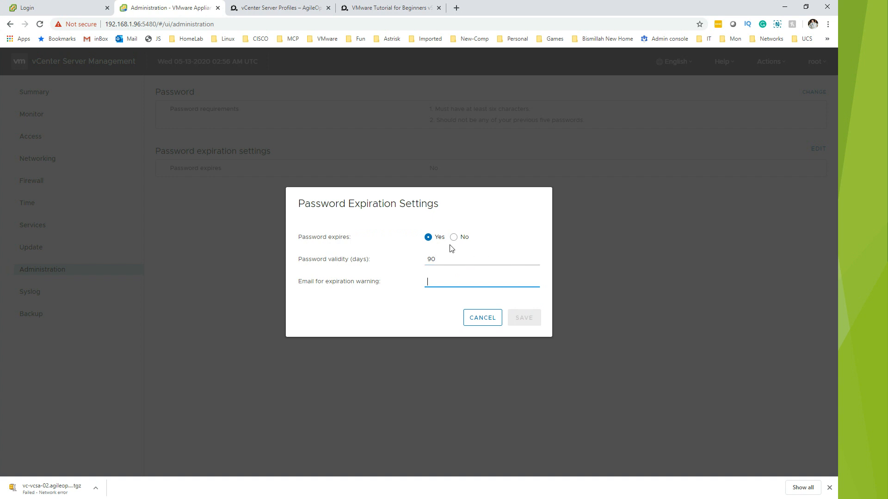
{"action": "mouse_move", "coordinate": [468, 327]}
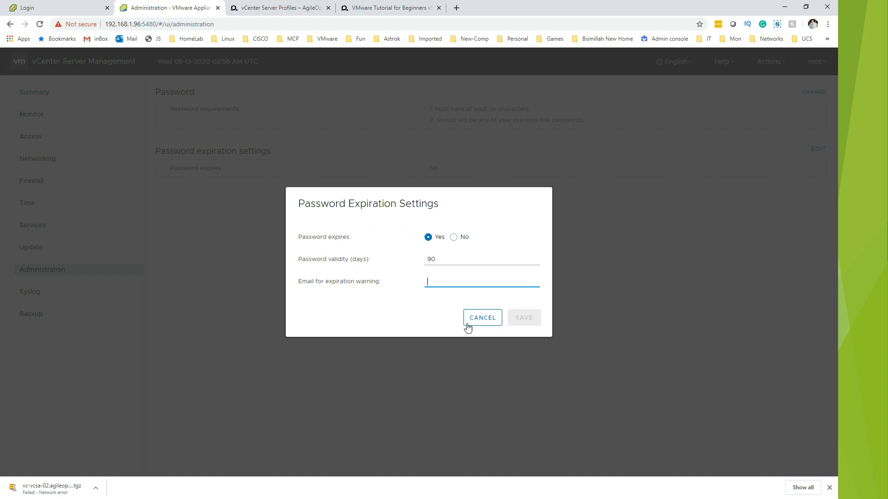
{"action": "mouse_move", "coordinate": [440, 318]}
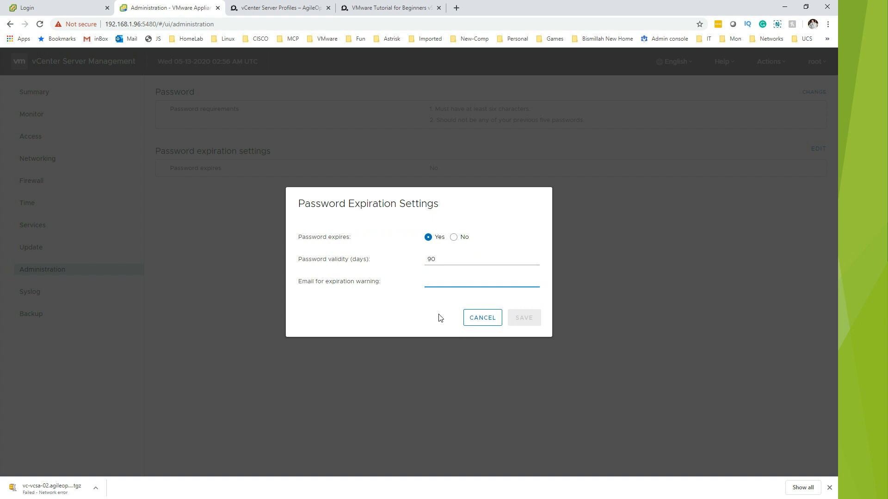
{"action": "left_click", "coordinate": [481, 281]}
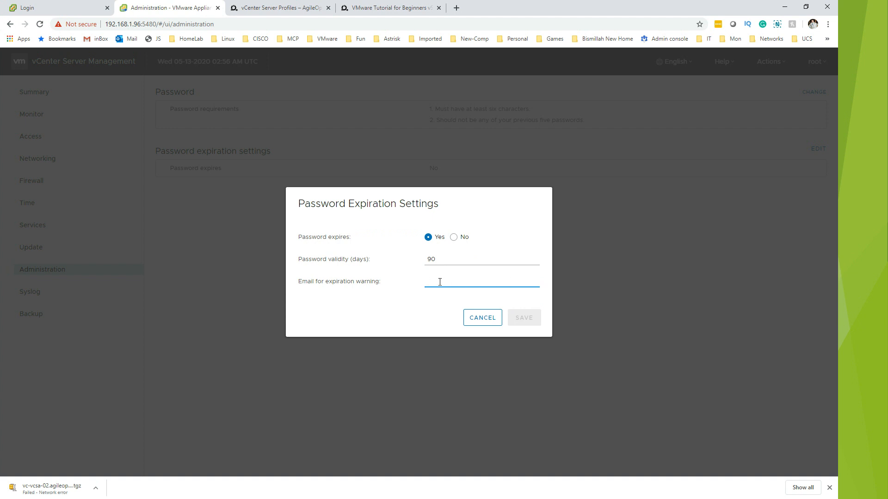
{"action": "mouse_move", "coordinate": [509, 294]}
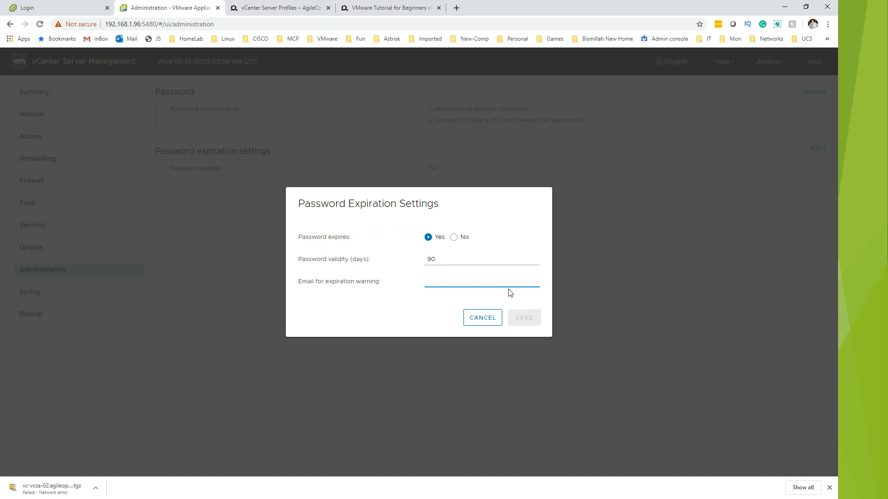
{"action": "left_click", "coordinate": [481, 281]}
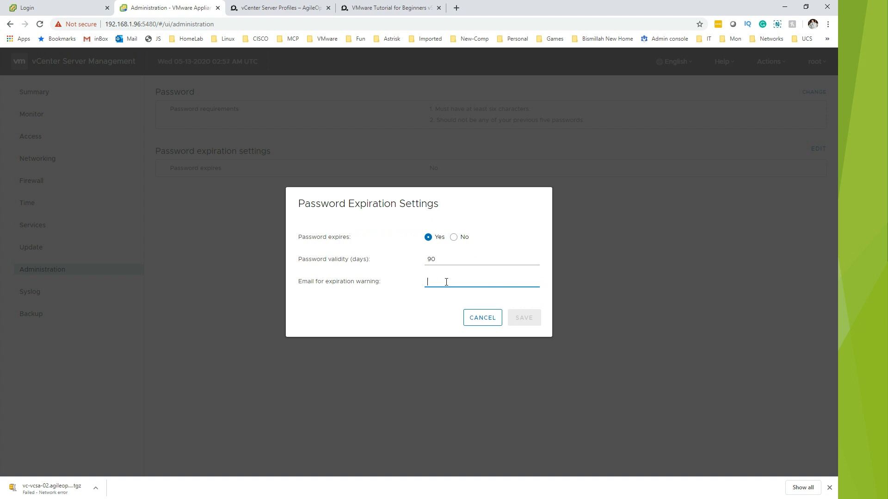
{"action": "mouse_move", "coordinate": [482, 318]}
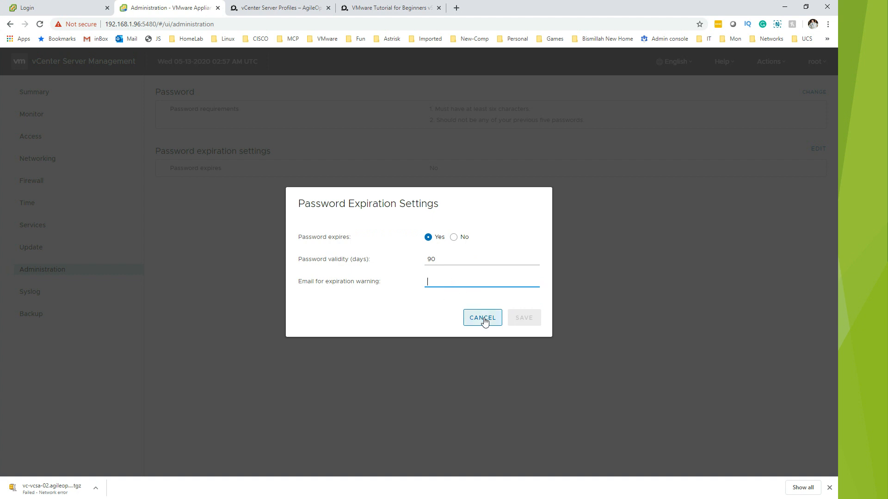
{"action": "mouse_move", "coordinate": [465, 249]}
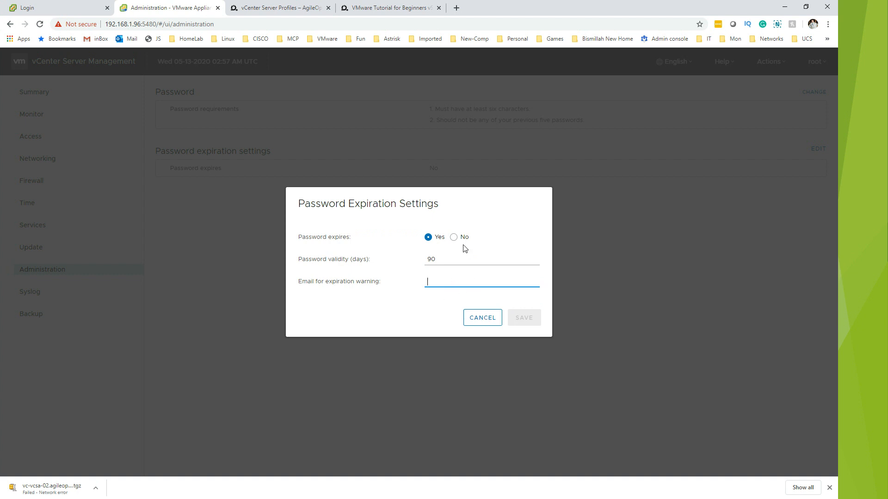
{"action": "left_click", "coordinate": [482, 317]}
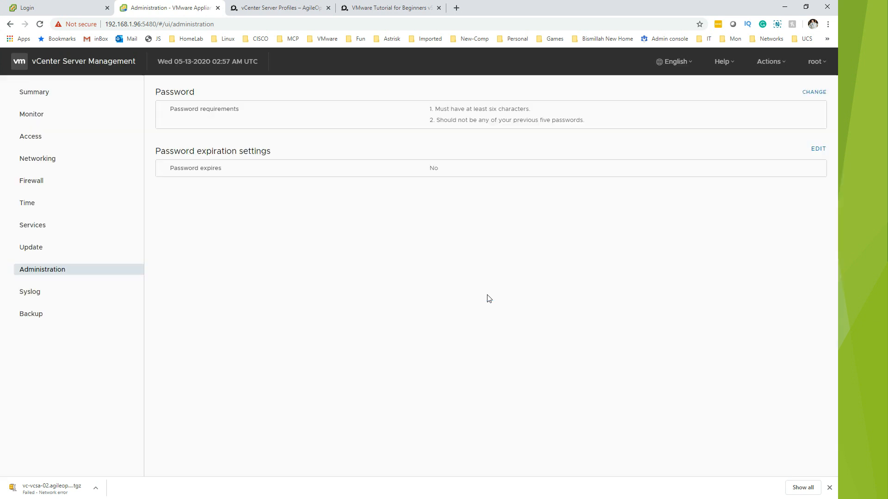
{"action": "mouse_move", "coordinate": [87, 295]}
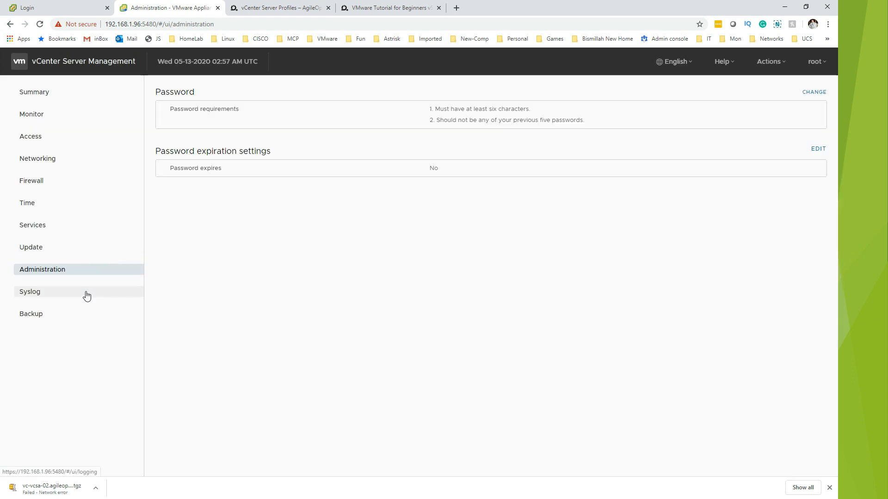
Review the Syslog forwarding configuration dialog's server, protocol and add-row options, then cancel without saving.
{"action": "left_click", "coordinate": [29, 292]}
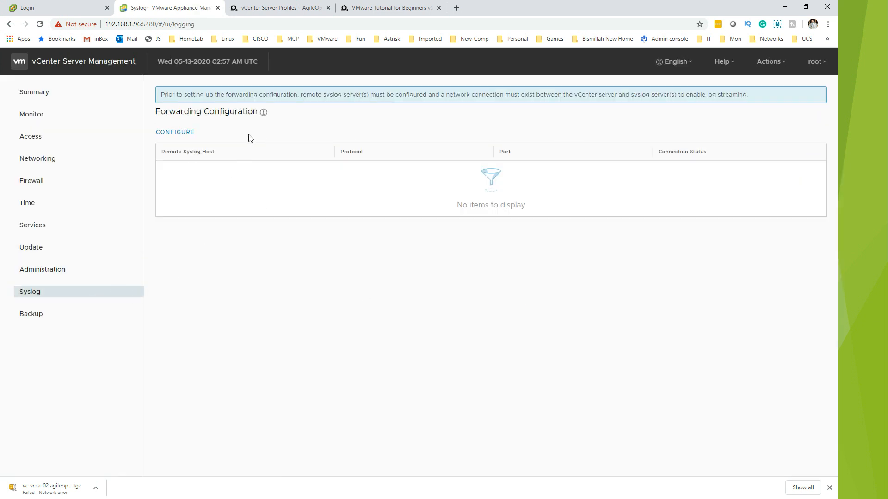
{"action": "left_click", "coordinate": [175, 133]}
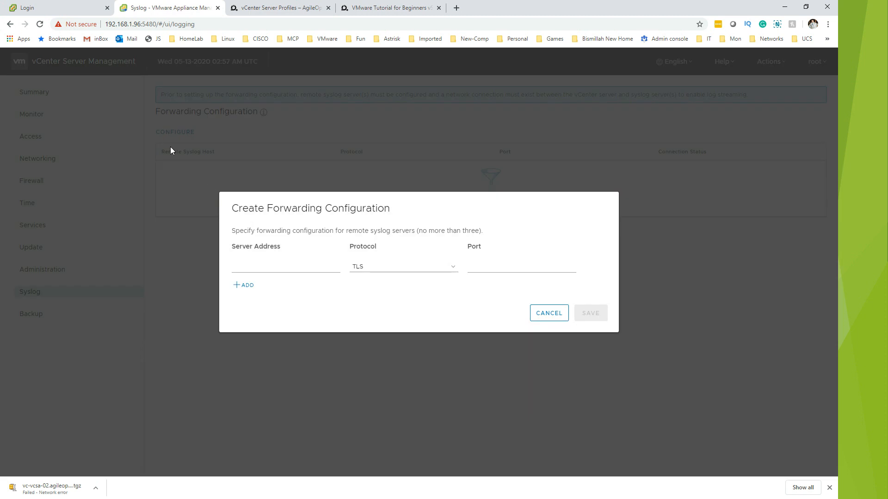
{"action": "left_click", "coordinate": [285, 267]}
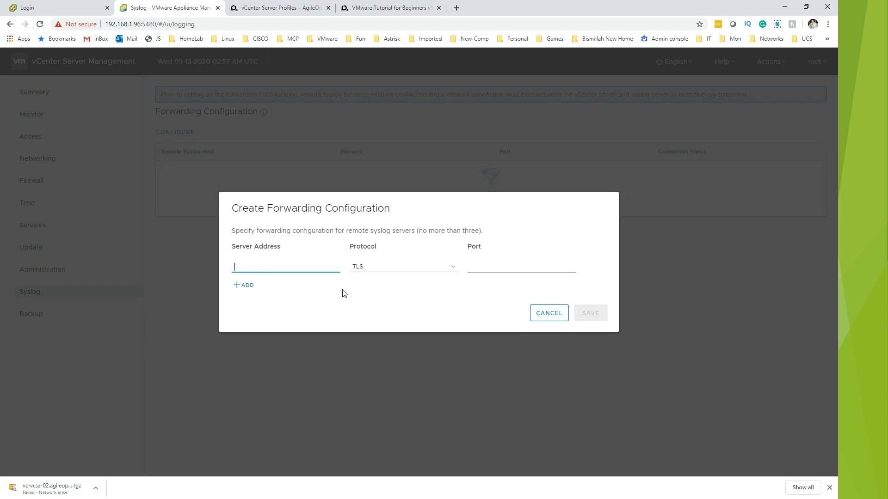
{"action": "left_click", "coordinate": [403, 266]}
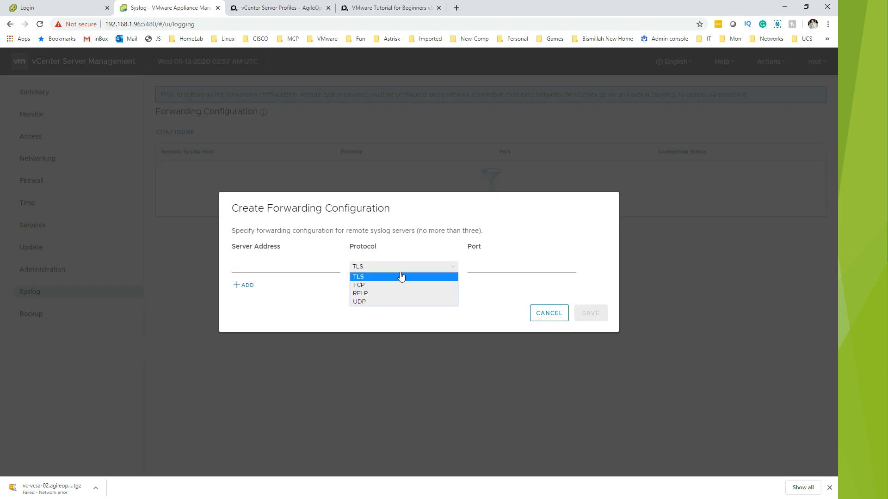
{"action": "mouse_move", "coordinate": [379, 293]}
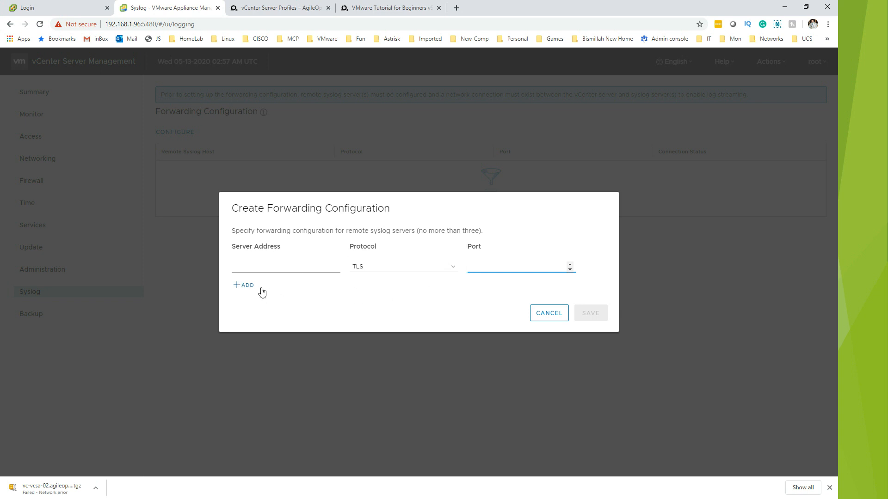
{"action": "left_click", "coordinate": [244, 285]}
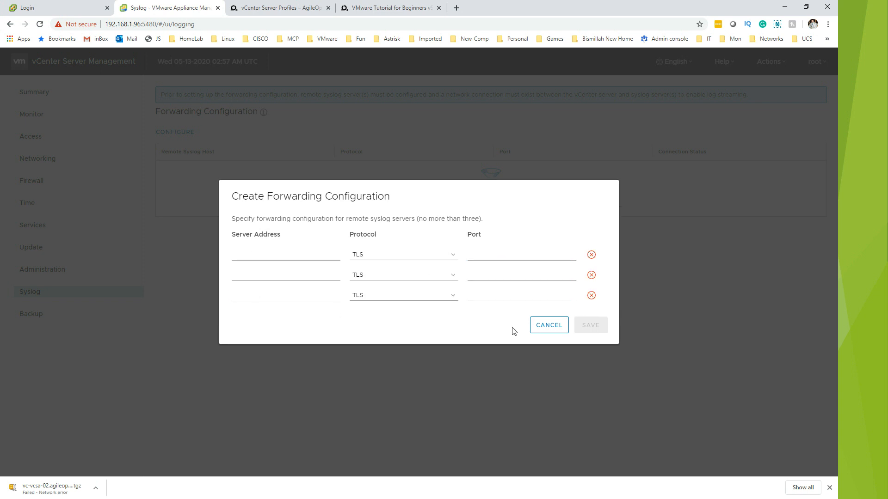
{"action": "left_click", "coordinate": [548, 324]}
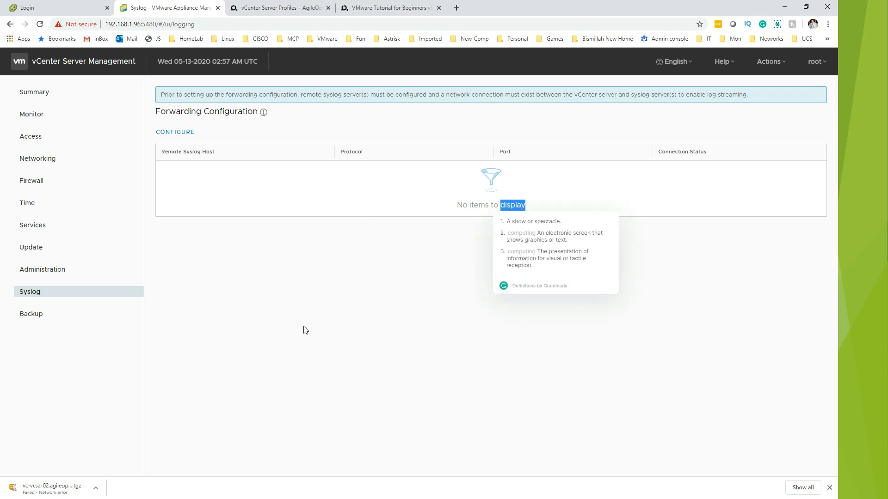
{"action": "mouse_move", "coordinate": [331, 317]}
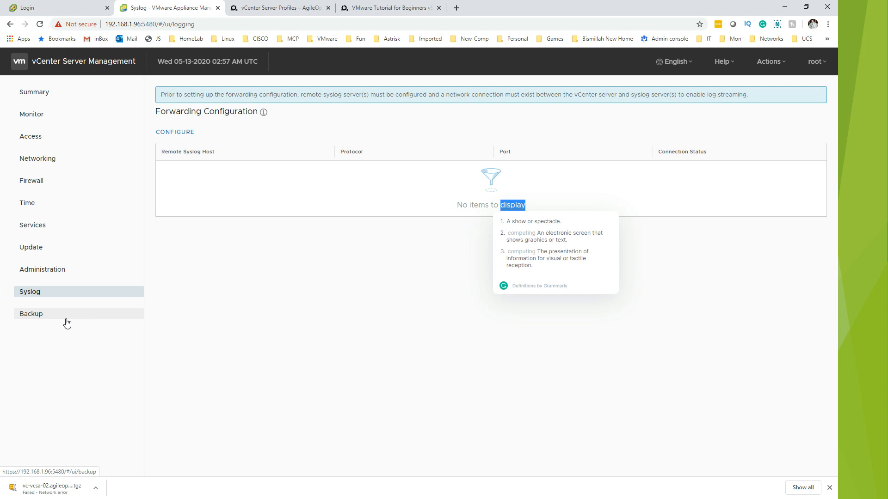
{"action": "mouse_move", "coordinate": [65, 319]}
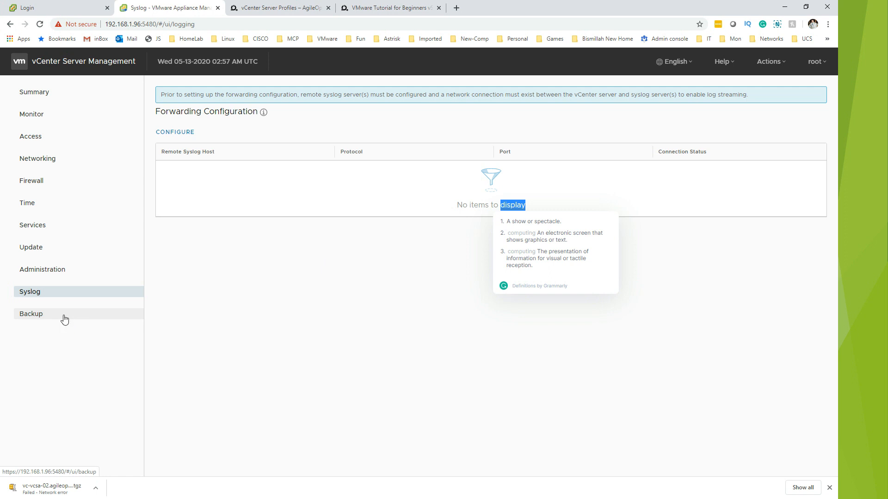
Go to the Backup page, which shows no schedule or backup activity.
{"action": "left_click", "coordinate": [31, 314]}
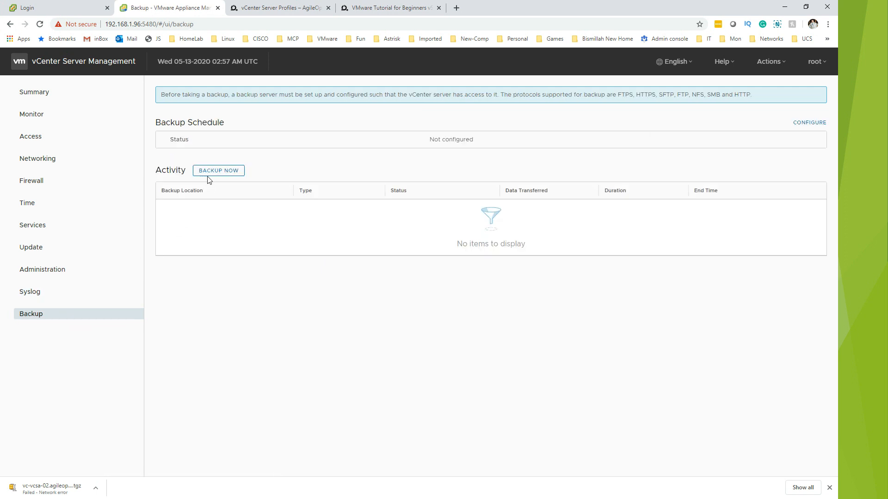
{"action": "mouse_move", "coordinate": [218, 173]}
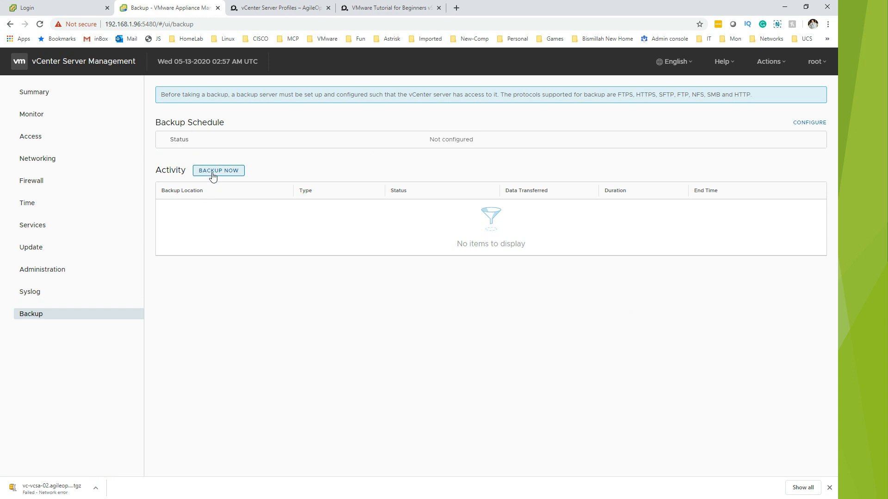
{"action": "mouse_move", "coordinate": [203, 203]}
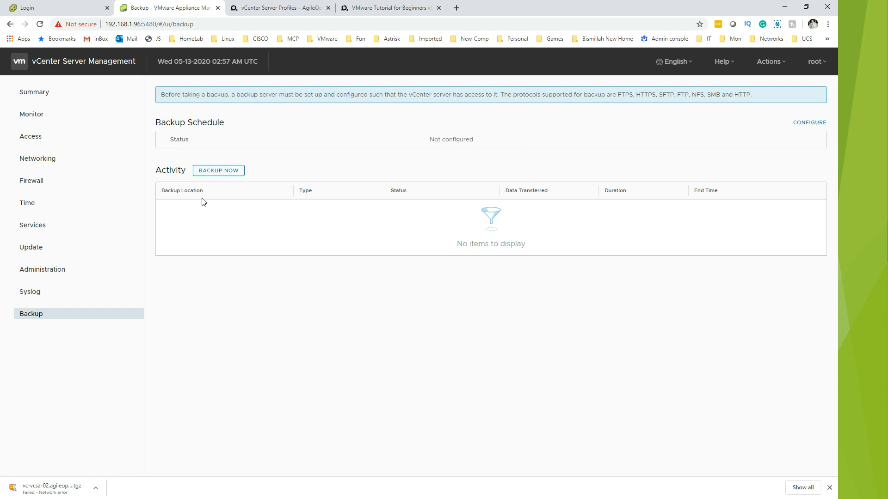
Try Weekly then Daily in the Create Backup Schedule dialog and discard the schedule without creating it.
{"action": "left_click", "coordinate": [808, 122]}
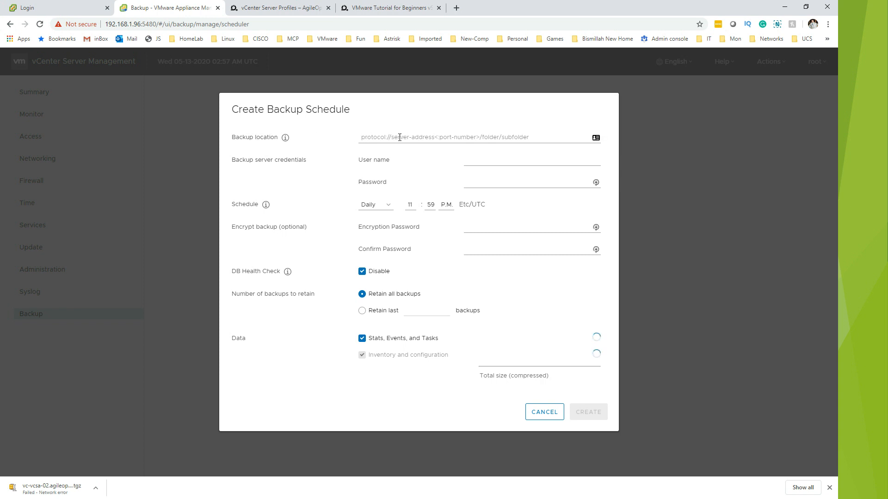
{"action": "mouse_move", "coordinate": [419, 141]}
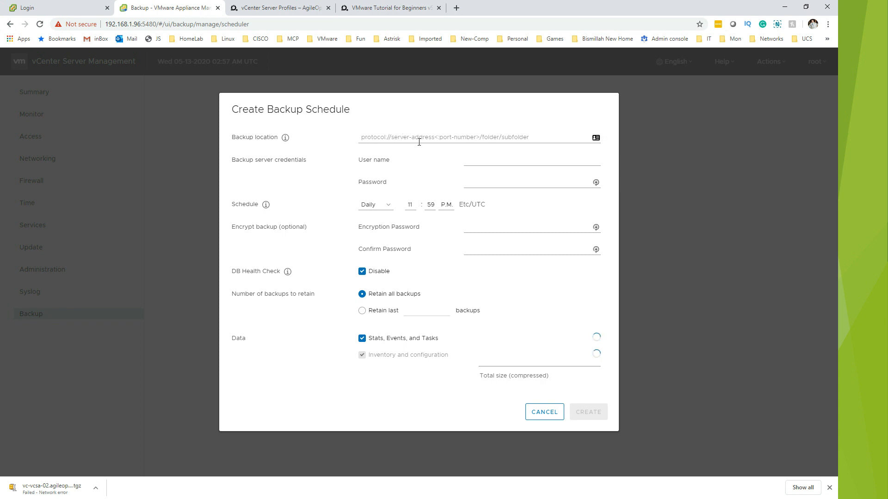
{"action": "left_click", "coordinate": [531, 165]}
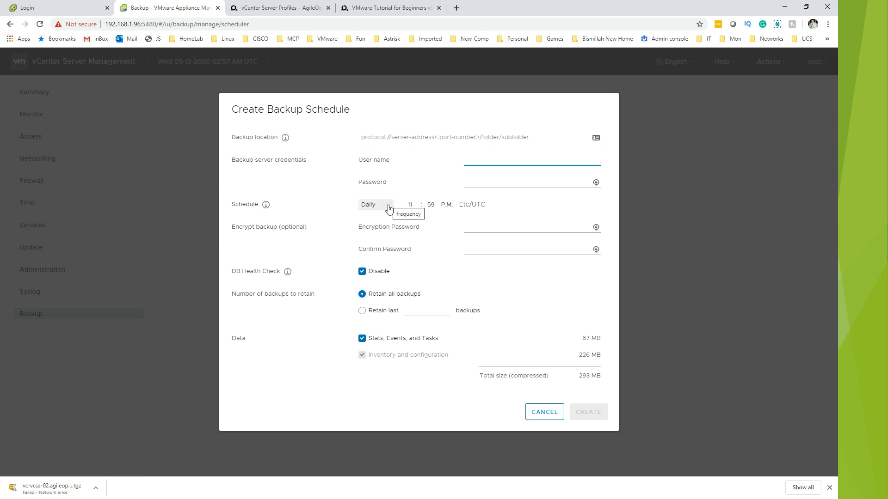
{"action": "left_click", "coordinate": [374, 205]}
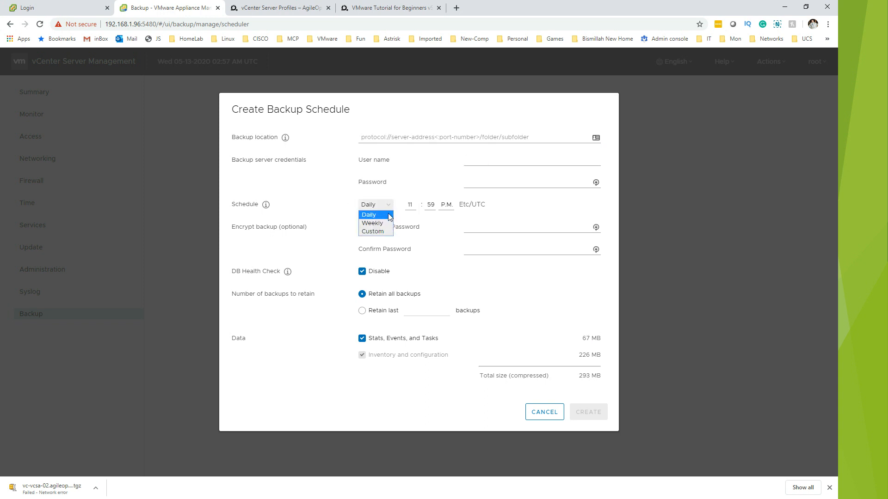
{"action": "mouse_move", "coordinate": [373, 231]}
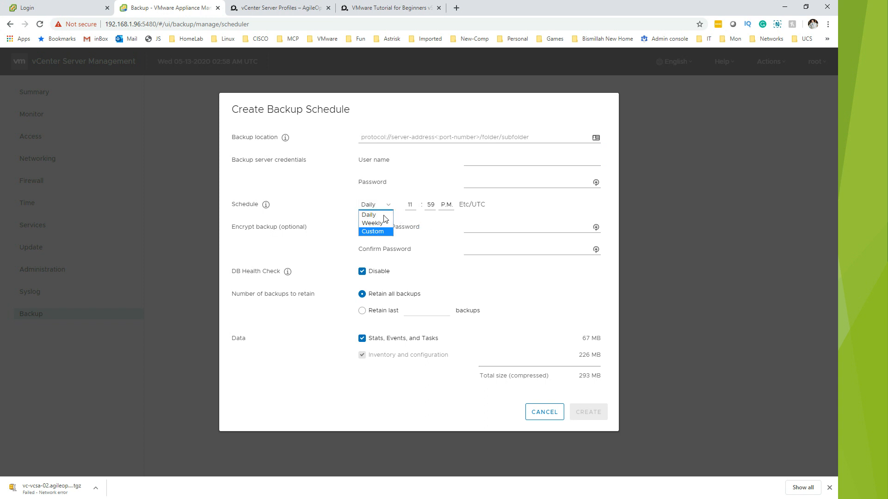
{"action": "mouse_move", "coordinate": [375, 223]}
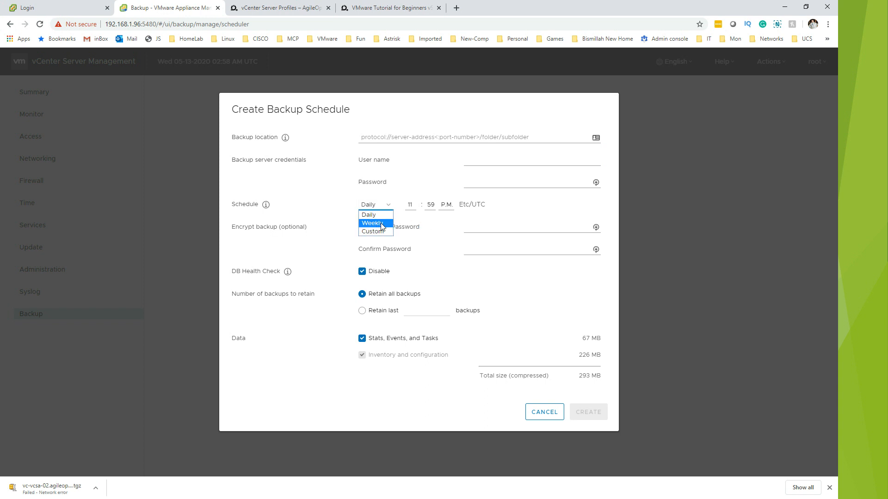
{"action": "left_click", "coordinate": [372, 223]}
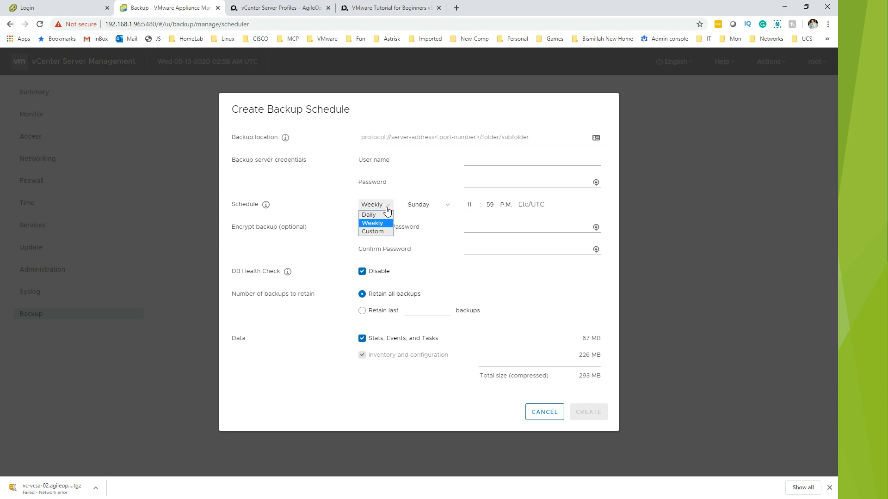
{"action": "left_click", "coordinate": [369, 214]}
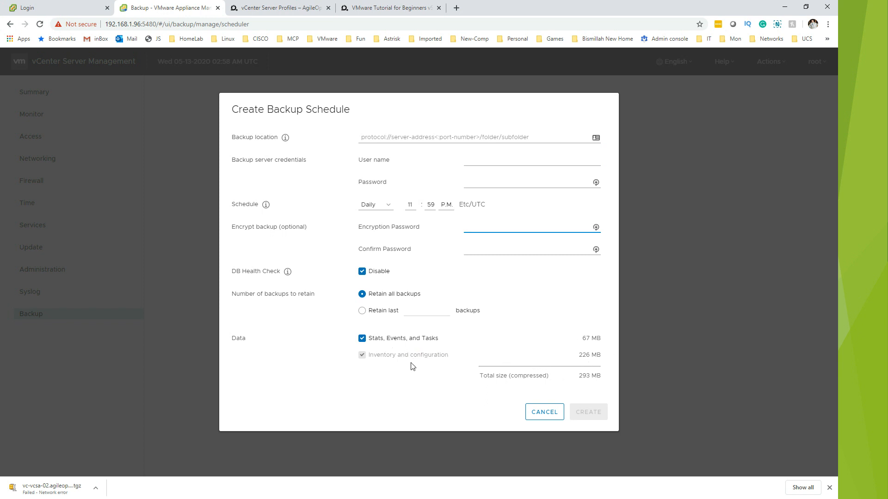
{"action": "mouse_move", "coordinate": [386, 347]}
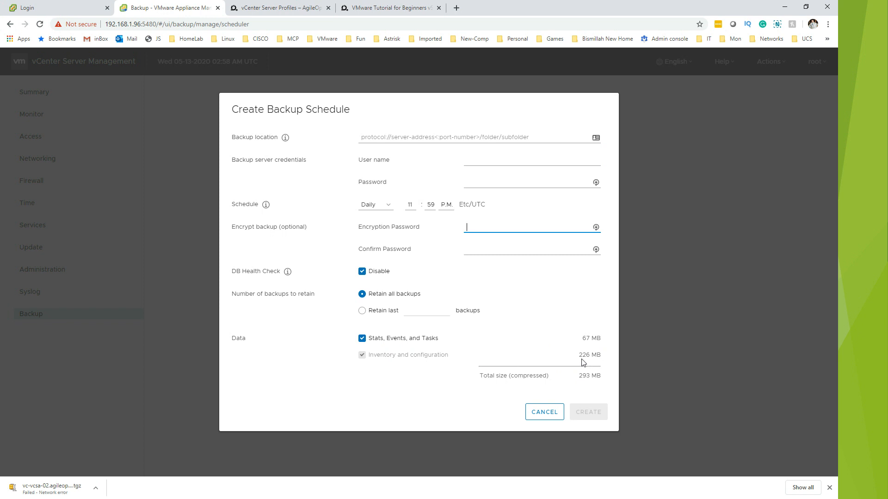
{"action": "mouse_move", "coordinate": [510, 371]}
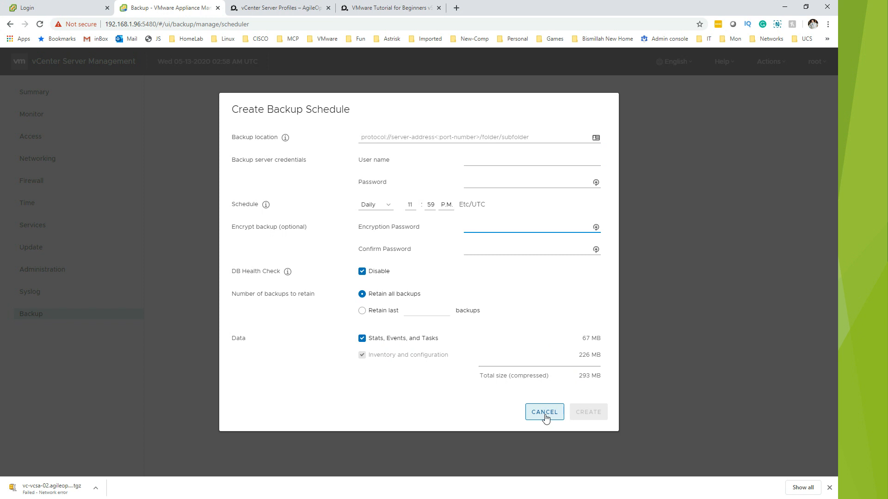
{"action": "mouse_move", "coordinate": [542, 416]}
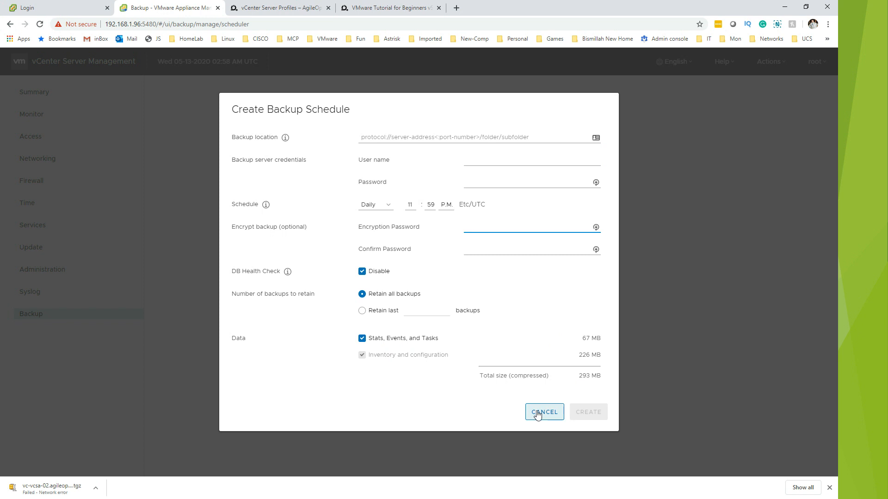
{"action": "left_click", "coordinate": [529, 228]}
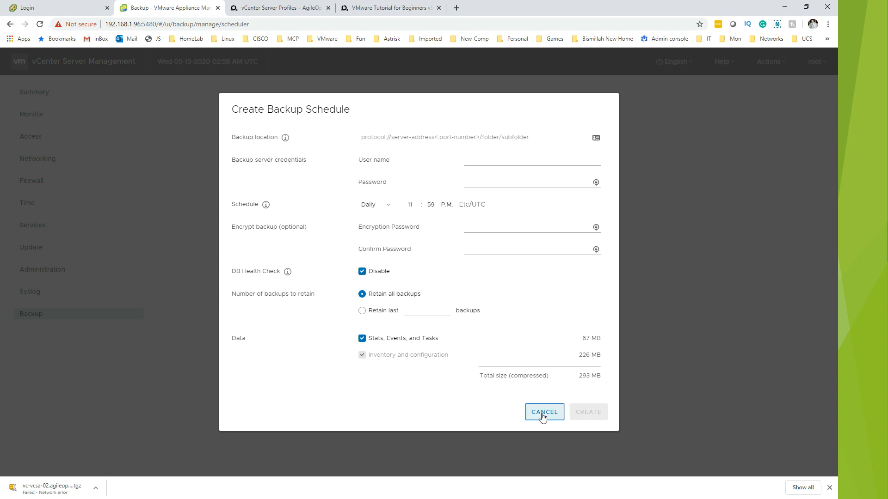
{"action": "left_click", "coordinate": [543, 411]}
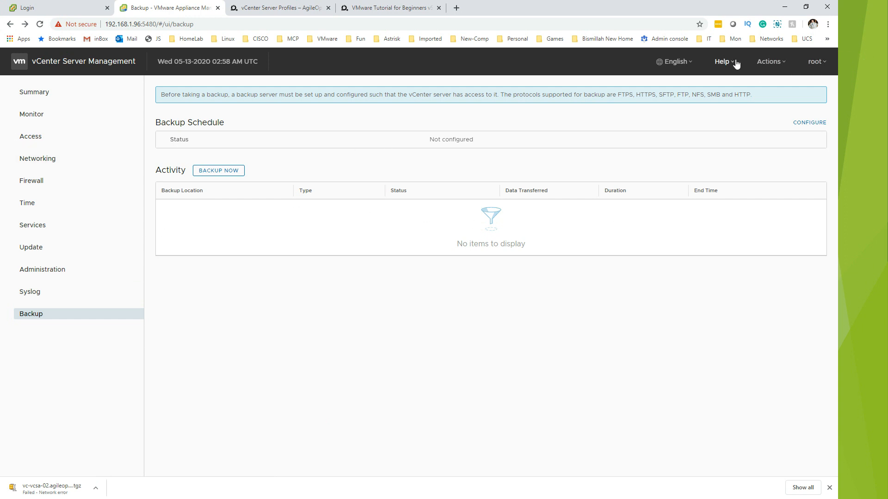
{"action": "left_click", "coordinate": [721, 61]}
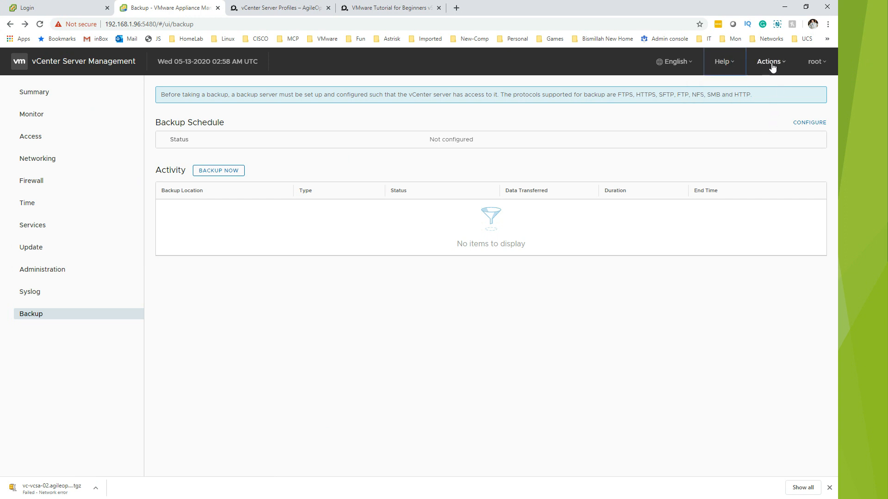
{"action": "left_click", "coordinate": [768, 61]}
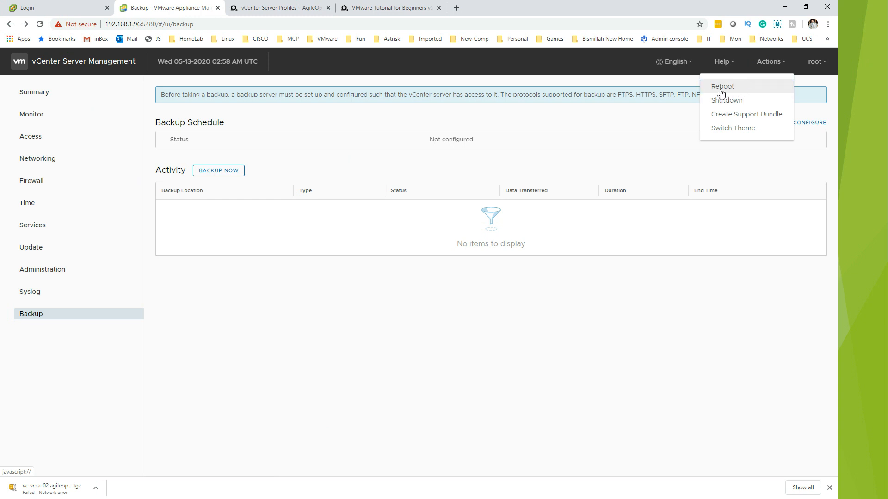
{"action": "mouse_move", "coordinate": [725, 86]}
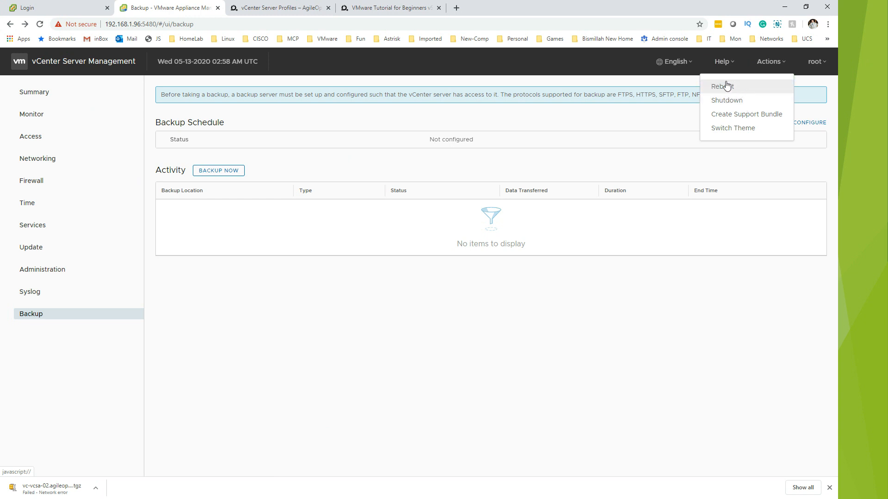
{"action": "mouse_move", "coordinate": [585, 190]}
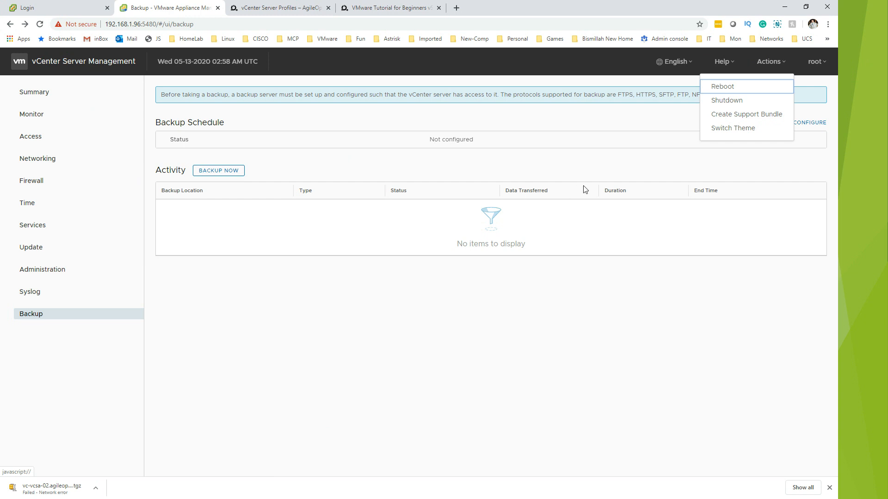
{"action": "mouse_move", "coordinate": [723, 127]}
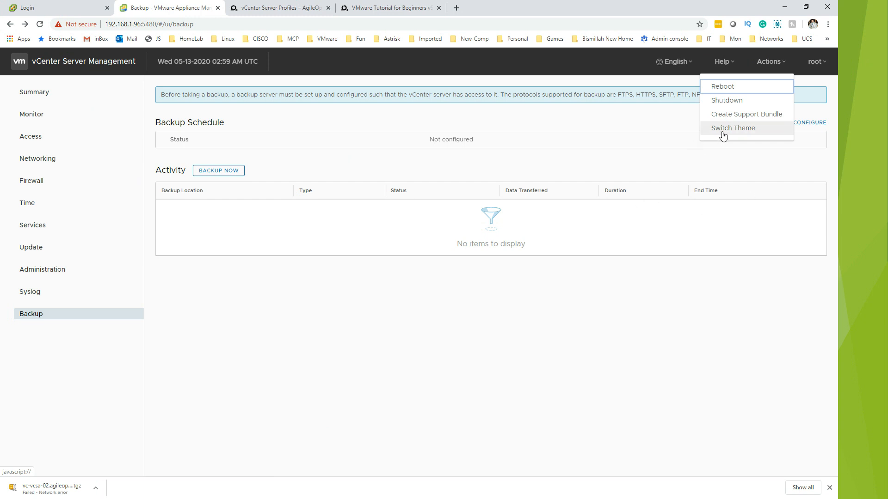
{"action": "mouse_move", "coordinate": [726, 133]}
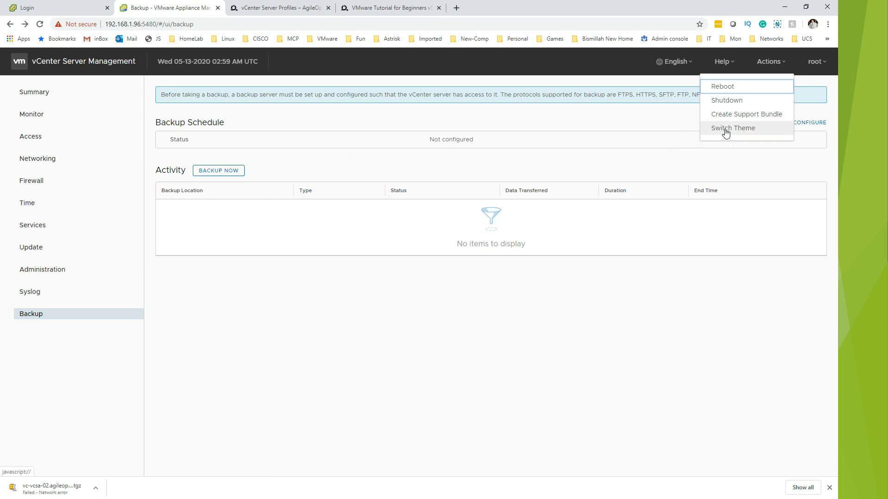
{"action": "mouse_move", "coordinate": [312, 185]}
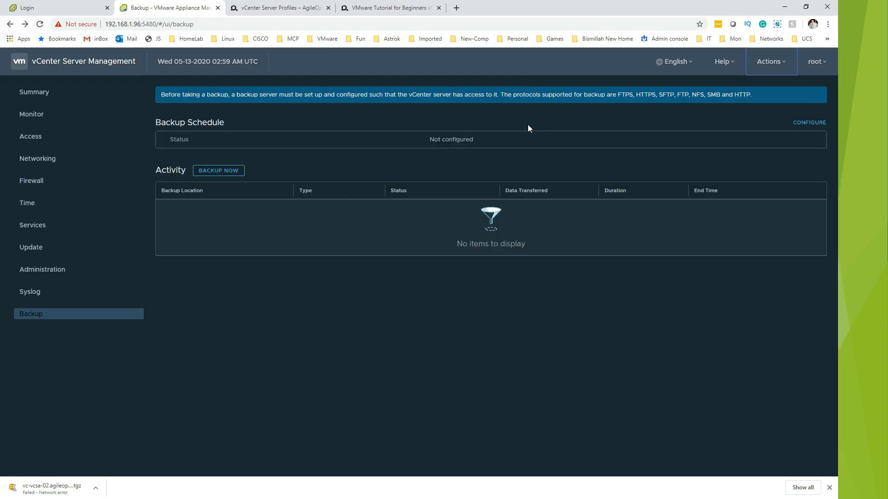
{"action": "mouse_move", "coordinate": [769, 68]}
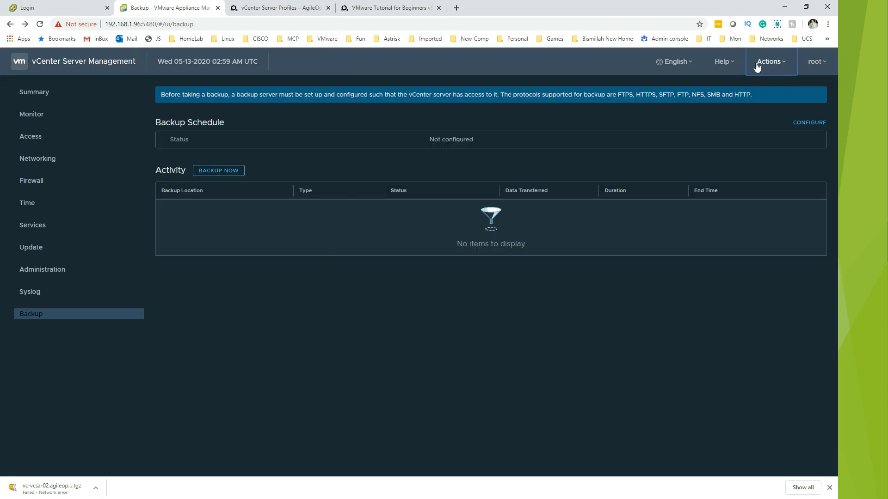
{"action": "left_click", "coordinate": [769, 61]}
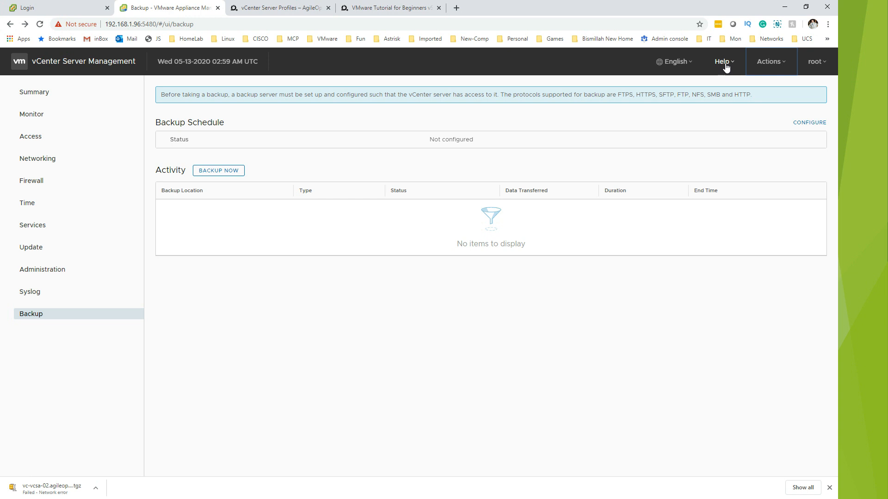
{"action": "mouse_move", "coordinate": [727, 67]}
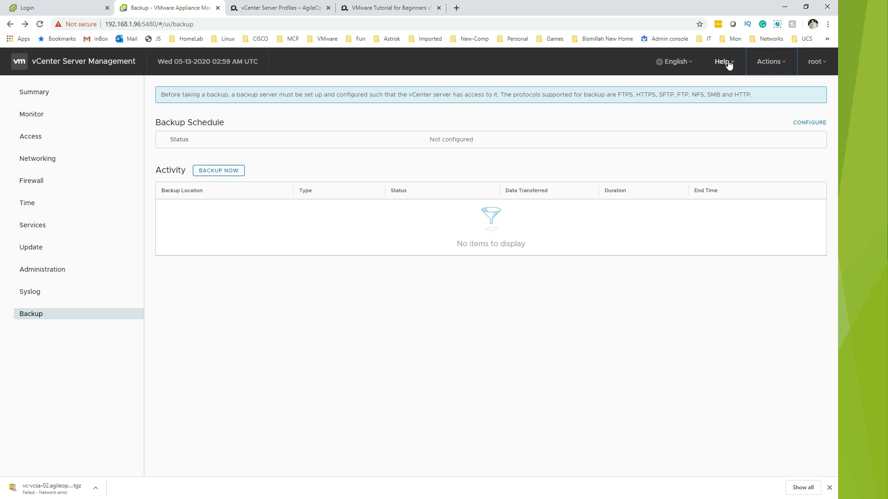
Bring up the appliance Actions menu with reboot, shutdown, support bundle and theme options.
{"action": "left_click", "coordinate": [768, 61]}
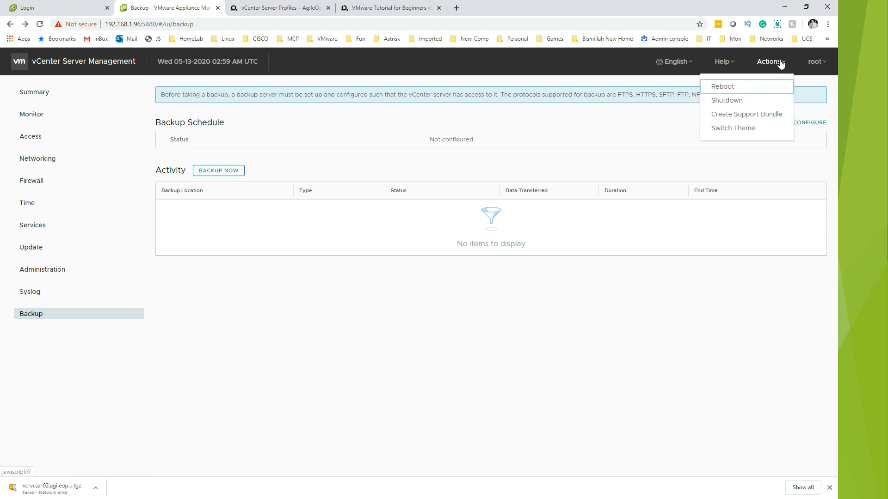
{"action": "mouse_move", "coordinate": [745, 114]}
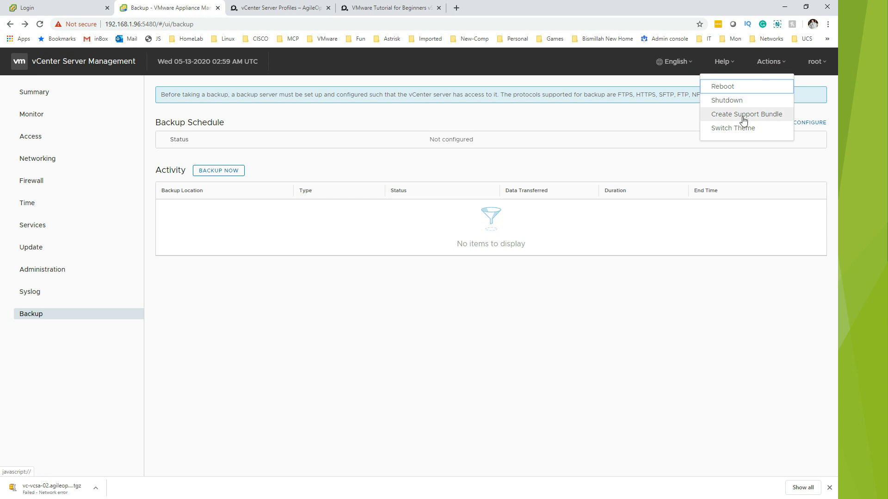
{"action": "mouse_move", "coordinate": [753, 120]}
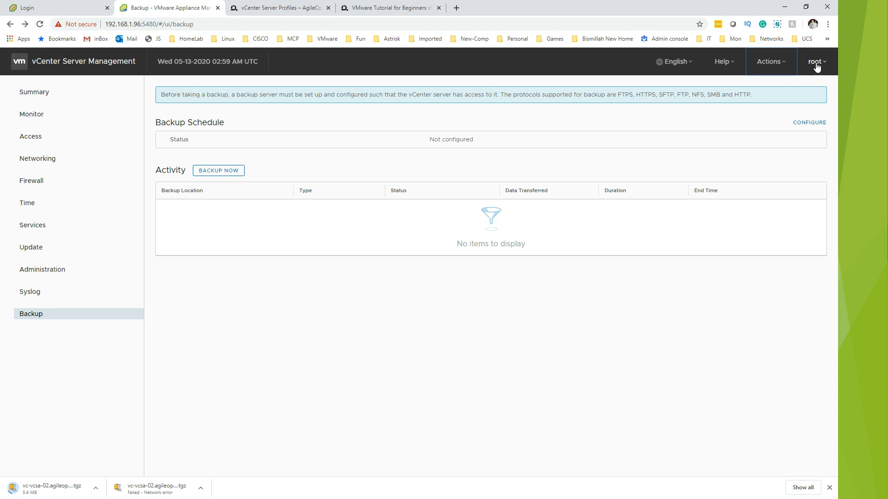
Show the root account menu offering Logout over the Backup page.
{"action": "left_click", "coordinate": [816, 61]}
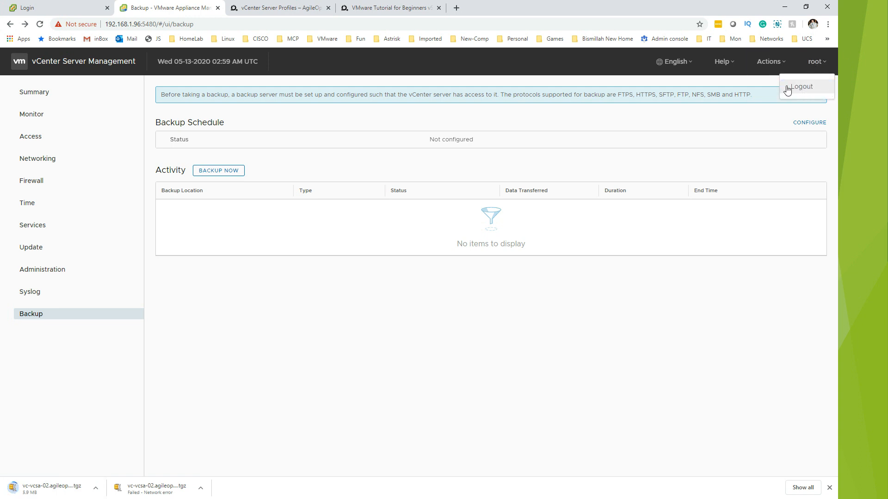
{"action": "mouse_move", "coordinate": [575, 260]}
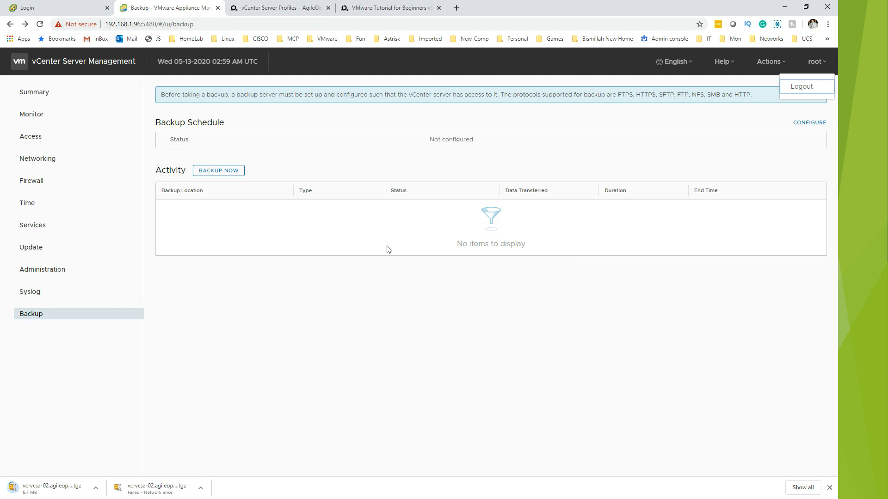
{"action": "mouse_move", "coordinate": [501, 247]}
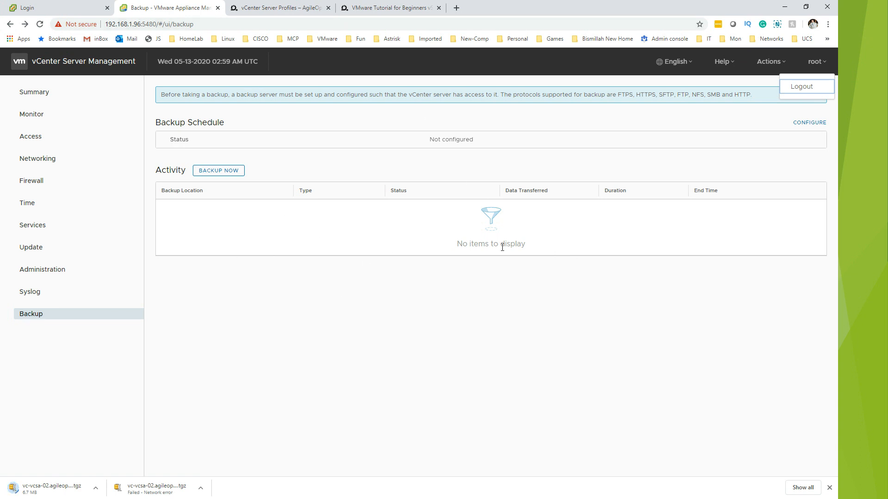
{"action": "mouse_move", "coordinate": [293, 271]}
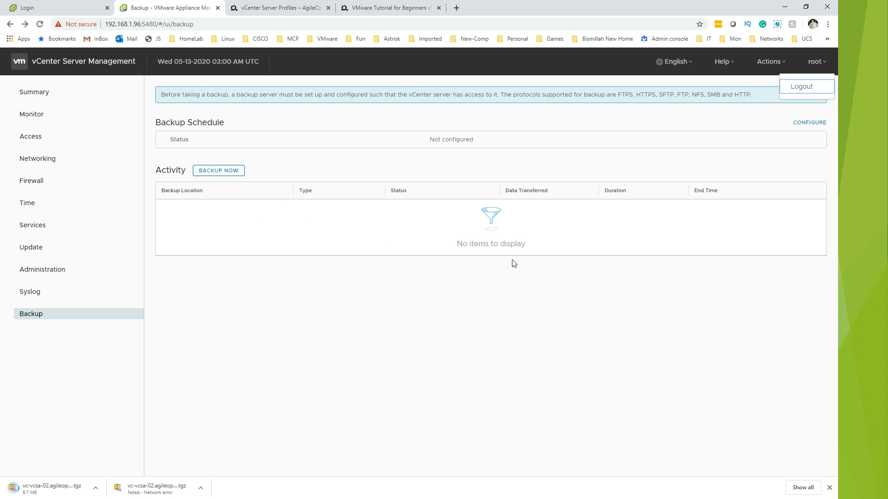
{"action": "mouse_move", "coordinate": [412, 361]}
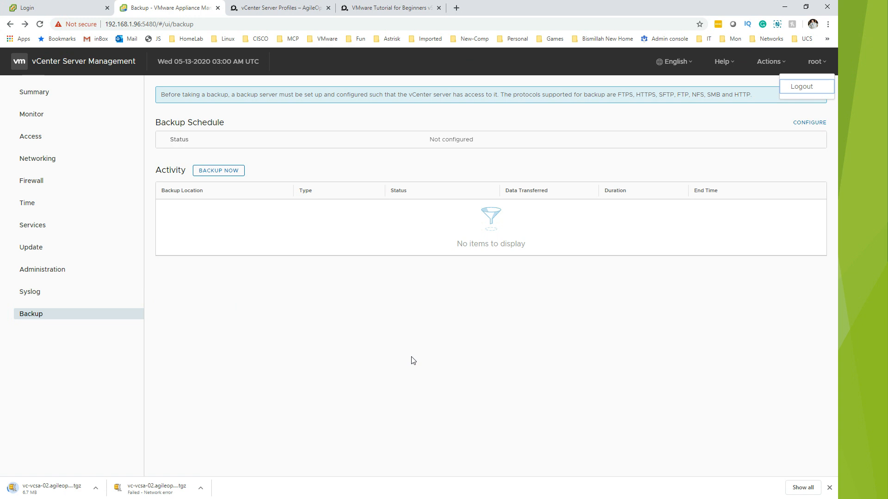
{"action": "mouse_move", "coordinate": [419, 361]}
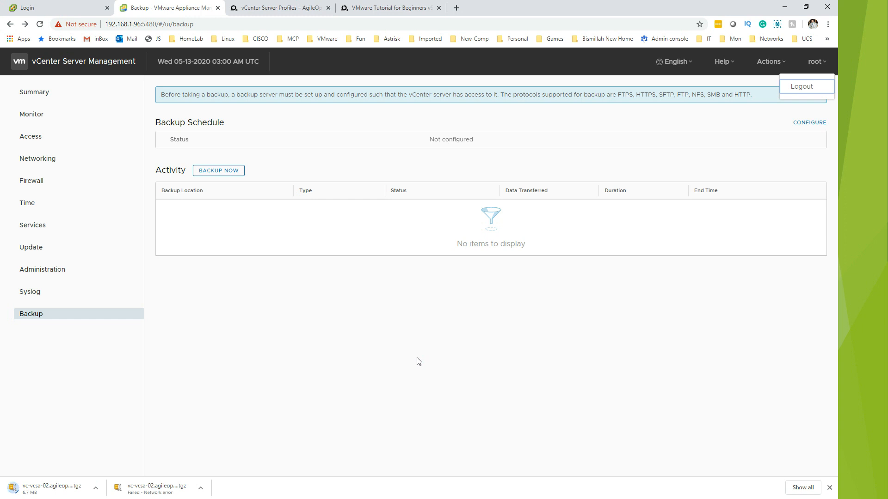
{"action": "mouse_move", "coordinate": [412, 314]}
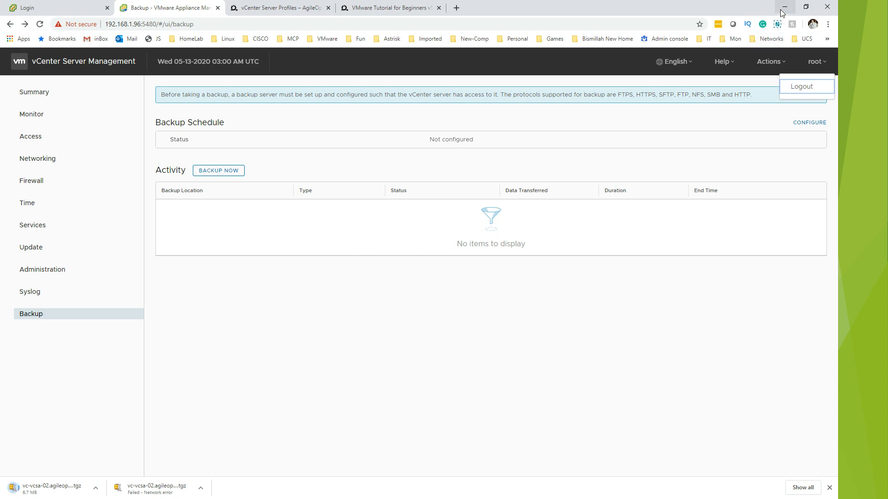
{"action": "mouse_move", "coordinate": [785, 8]}
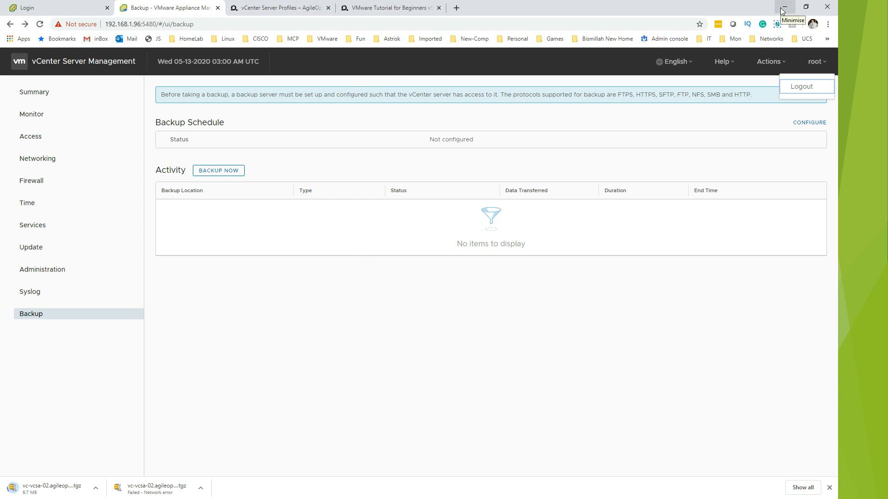